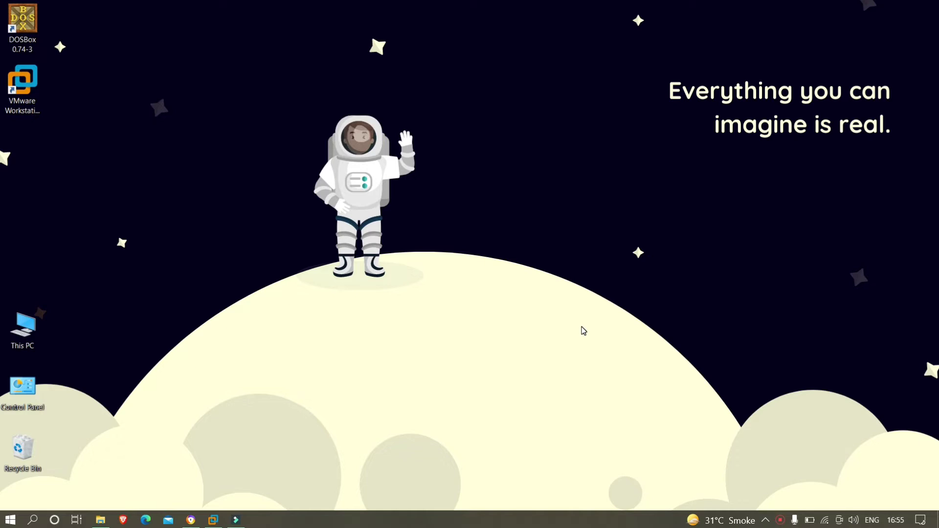
{"action": "mouse_move", "coordinate": [193, 480]}
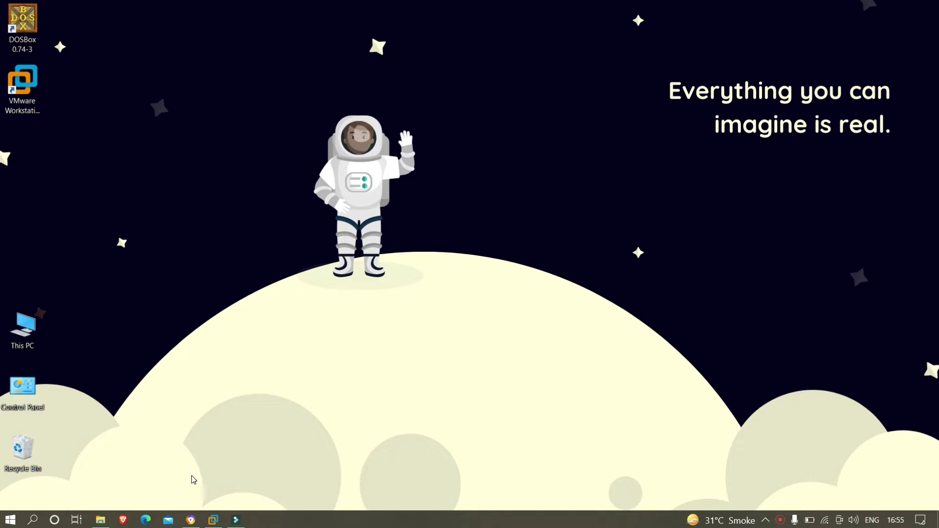
Launch VMware Workstation 16 Pro from its desktop icon, minimize it, then restore it.
{"action": "double_click", "coordinate": [22, 79]}
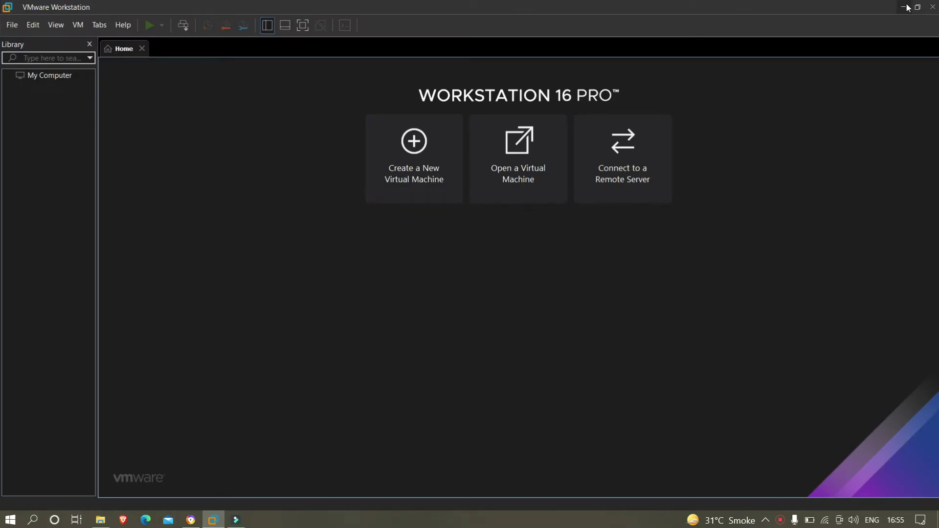
{"action": "left_click", "coordinate": [904, 7]}
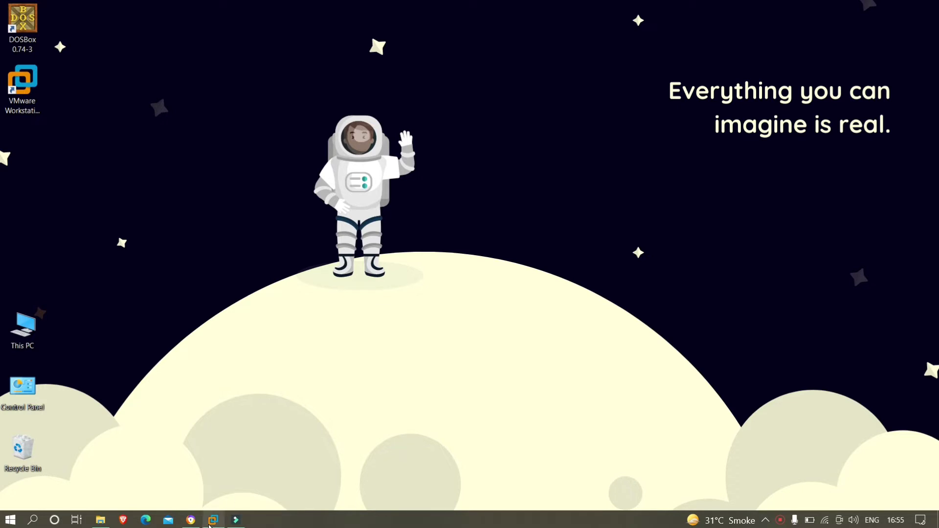
{"action": "double_click", "coordinate": [22, 80]}
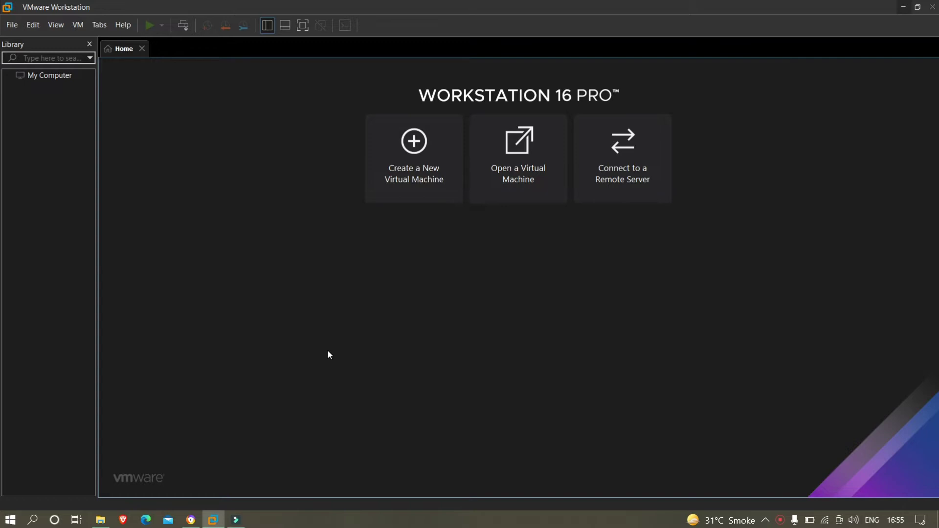
{"action": "mouse_move", "coordinate": [278, 258]}
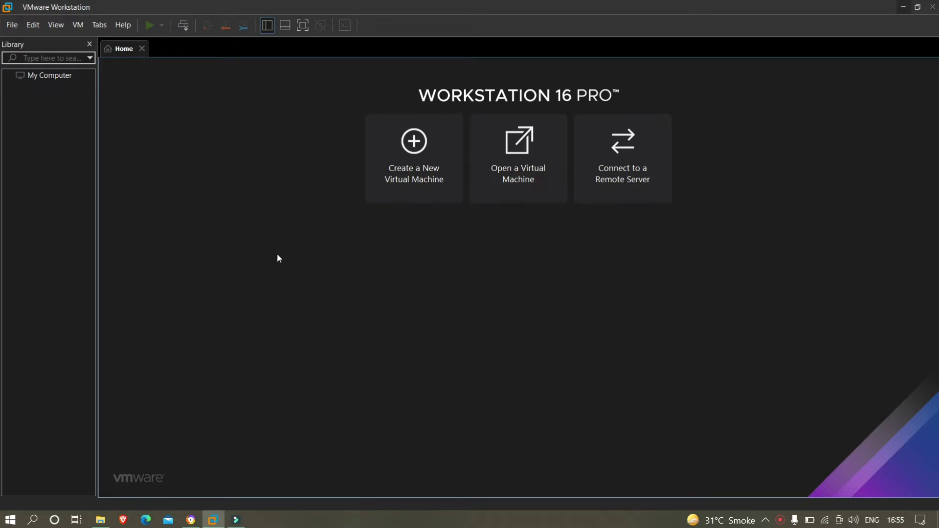
{"action": "left_click", "coordinate": [190, 520]}
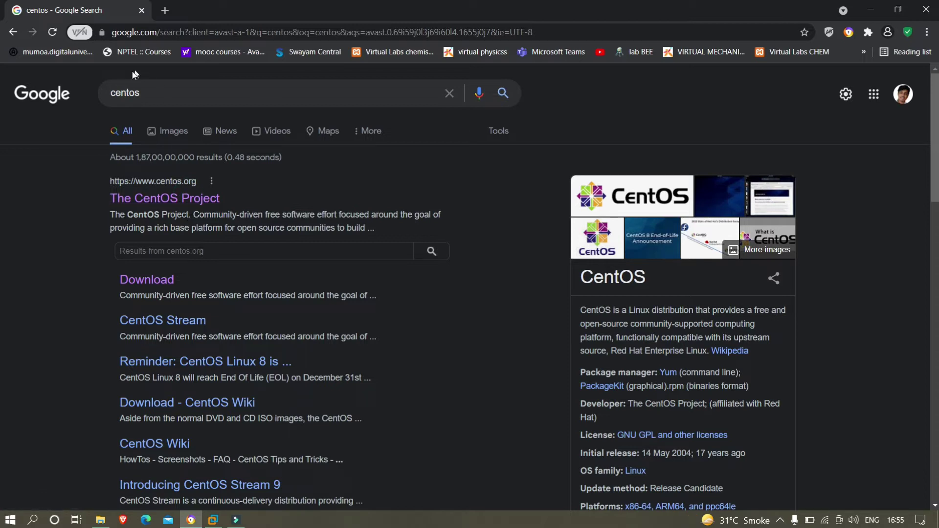
{"action": "mouse_move", "coordinate": [168, 199]}
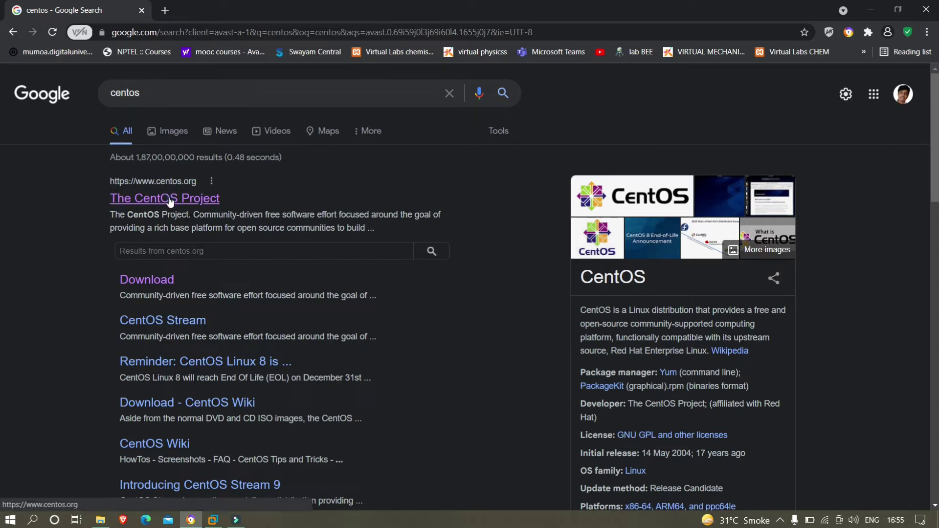
Open The CentOS Project site, go to CentOS Linux downloads, and pick 8-2111 x86_64.
{"action": "left_click", "coordinate": [165, 198]}
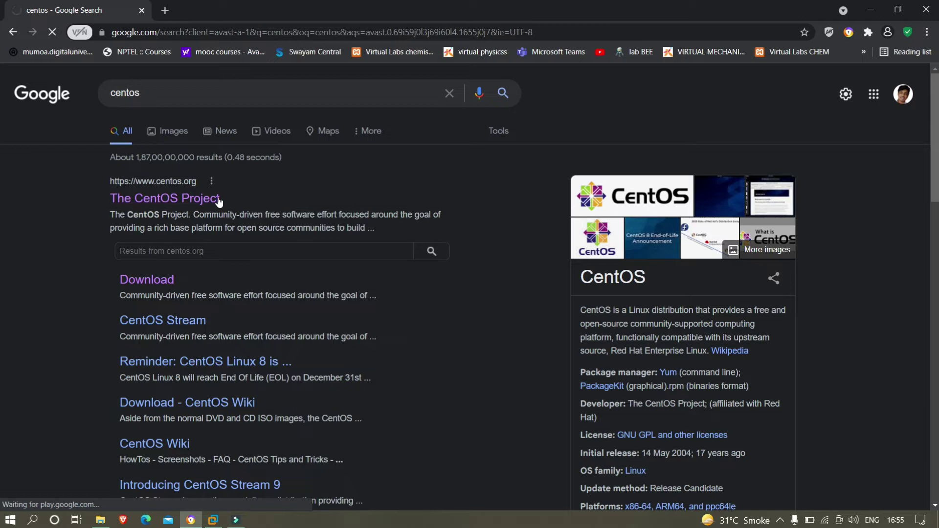
{"action": "left_click", "coordinate": [165, 198]}
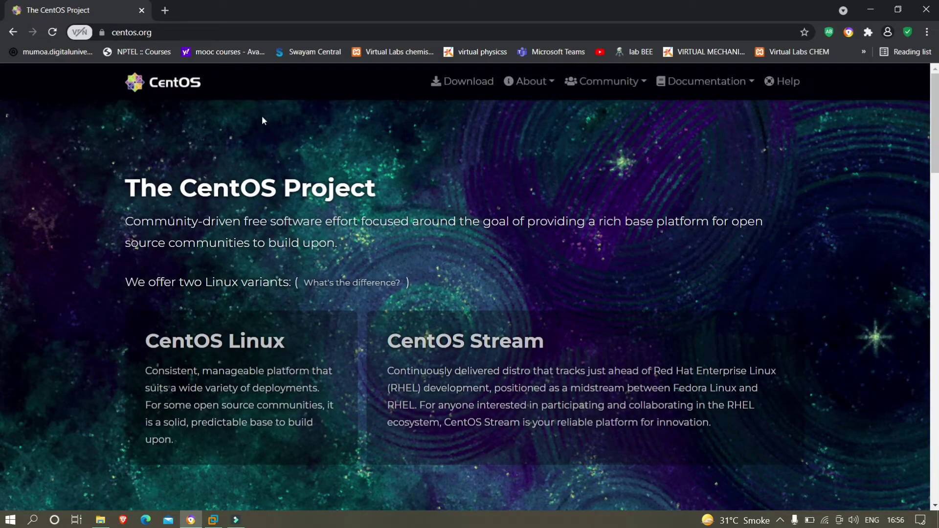
{"action": "mouse_move", "coordinate": [457, 98]}
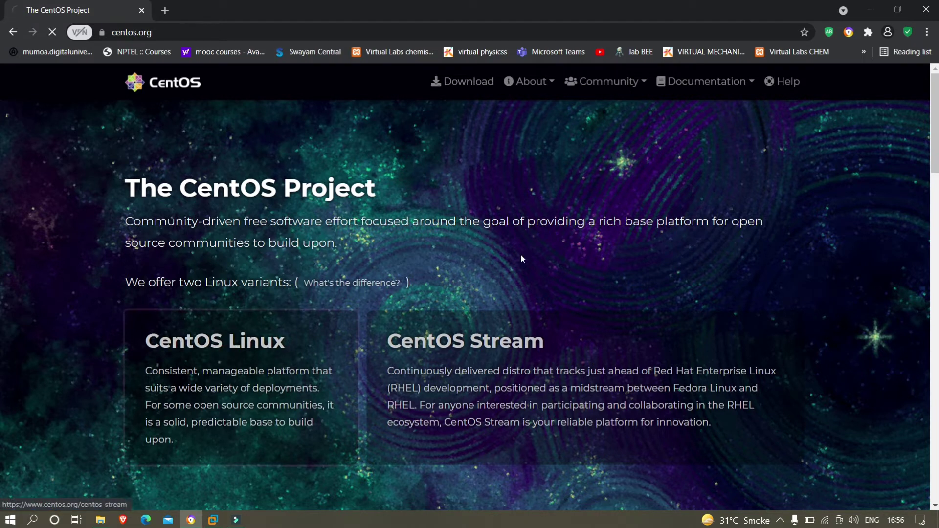
{"action": "left_click", "coordinate": [214, 341]}
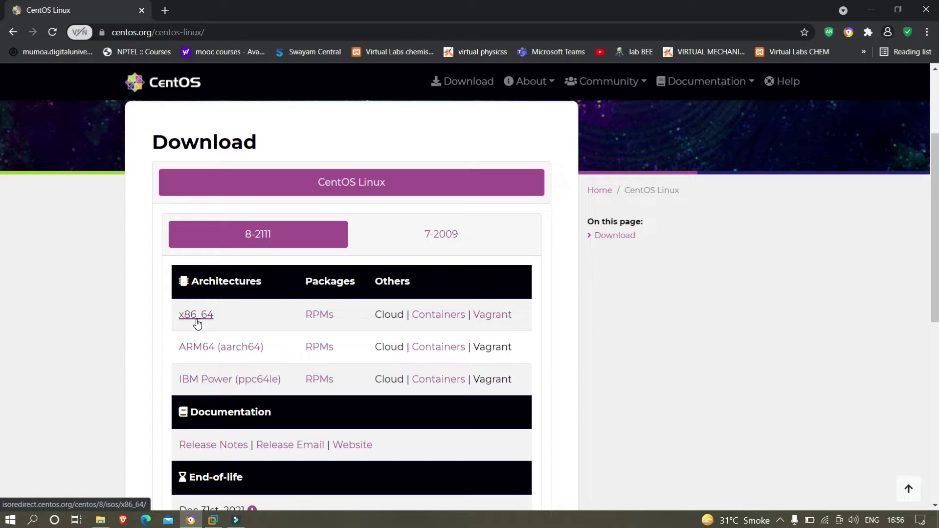
{"action": "mouse_move", "coordinate": [216, 352]}
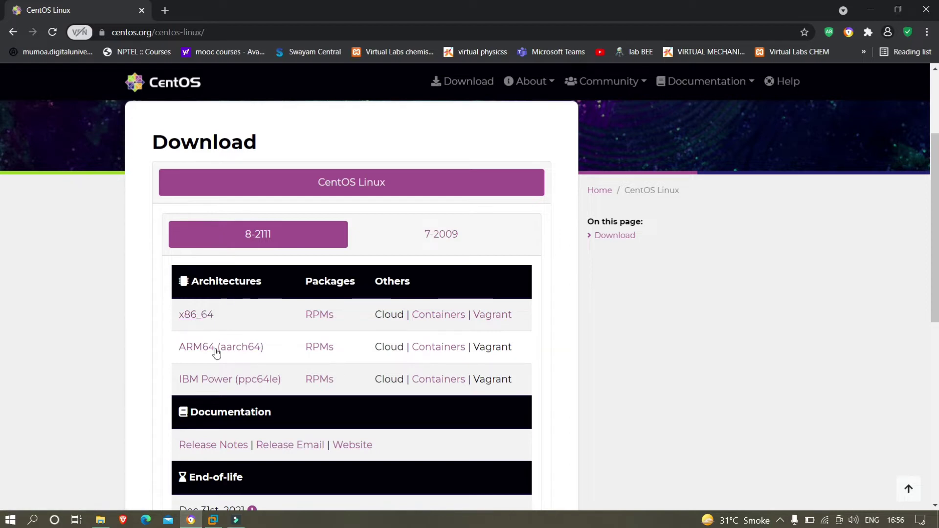
{"action": "mouse_move", "coordinate": [203, 318]}
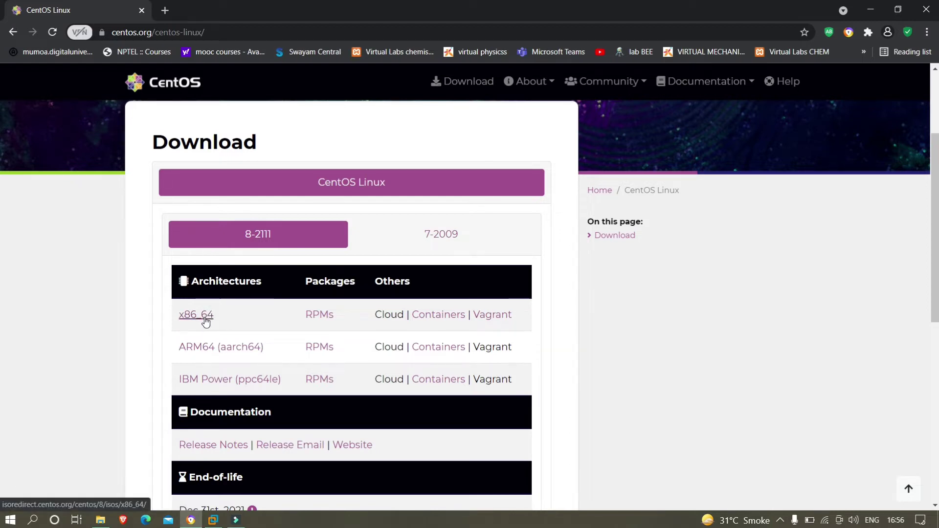
{"action": "left_click", "coordinate": [196, 315]}
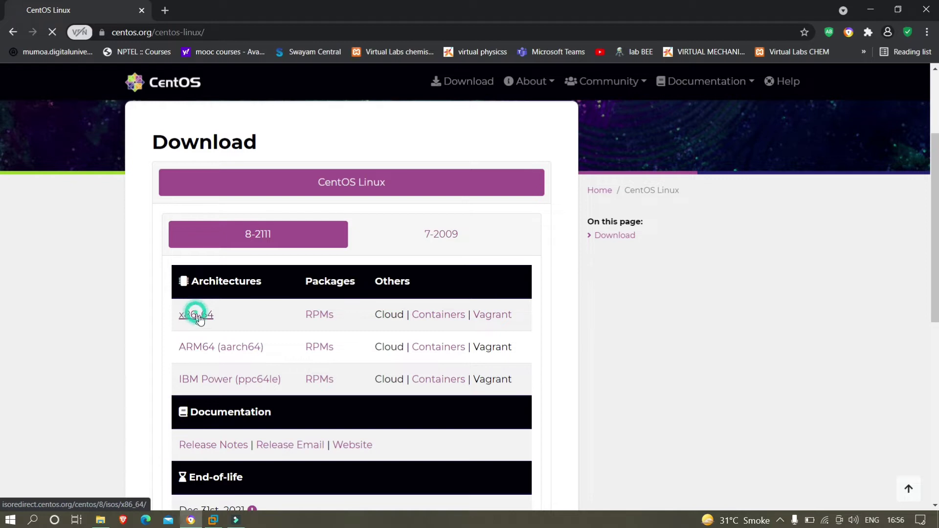
Open the x86_64 mirror list and the repo.extreme-ix.org 8.5.2111 ISO folder.
{"action": "left_click", "coordinate": [195, 314]}
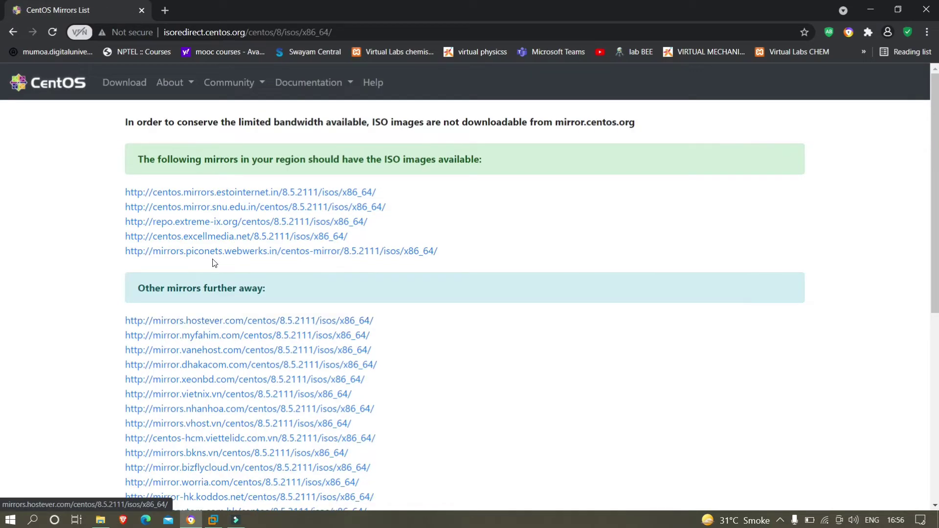
{"action": "mouse_move", "coordinate": [207, 193]}
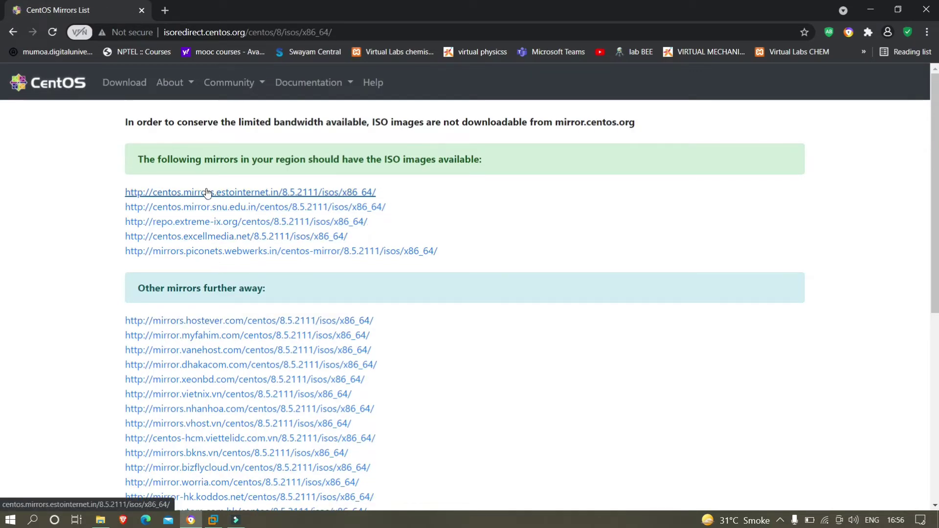
{"action": "mouse_move", "coordinate": [231, 243]}
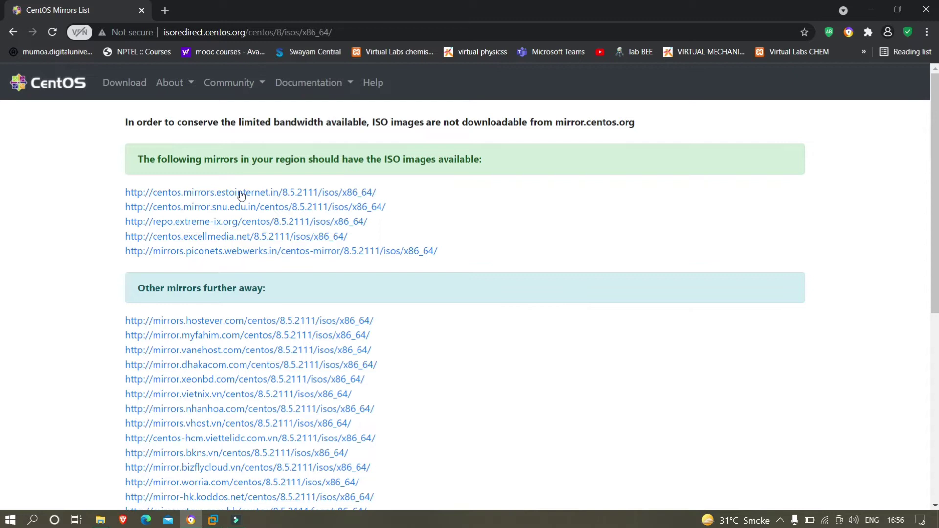
{"action": "mouse_move", "coordinate": [218, 207]}
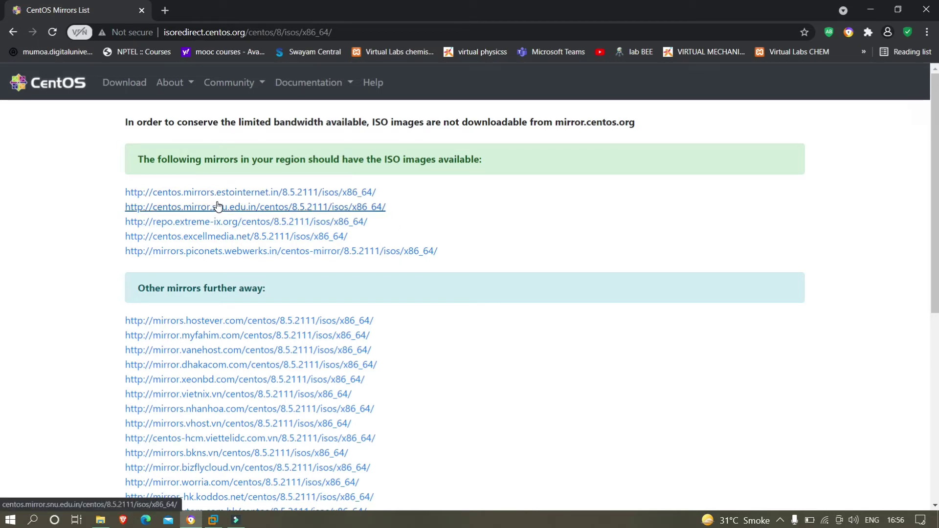
{"action": "left_click", "coordinate": [245, 222]}
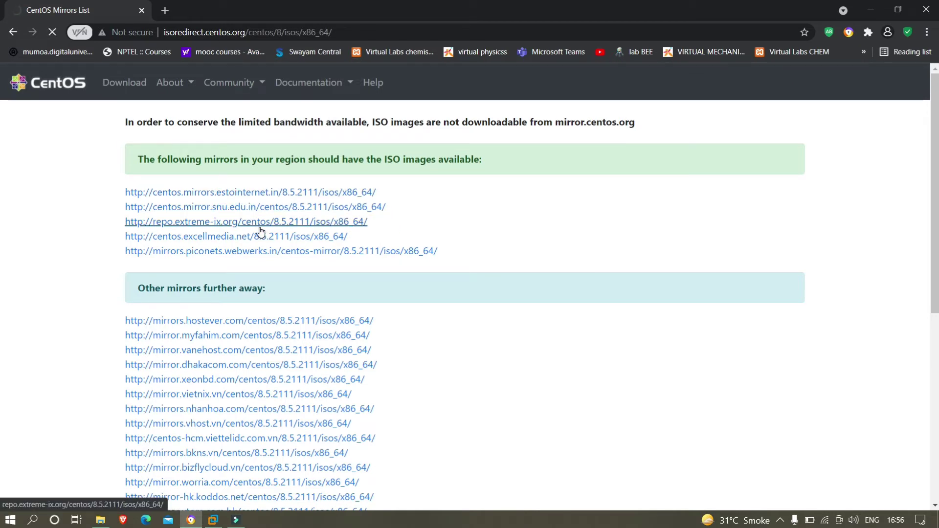
{"action": "mouse_move", "coordinate": [280, 198]}
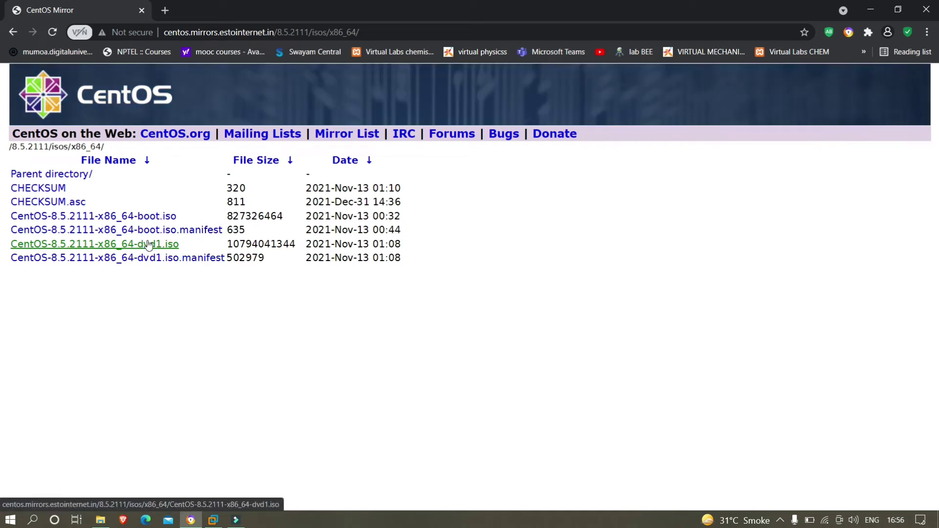
{"action": "mouse_move", "coordinate": [149, 244]}
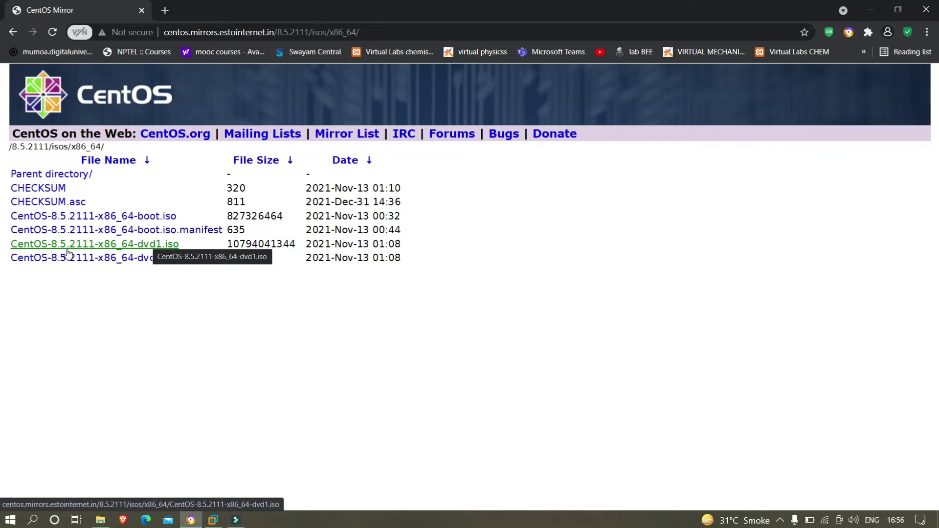
{"action": "mouse_move", "coordinate": [111, 249]}
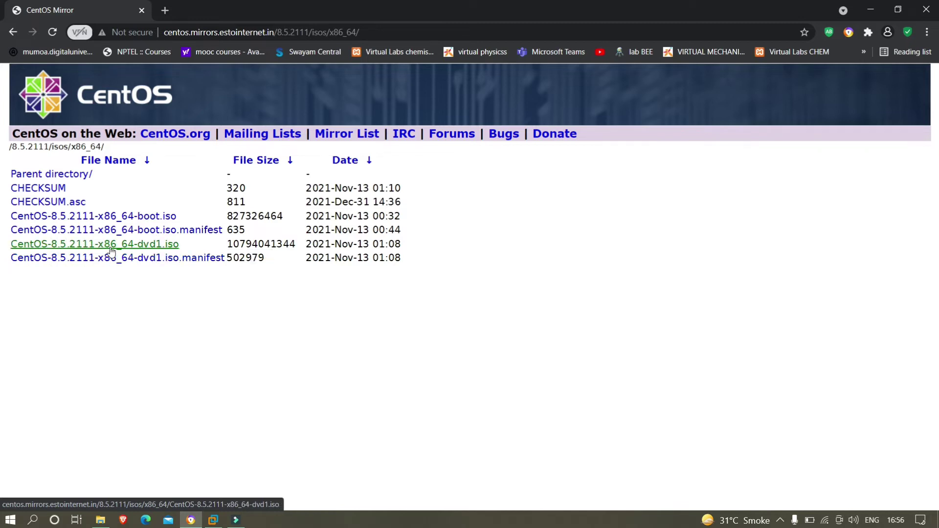
{"action": "mouse_move", "coordinate": [148, 250]}
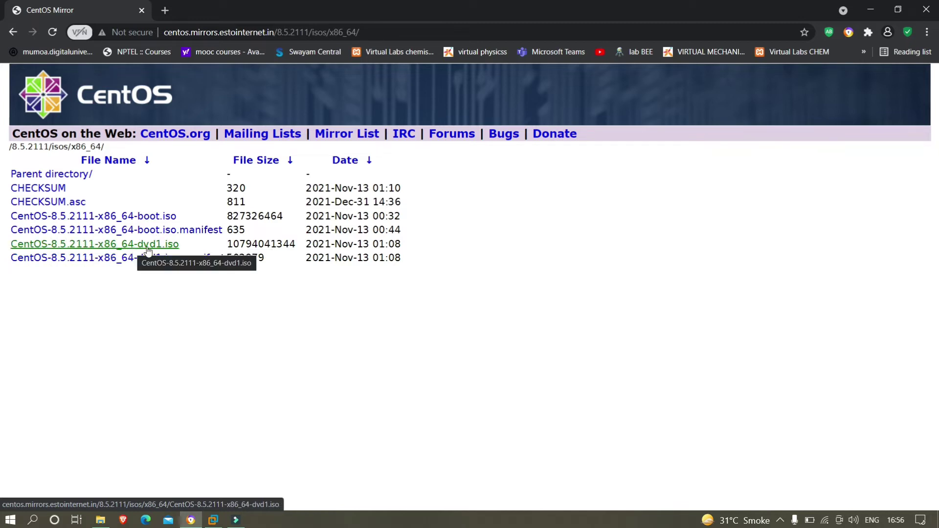
{"action": "mouse_move", "coordinate": [182, 255]}
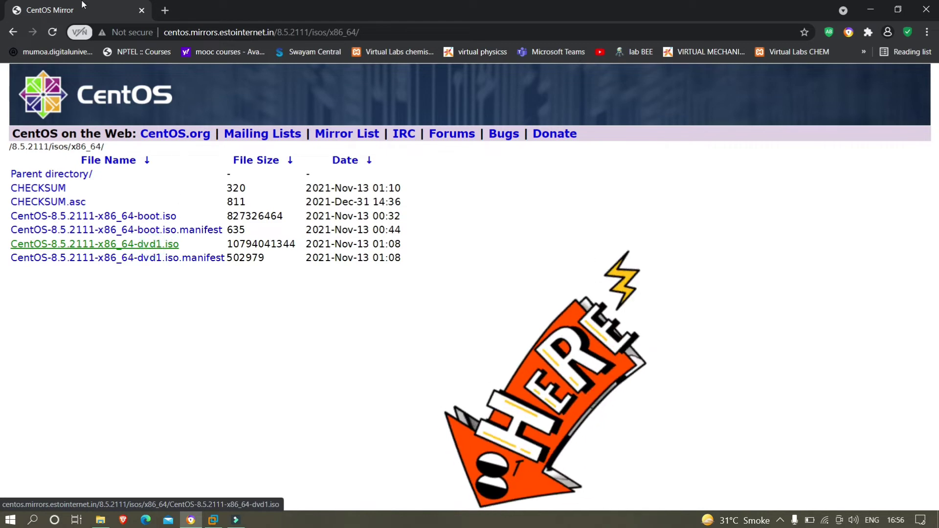
Save CentOS-8.5.2111-x86_64-dvd1.iso, then return to VMware Workstation.
{"action": "left_click", "coordinate": [94, 244]}
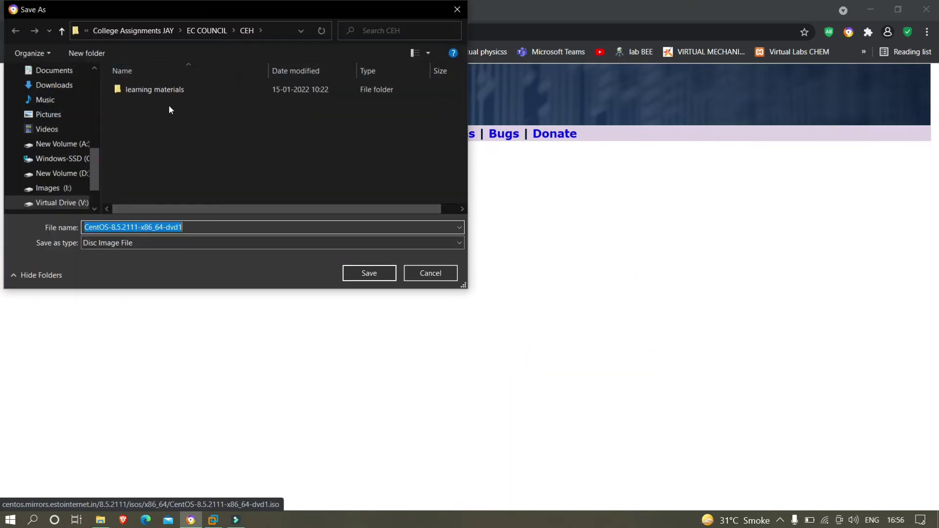
{"action": "left_click", "coordinate": [368, 273]}
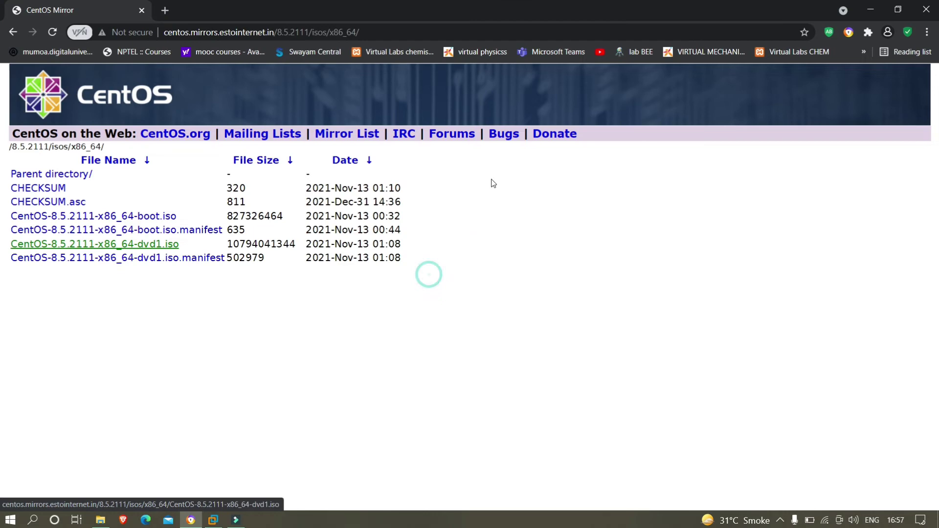
{"action": "left_click", "coordinate": [212, 520]}
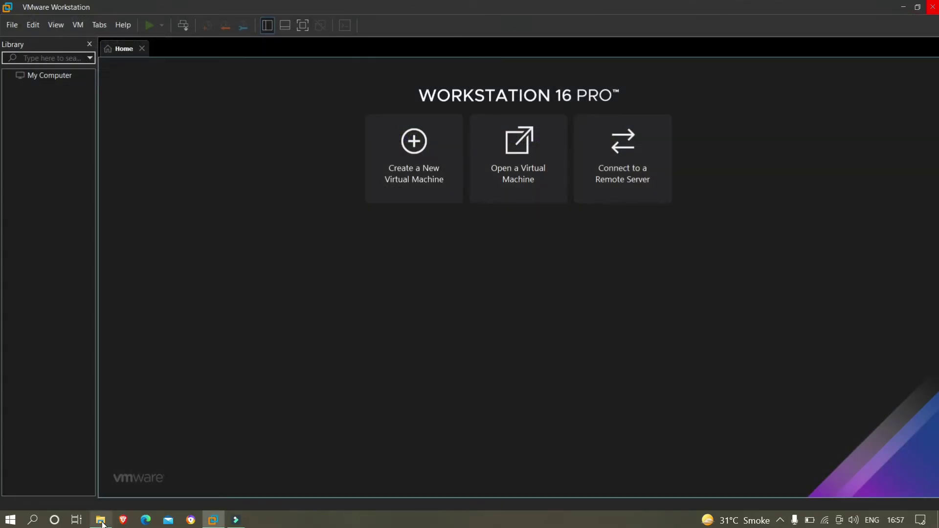
Check the downloaded ISO in File Explorer, then launch the New Virtual Machine Wizard.
{"action": "left_click", "coordinate": [100, 519]}
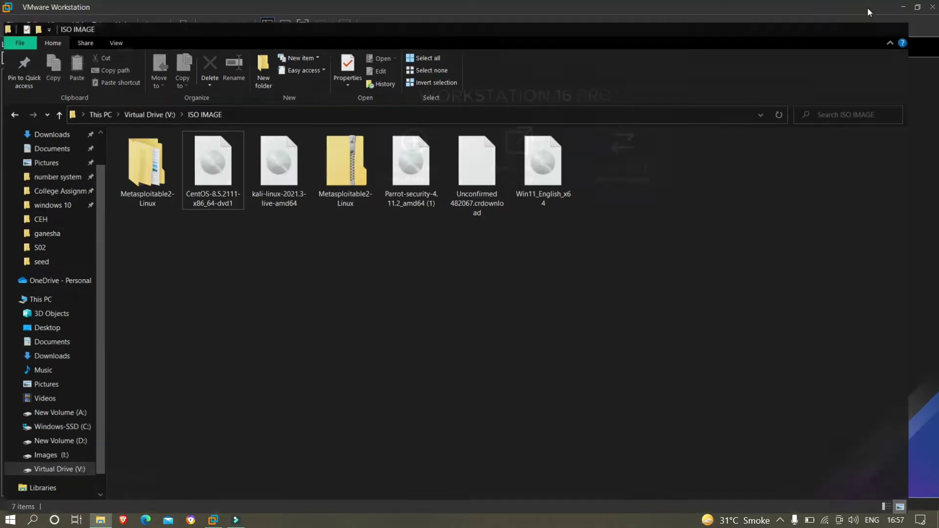
{"action": "left_click", "coordinate": [212, 519]}
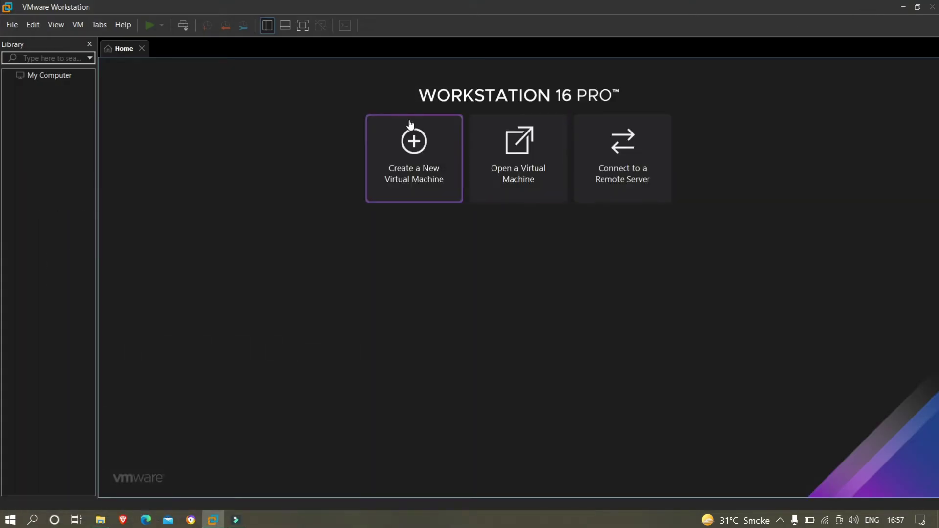
{"action": "mouse_move", "coordinate": [430, 208]}
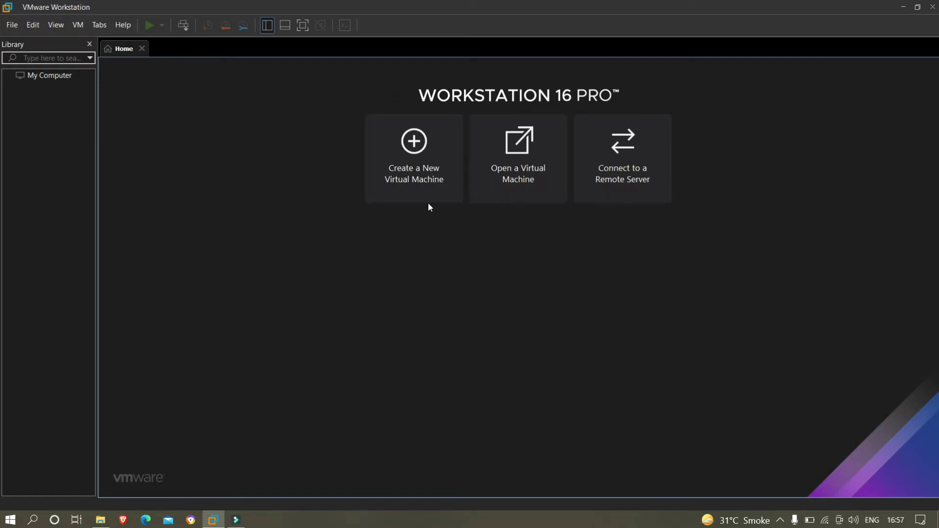
{"action": "mouse_move", "coordinate": [416, 146]}
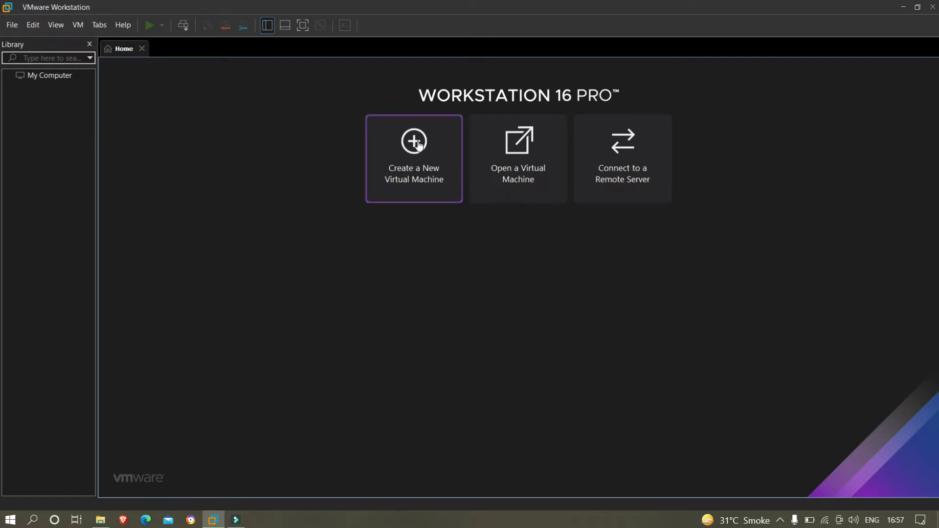
{"action": "left_click", "coordinate": [414, 141]}
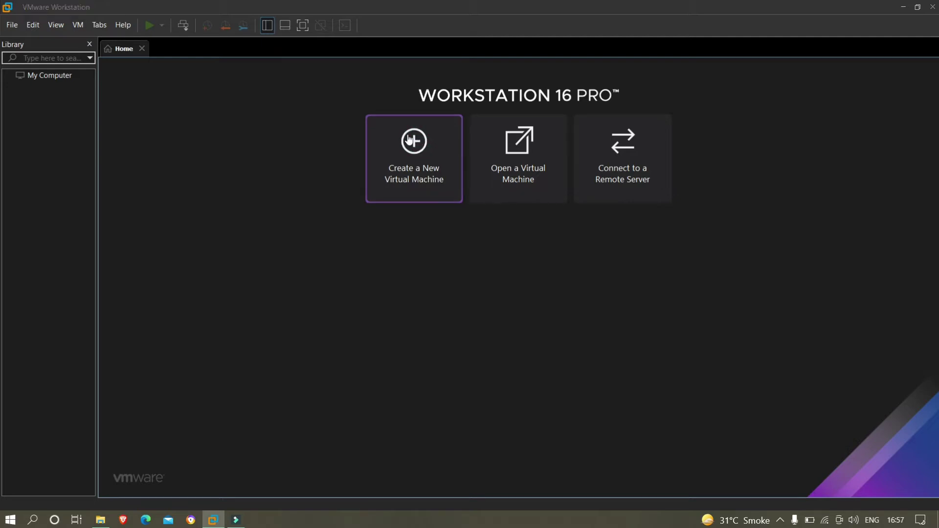
{"action": "left_click", "coordinate": [413, 158]}
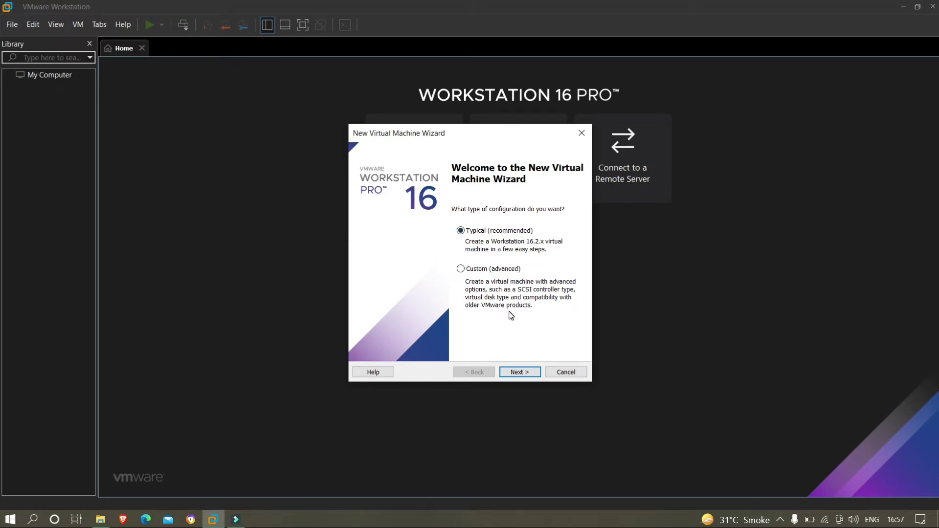
Select Custom (advanced) setup and leave hardware compatibility at Workstation 16.2.x.
{"action": "left_click", "coordinate": [460, 268]}
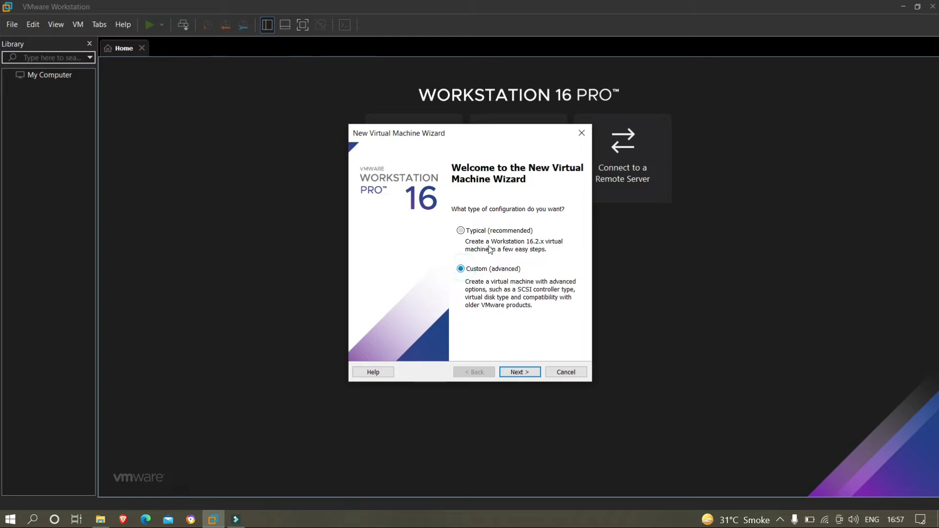
{"action": "left_click", "coordinate": [520, 372]}
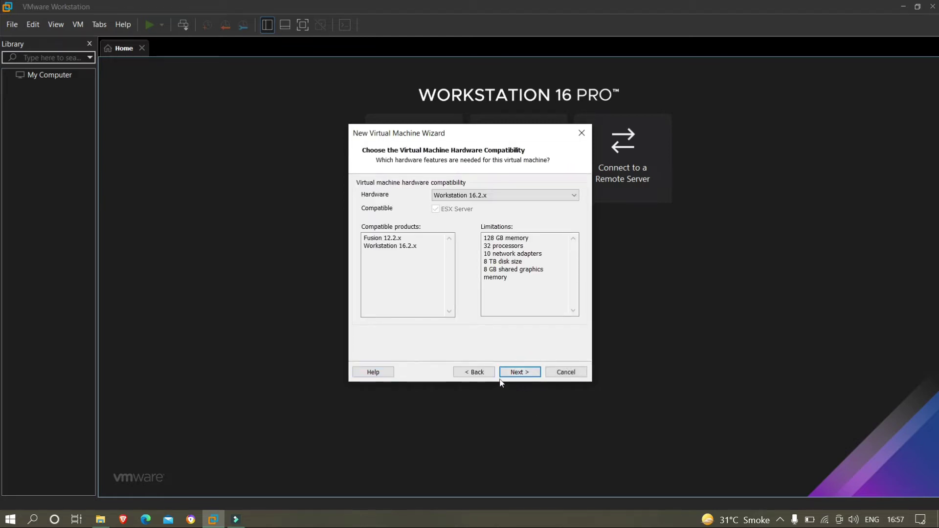
{"action": "left_click", "coordinate": [571, 195]}
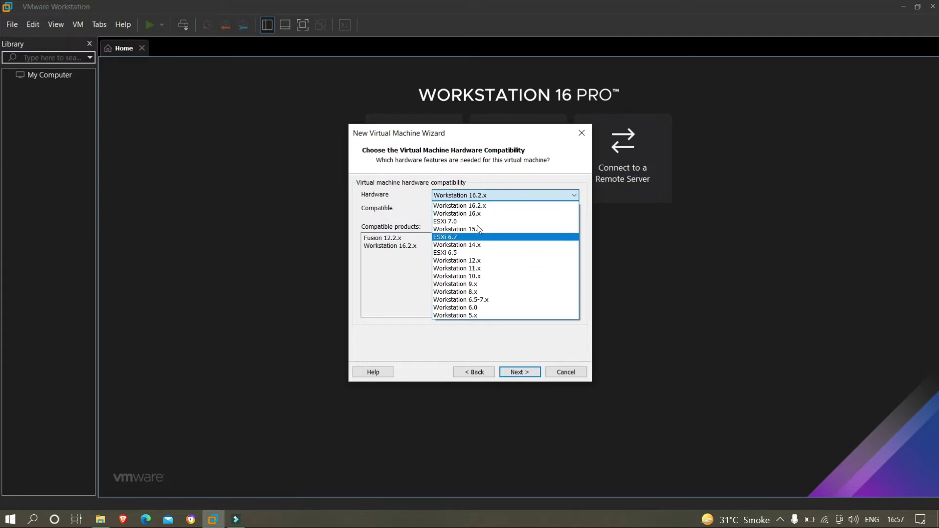
{"action": "left_click", "coordinate": [459, 205]}
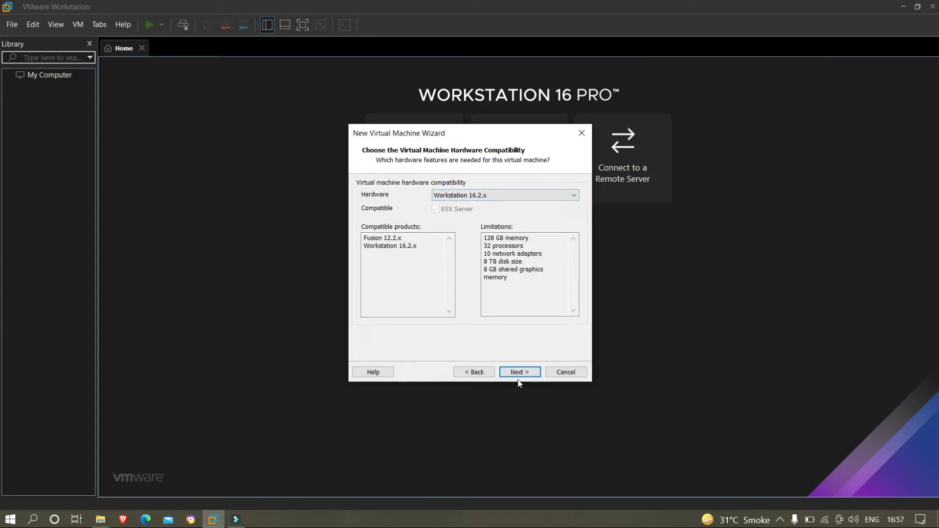
Choose 'I will install the operating system later' and continue to guest OS selection.
{"action": "left_click", "coordinate": [520, 372]}
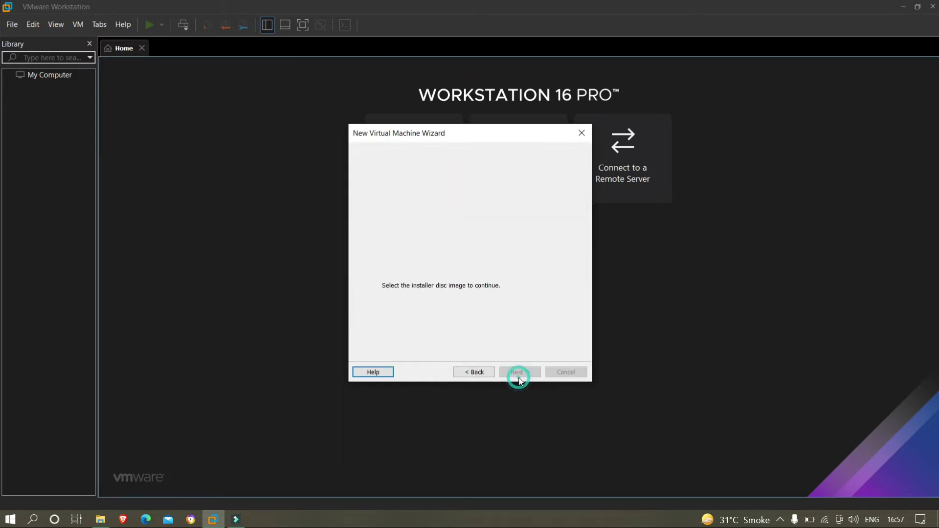
{"action": "left_click", "coordinate": [519, 372]}
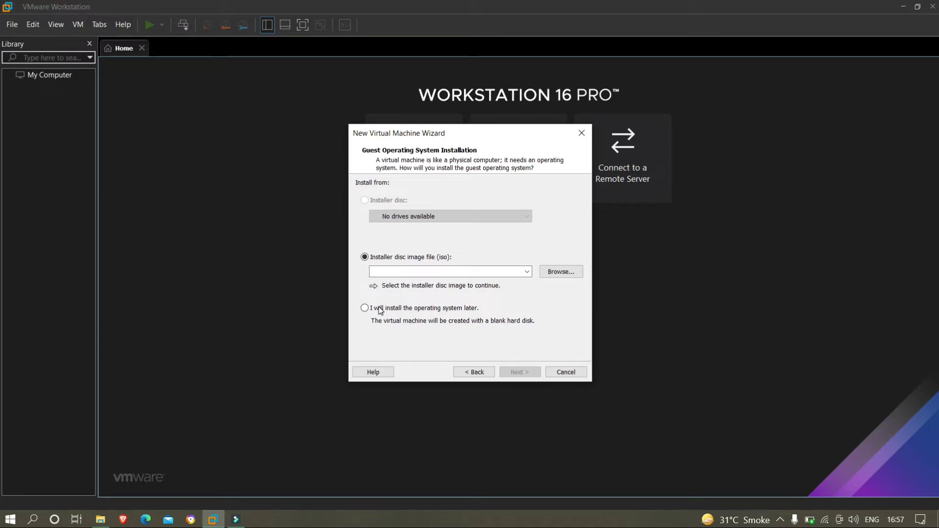
{"action": "left_click", "coordinate": [364, 308]}
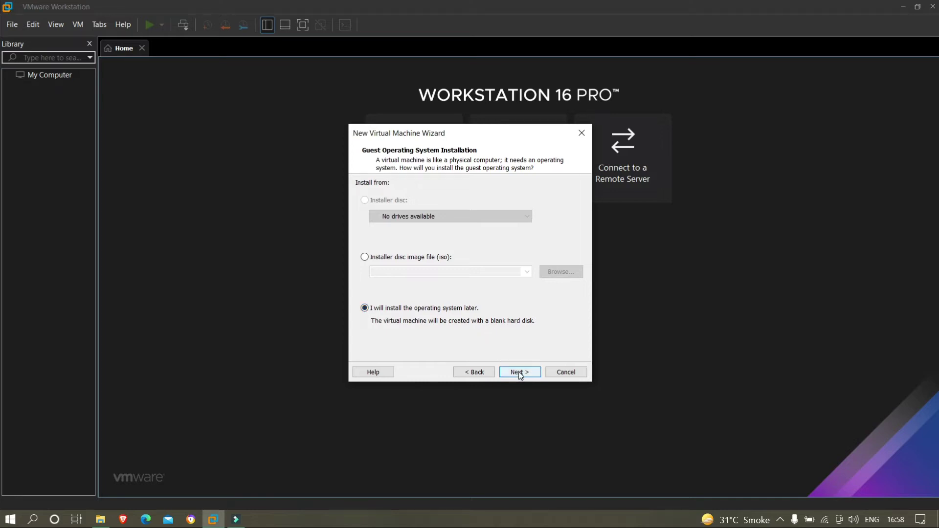
{"action": "left_click", "coordinate": [520, 371]}
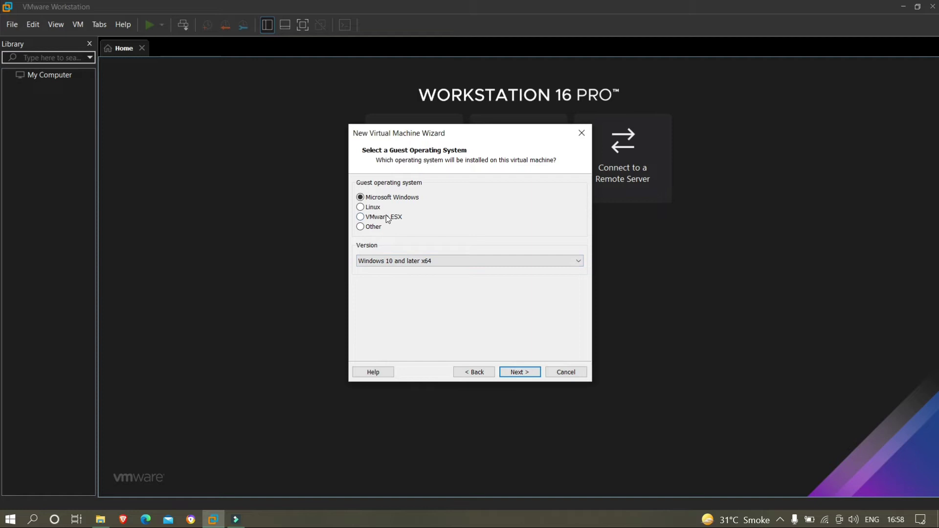
{"action": "mouse_move", "coordinate": [361, 208]}
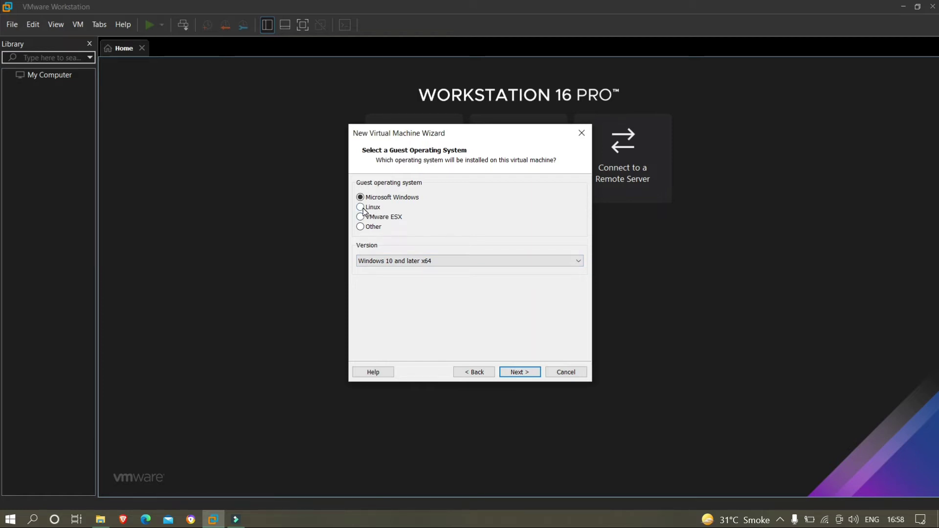
Select Linux with version CentOS 8 64-bit and continue.
{"action": "left_click", "coordinate": [360, 207]}
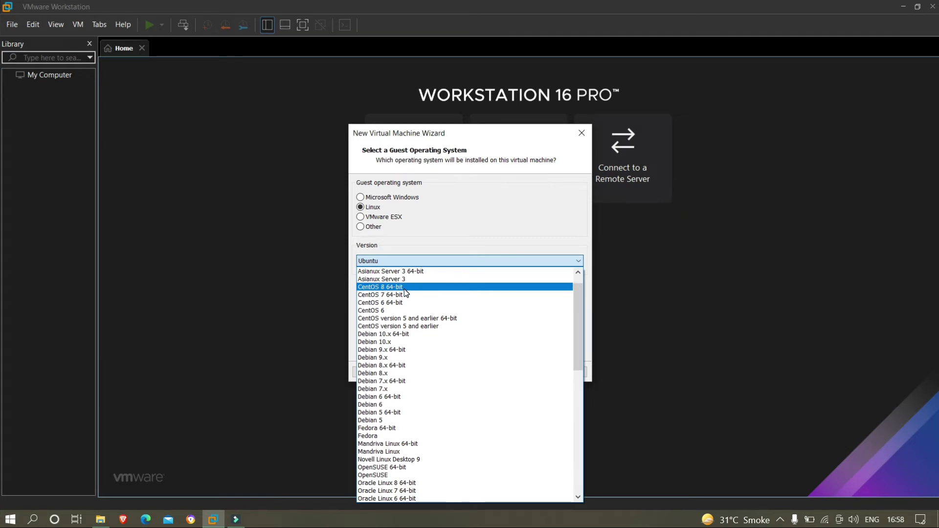
{"action": "left_click", "coordinate": [380, 286]}
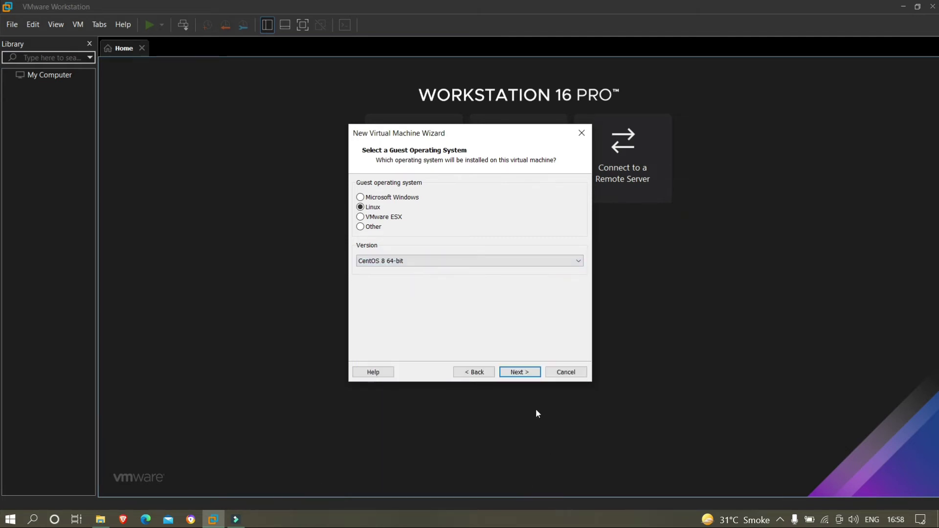
{"action": "left_click", "coordinate": [519, 372]}
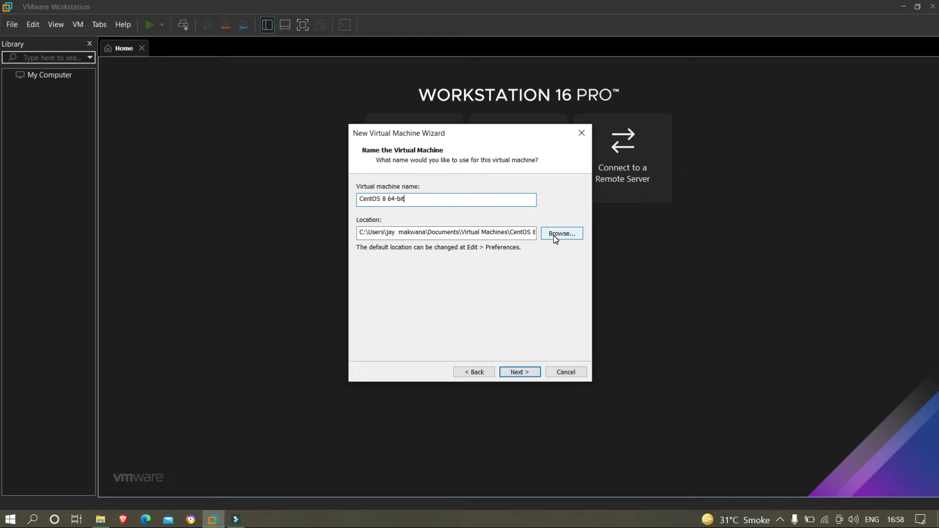
Browse to V:\VM machine, create a 'centos' folder, and select it as the location.
{"action": "left_click", "coordinate": [552, 233]}
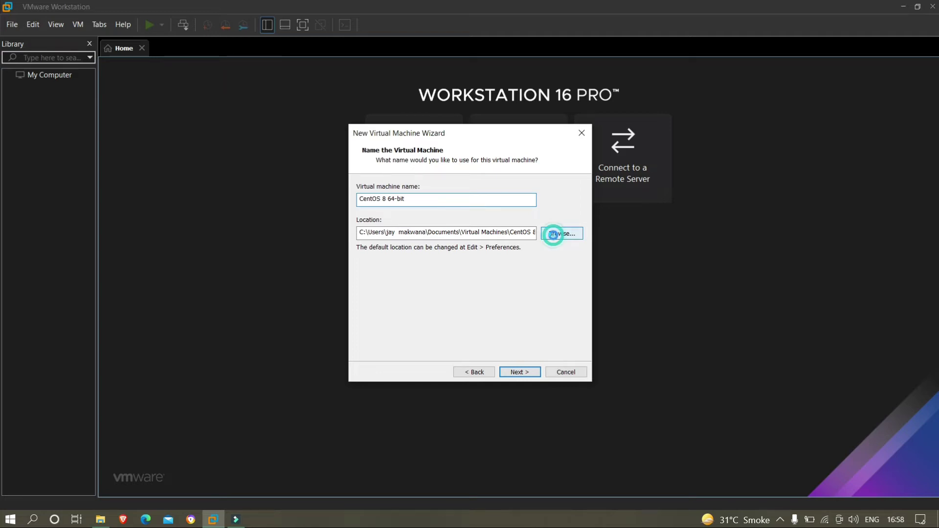
{"action": "left_click", "coordinate": [553, 234]}
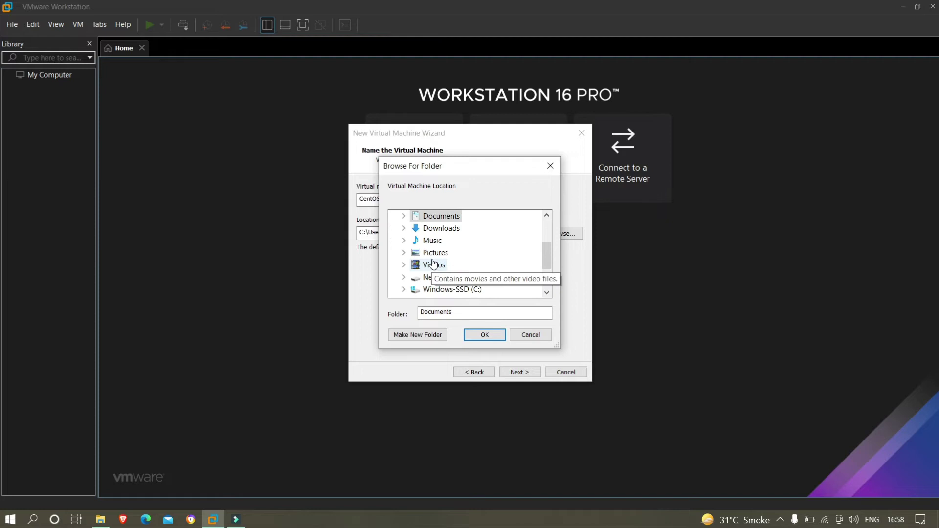
{"action": "left_click", "coordinate": [445, 215]}
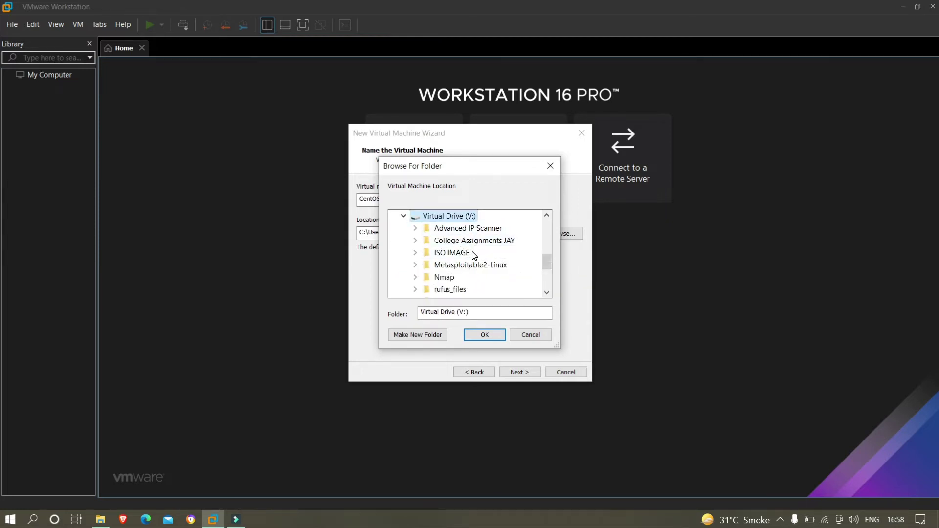
{"action": "scroll", "scroll_direction": "down", "scroll_amount": 3}
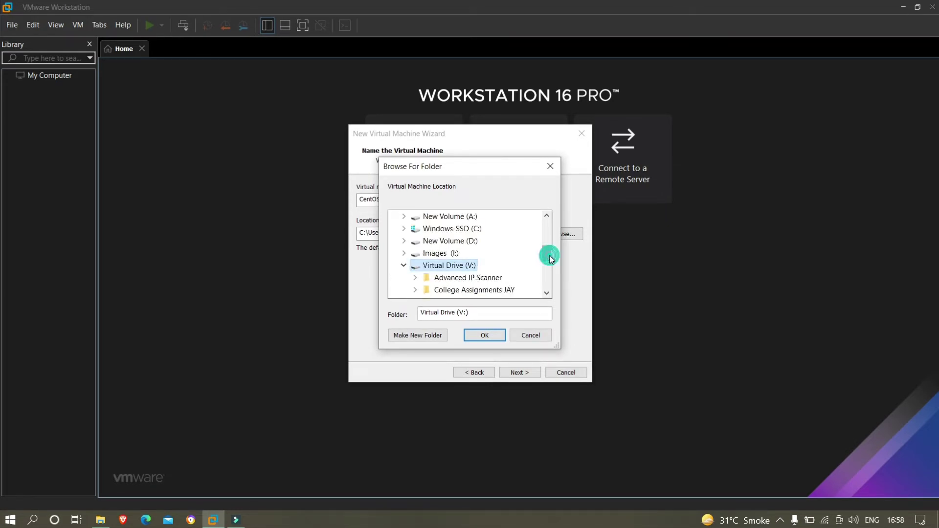
{"action": "scroll", "scroll_direction": "down", "scroll_amount": 3}
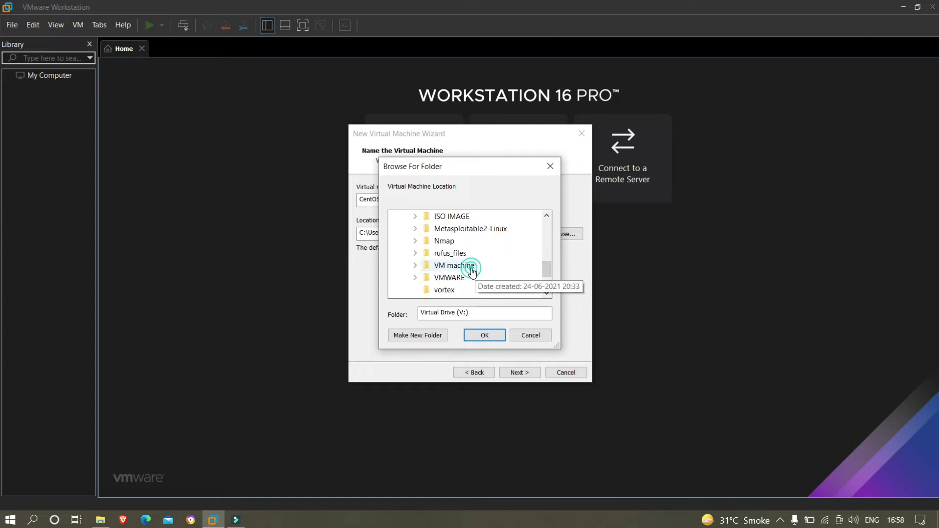
{"action": "double_click", "coordinate": [454, 265]}
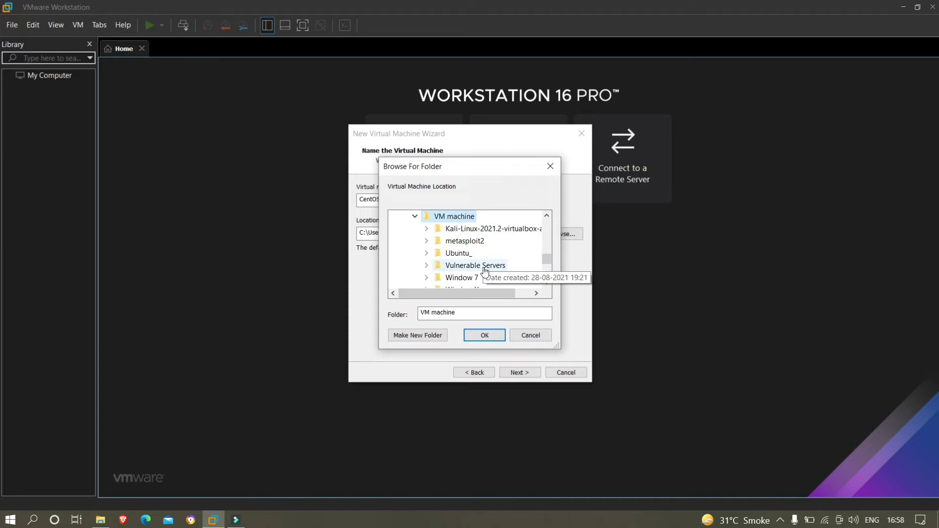
{"action": "scroll", "scroll_direction": "down", "scroll_amount": 3}
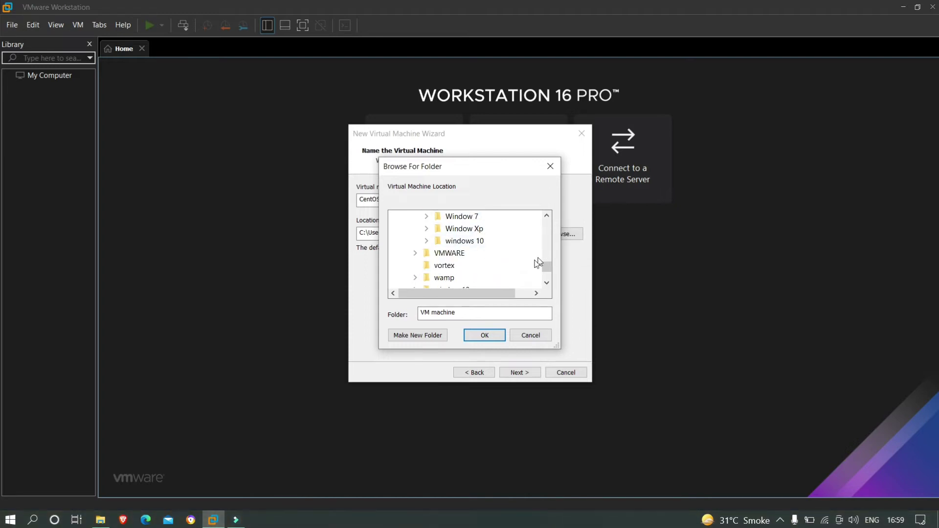
{"action": "left_click", "coordinate": [417, 335]}
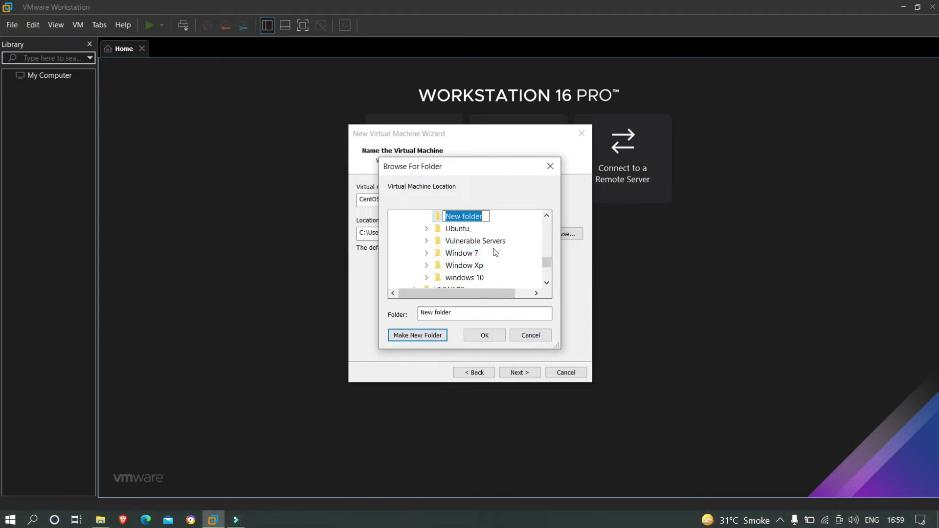
{"action": "type", "text": "ce"}
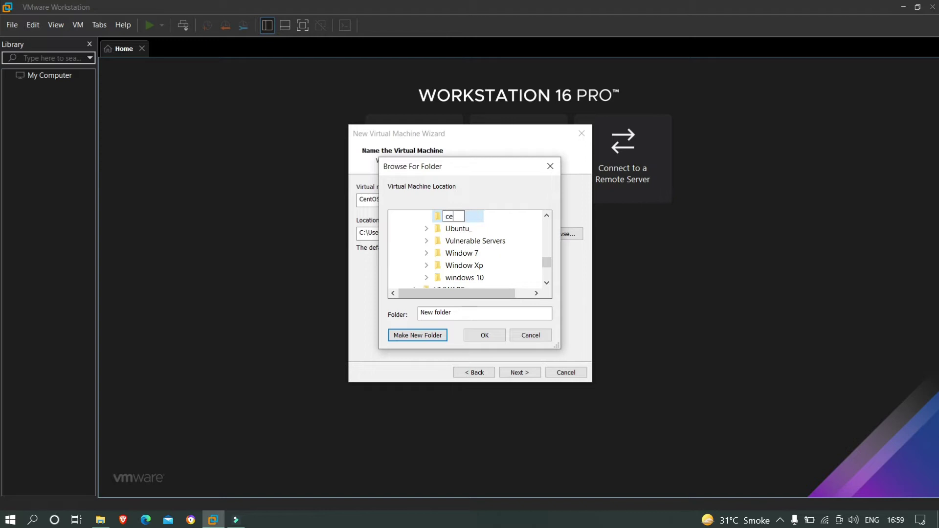
{"action": "type", "text": "n"}
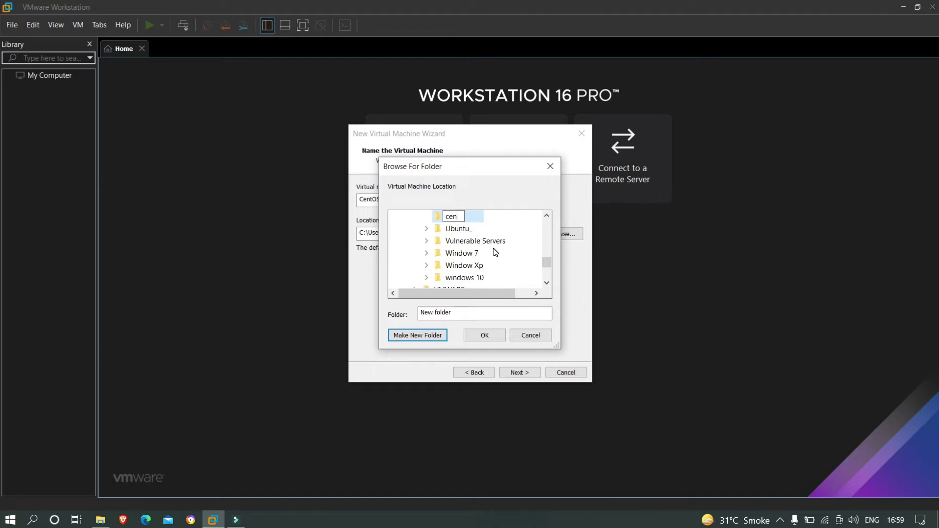
{"action": "type", "text": "tos"}
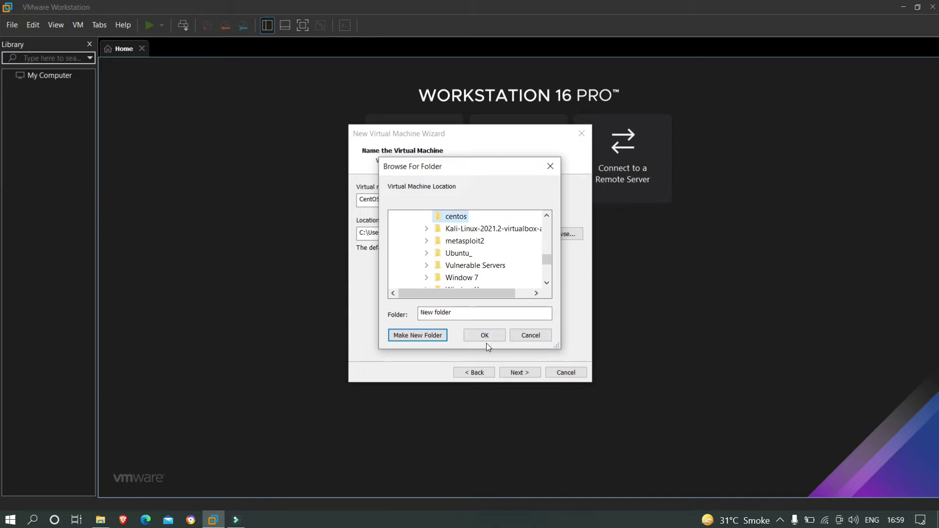
{"action": "mouse_move", "coordinate": [464, 267]}
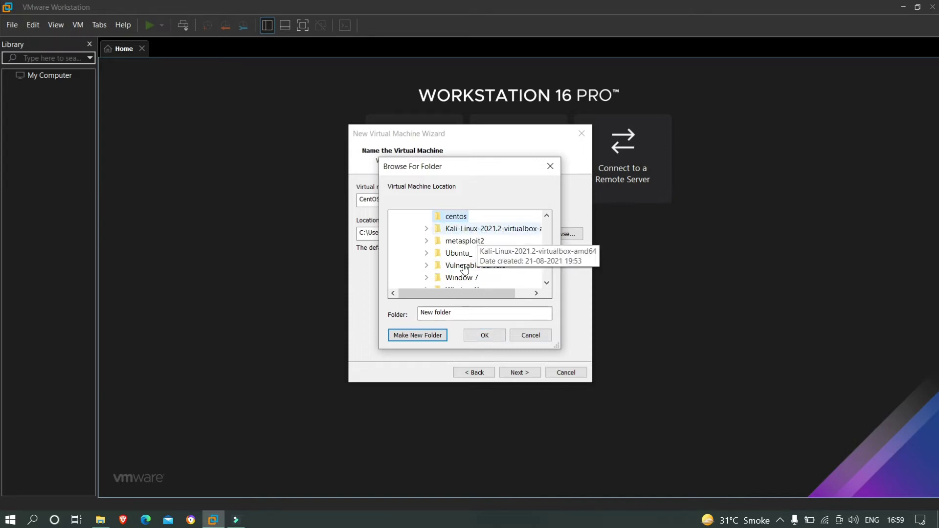
{"action": "left_click", "coordinate": [484, 335]}
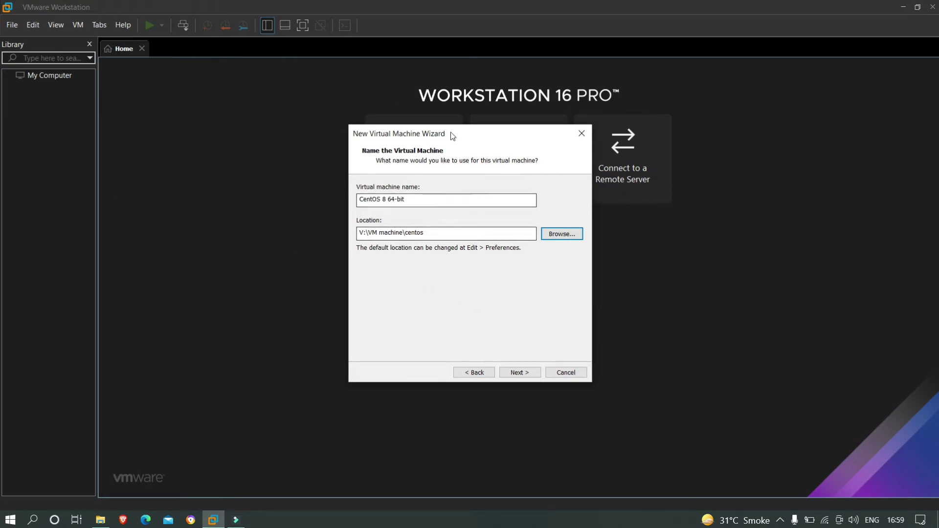
Move to processor settings and set 1 processor with 2 cores per processor.
{"action": "left_click", "coordinate": [519, 372]}
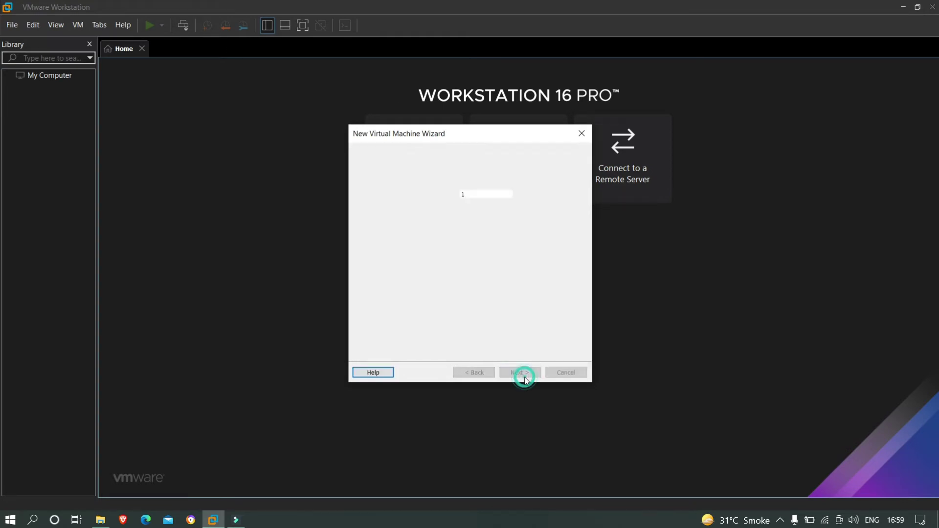
{"action": "left_click", "coordinate": [519, 372]}
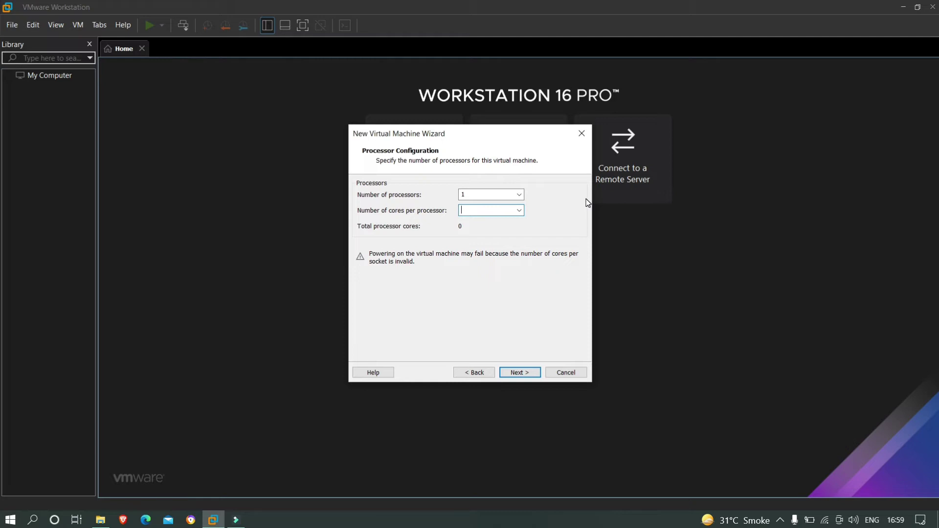
{"action": "type", "text": "2"}
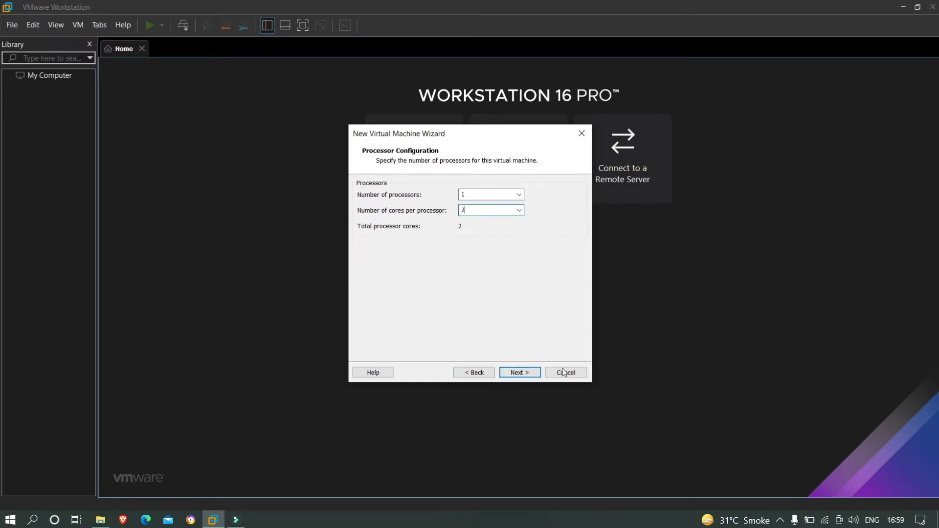
Advance to the memory page and set VM memory to about 1780 MB, nudging it upward.
{"action": "left_click", "coordinate": [520, 373]}
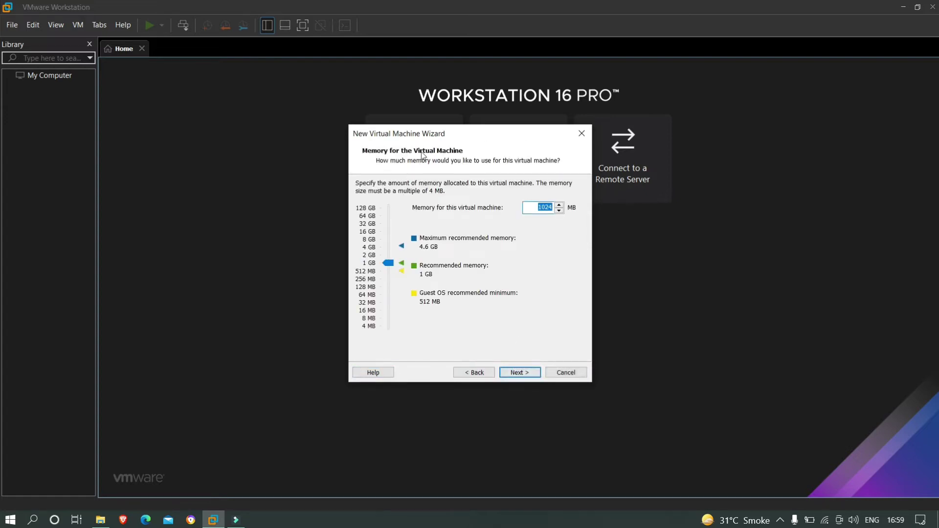
{"action": "mouse_move", "coordinate": [407, 212]}
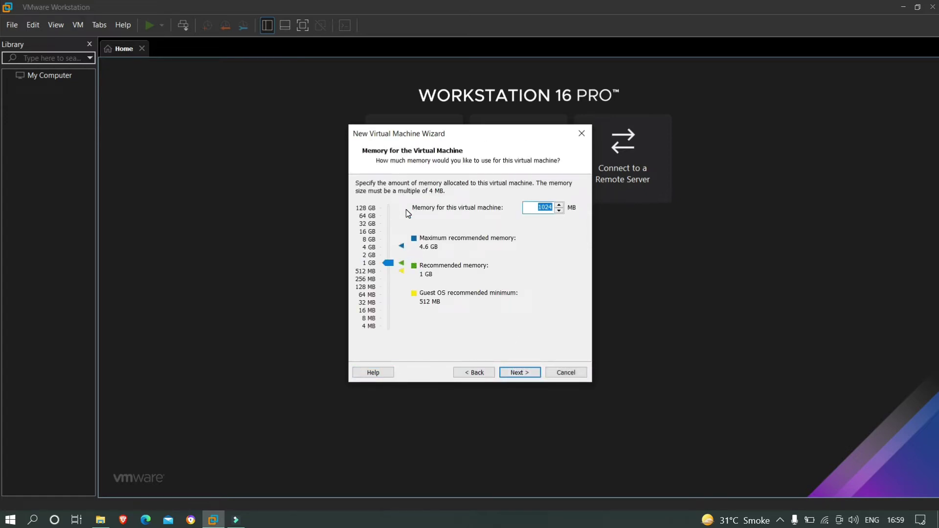
{"action": "mouse_move", "coordinate": [388, 266]}
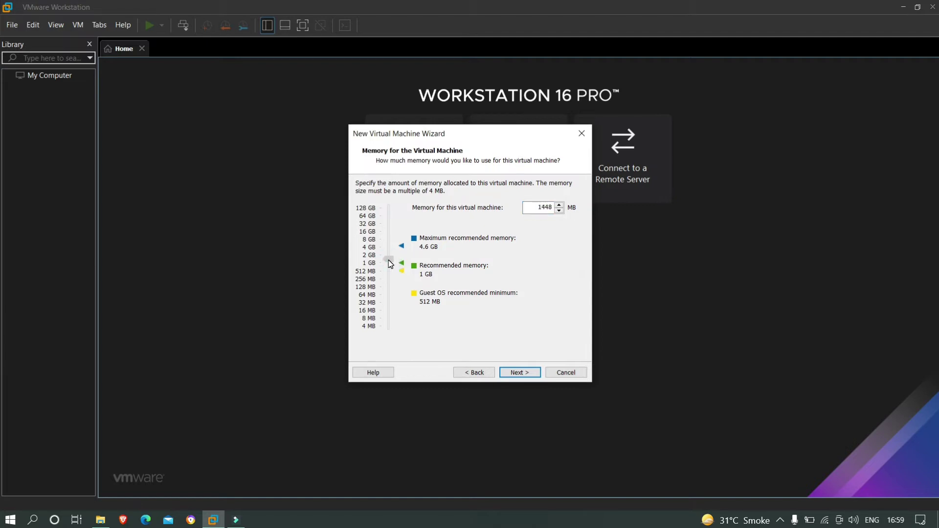
{"action": "left_click_drag", "start_coordinate": [387, 264], "coordinate": [391, 250]}
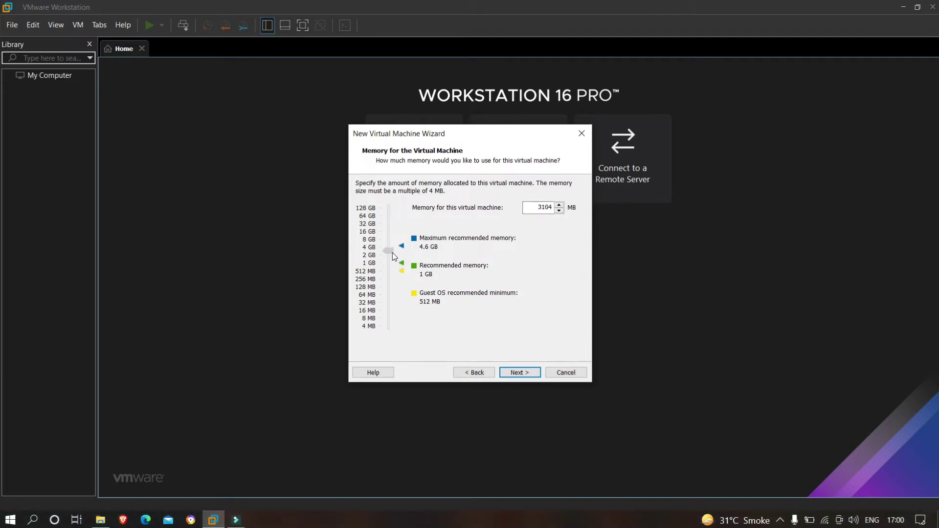
{"action": "left_click_drag", "start_coordinate": [401, 246], "coordinate": [395, 261]}
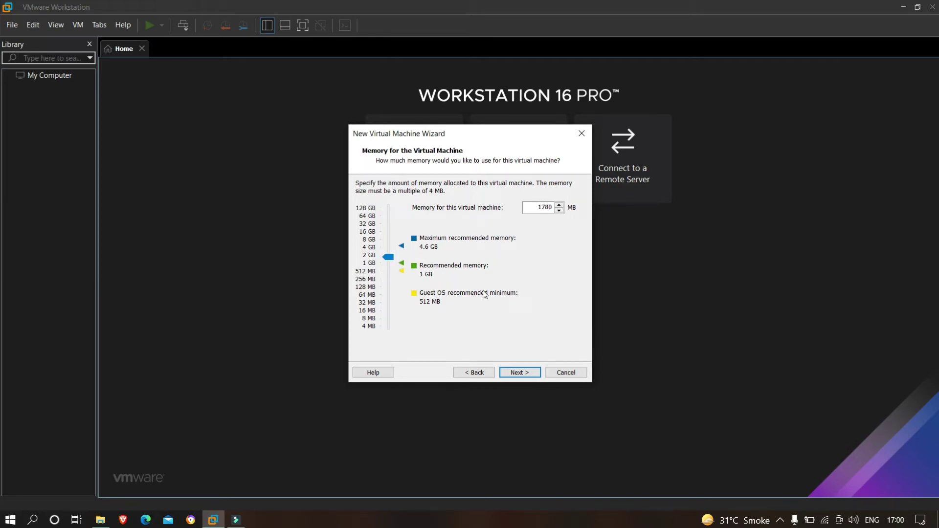
{"action": "mouse_move", "coordinate": [529, 370]}
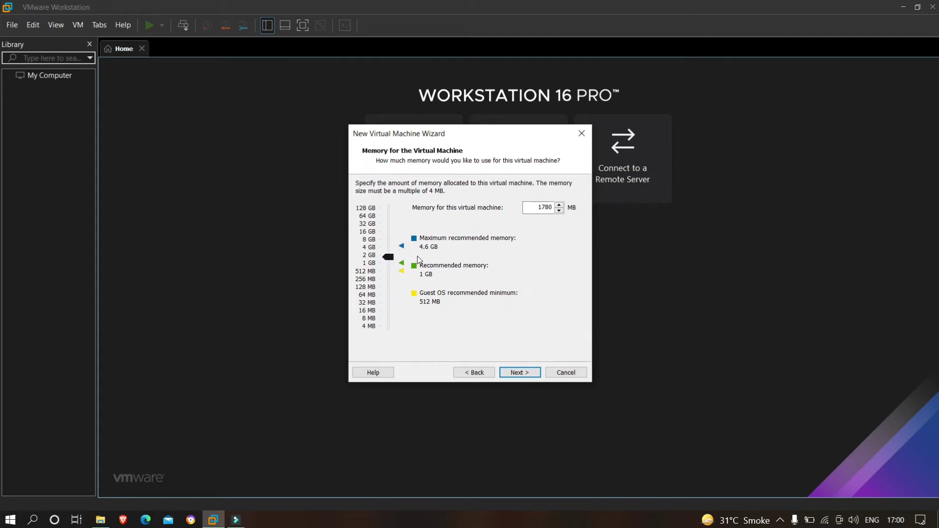
{"action": "left_click", "coordinate": [559, 204]}
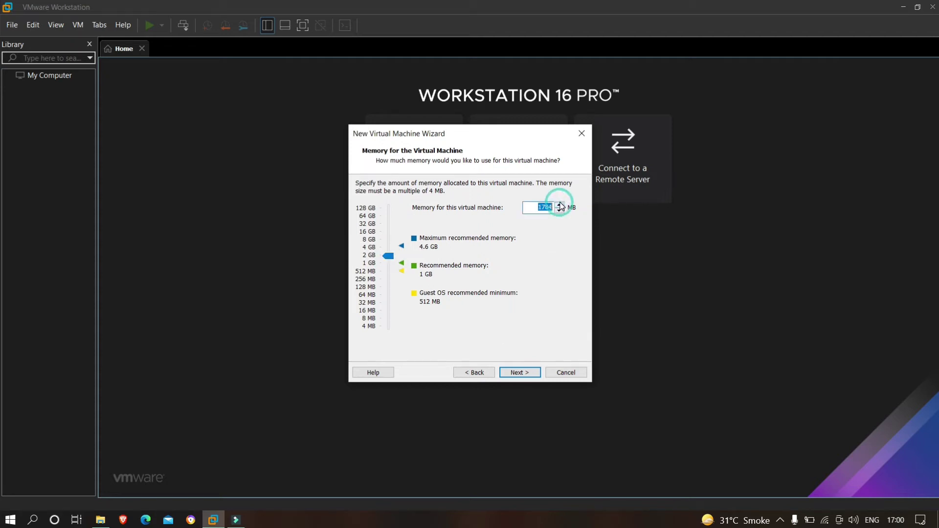
{"action": "left_click", "coordinate": [559, 205]}
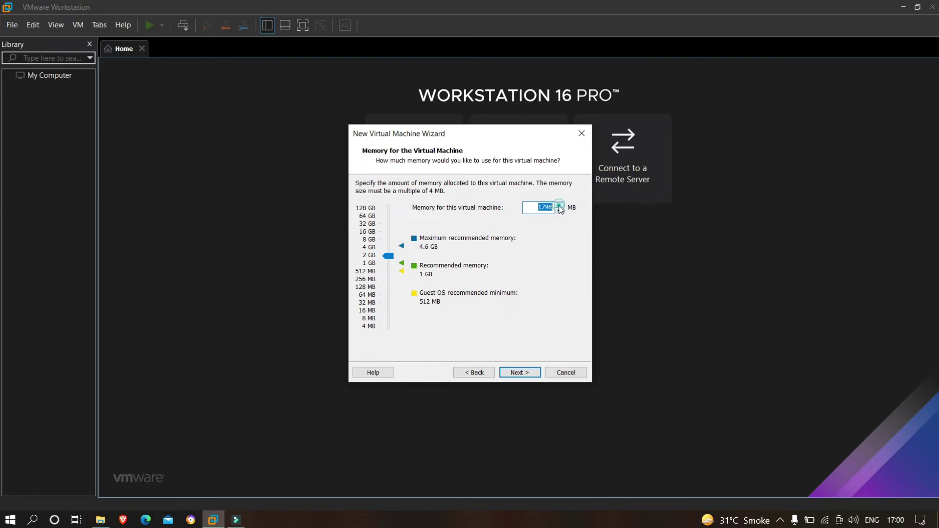
{"action": "left_click", "coordinate": [559, 204]}
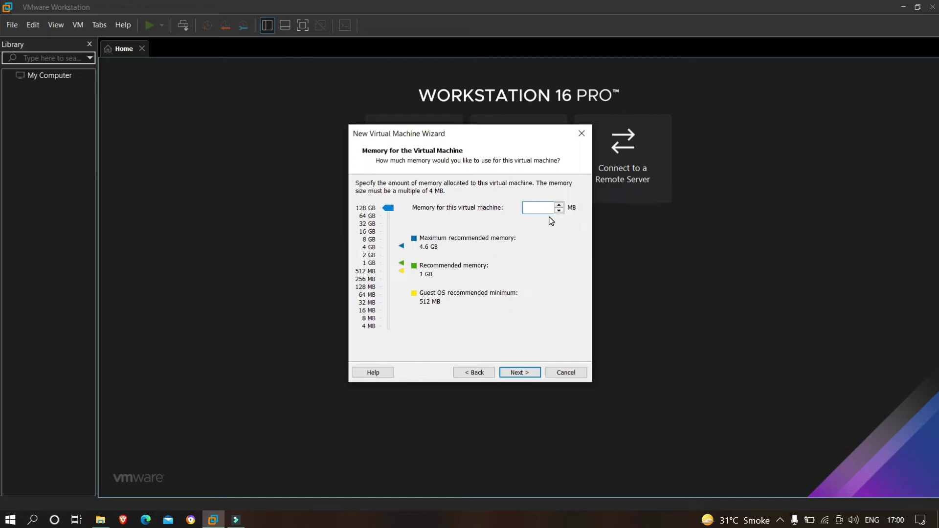
Accept NAT networking, the LSI Logic controller and the NVMe disk type.
{"action": "left_click", "coordinate": [519, 372]}
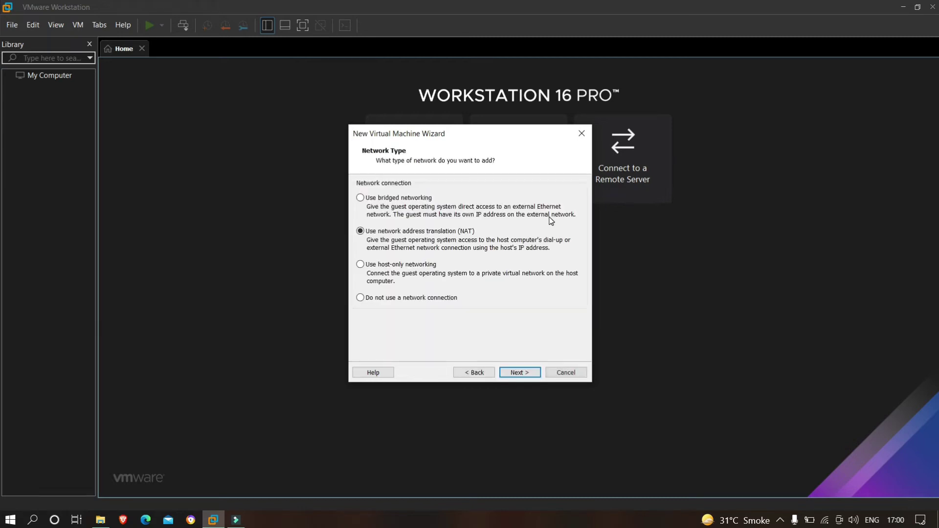
{"action": "mouse_move", "coordinate": [379, 165]}
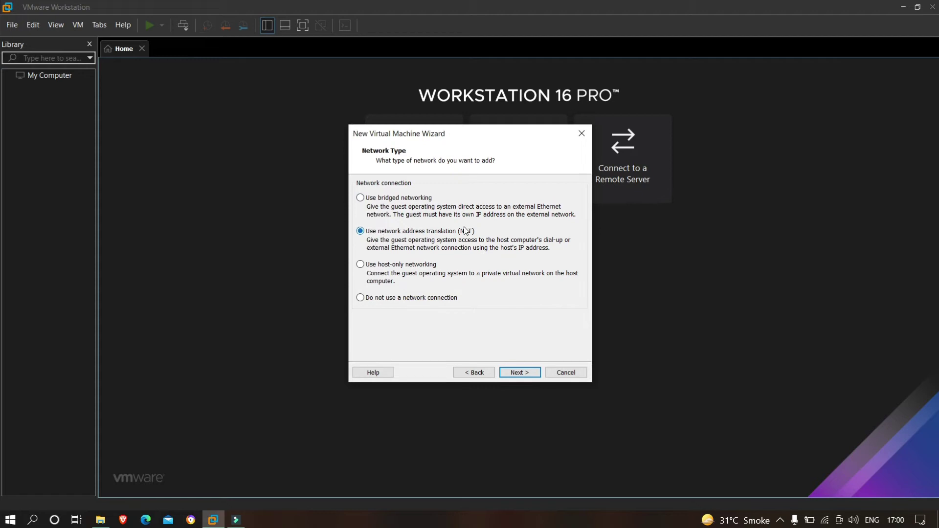
{"action": "left_click", "coordinate": [520, 372]}
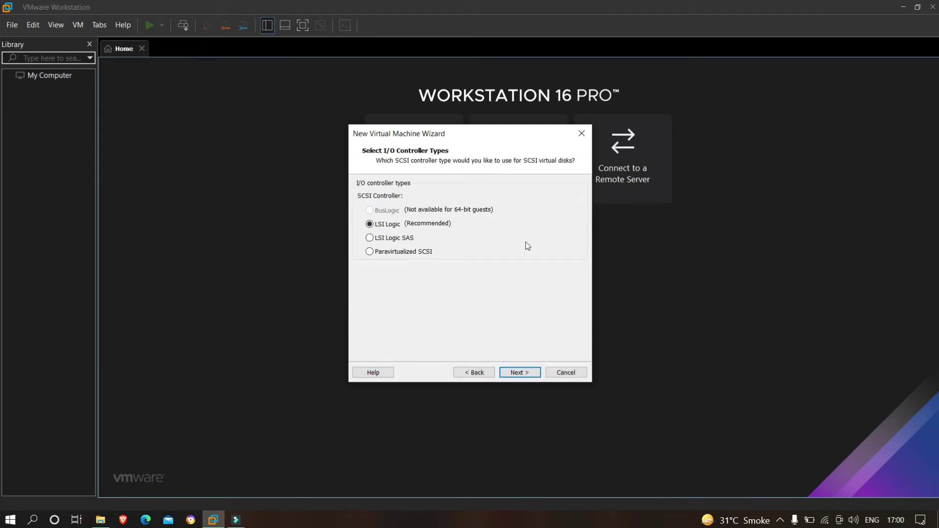
{"action": "left_click", "coordinate": [519, 372]}
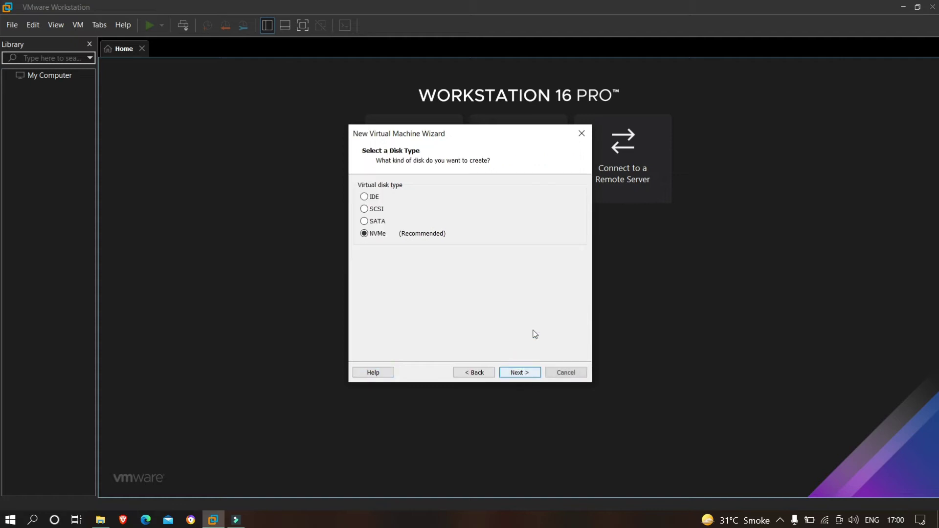
{"action": "mouse_move", "coordinate": [424, 179]}
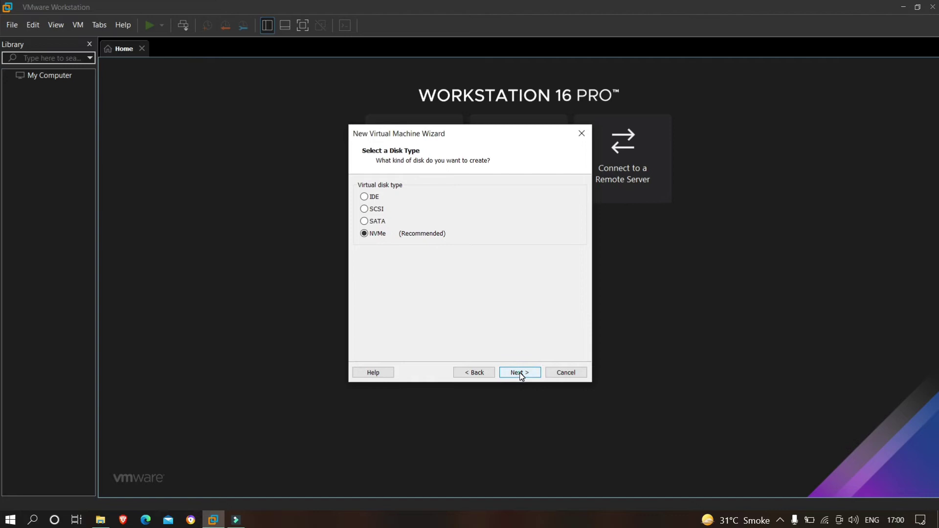
{"action": "left_click", "coordinate": [519, 372]}
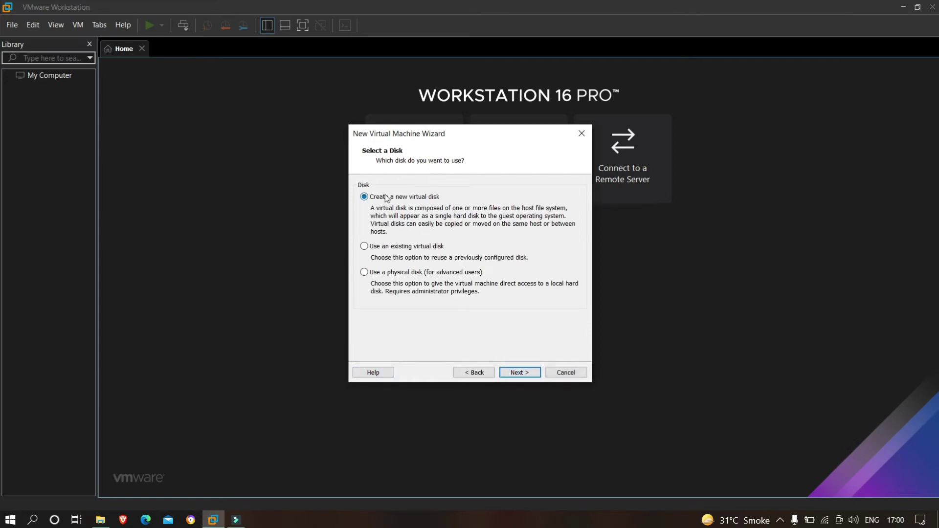
{"action": "mouse_move", "coordinate": [437, 124]}
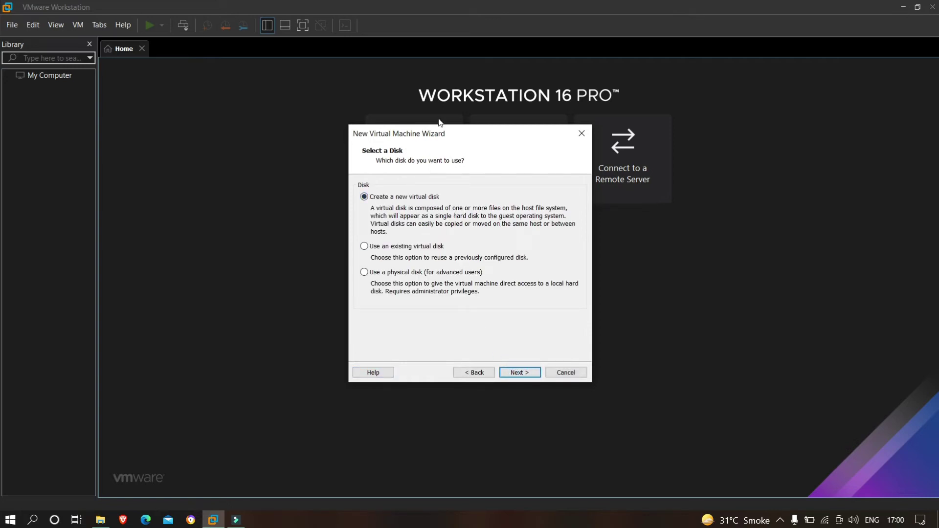
Create a new virtual disk of 25.0 GB maximum size, stored as a single file.
{"action": "left_click", "coordinate": [519, 372]}
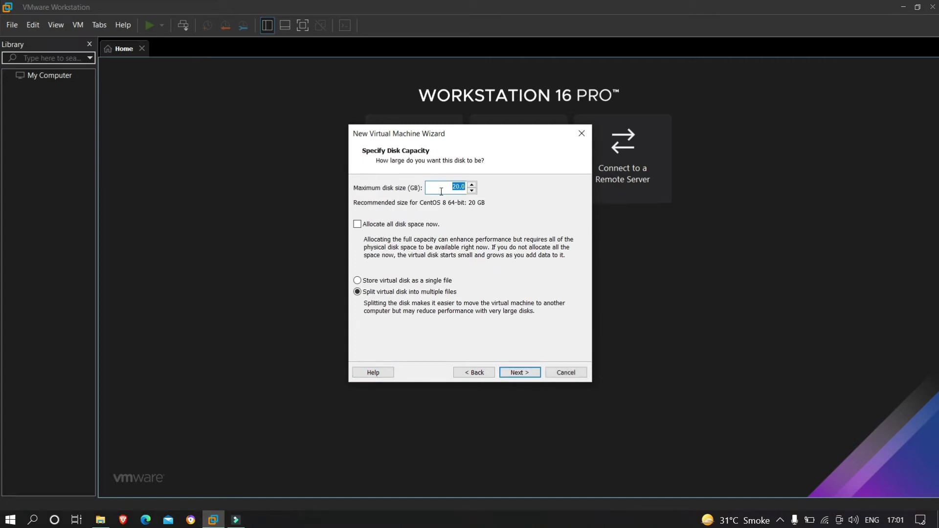
{"action": "mouse_move", "coordinate": [464, 194]}
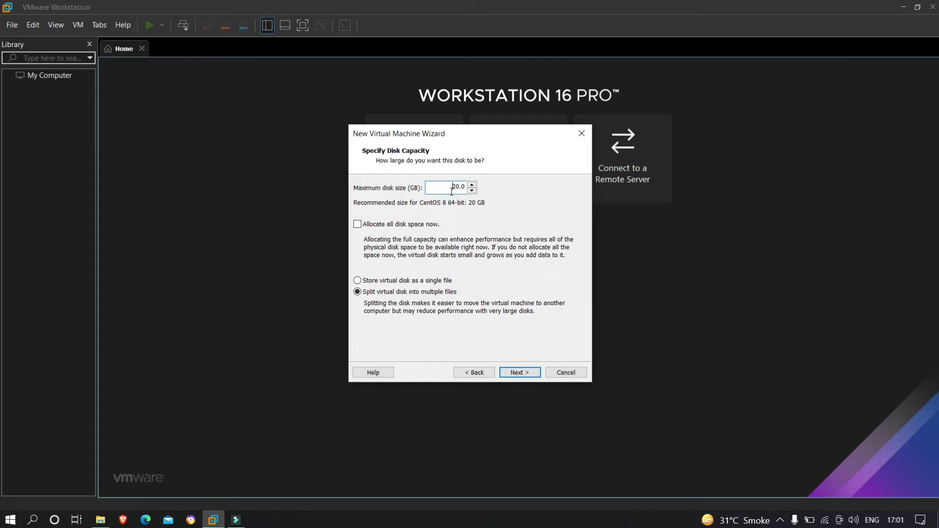
{"action": "left_click", "coordinate": [461, 188]}
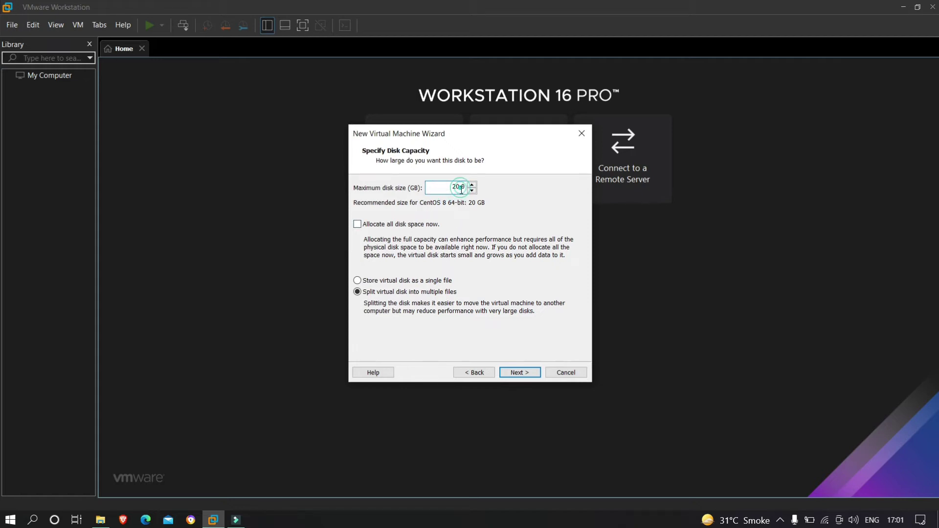
{"action": "type", "text": "2.0"}
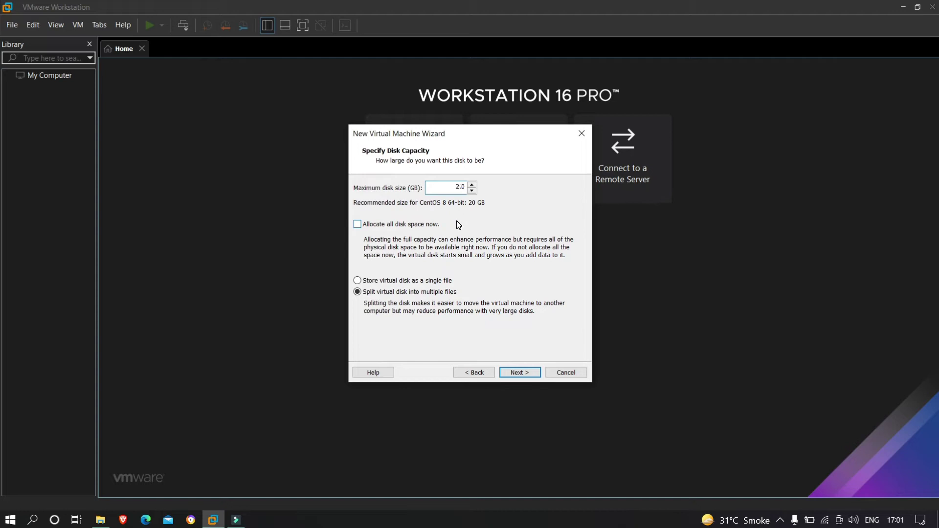
{"action": "type", "text": "25.0"}
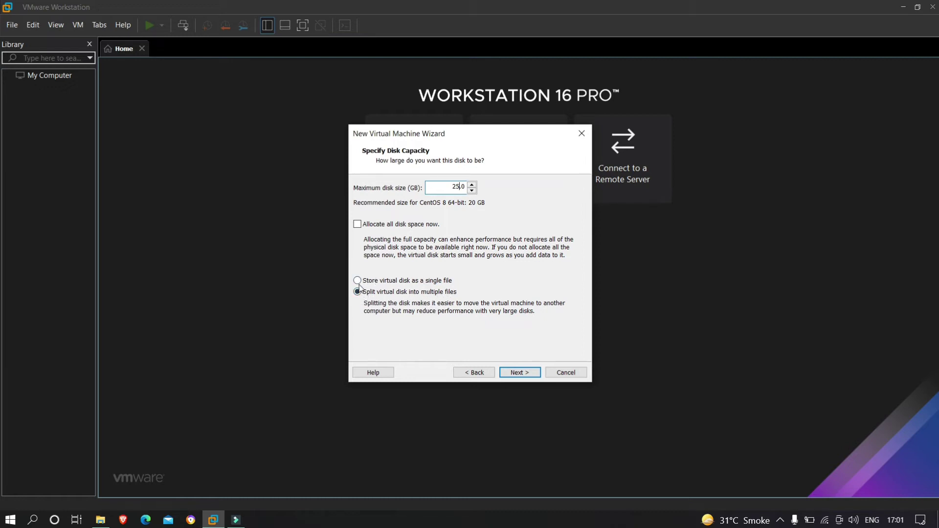
{"action": "left_click", "coordinate": [357, 280]}
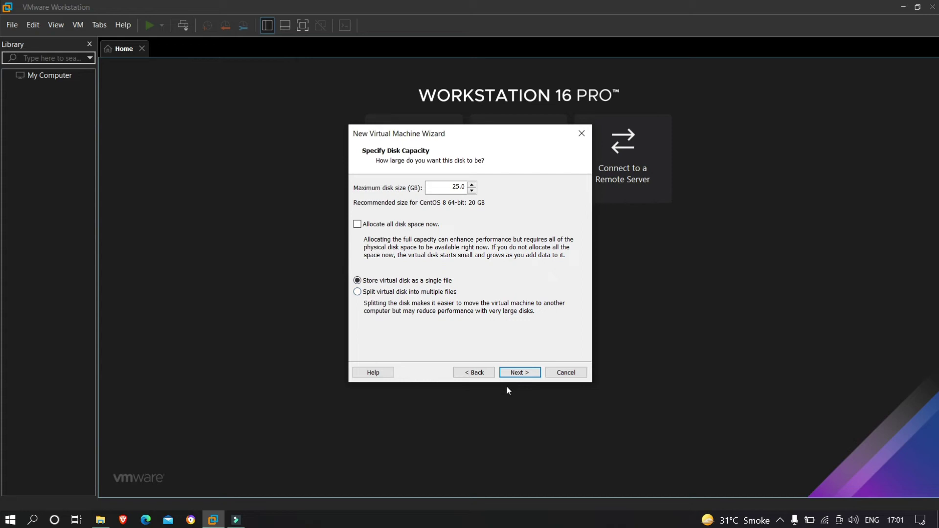
{"action": "left_click", "coordinate": [519, 372]}
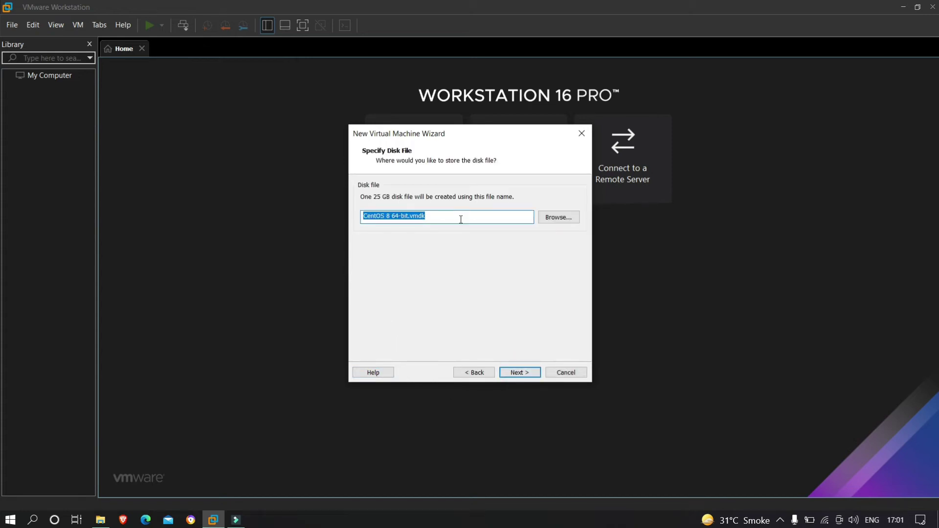
{"action": "mouse_move", "coordinate": [548, 222]}
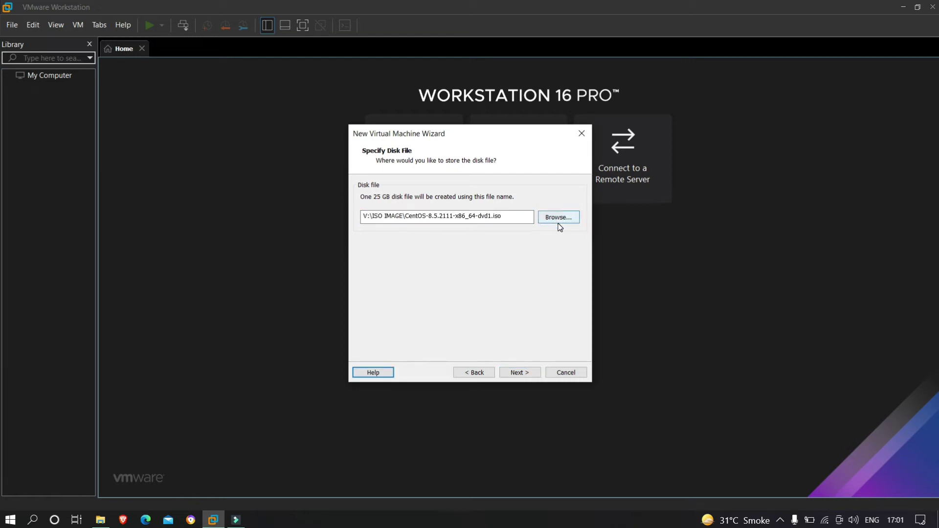
Save the disk file in V:\VM machine\centos and advance to the Ready to Create summary.
{"action": "left_click", "coordinate": [559, 217]}
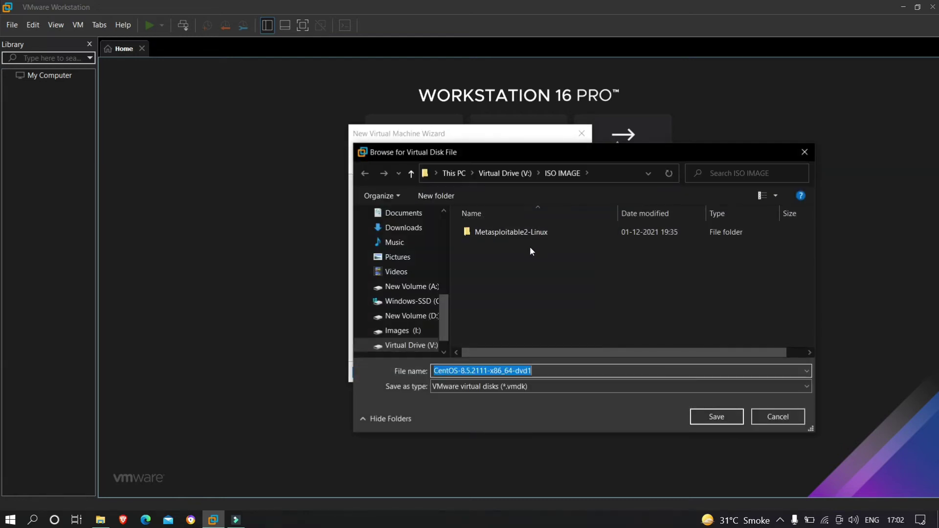
{"action": "left_click", "coordinate": [504, 173]}
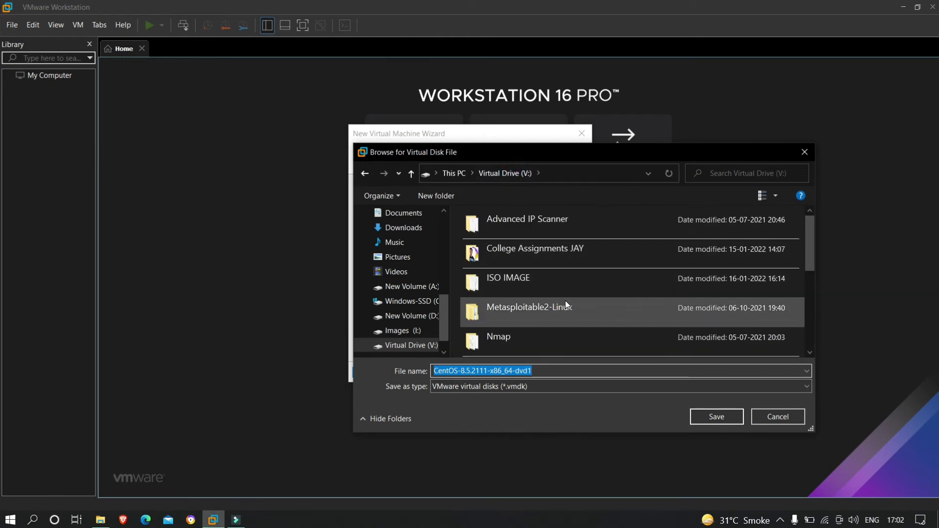
{"action": "scroll", "scroll_direction": "down", "scroll_amount": 3}
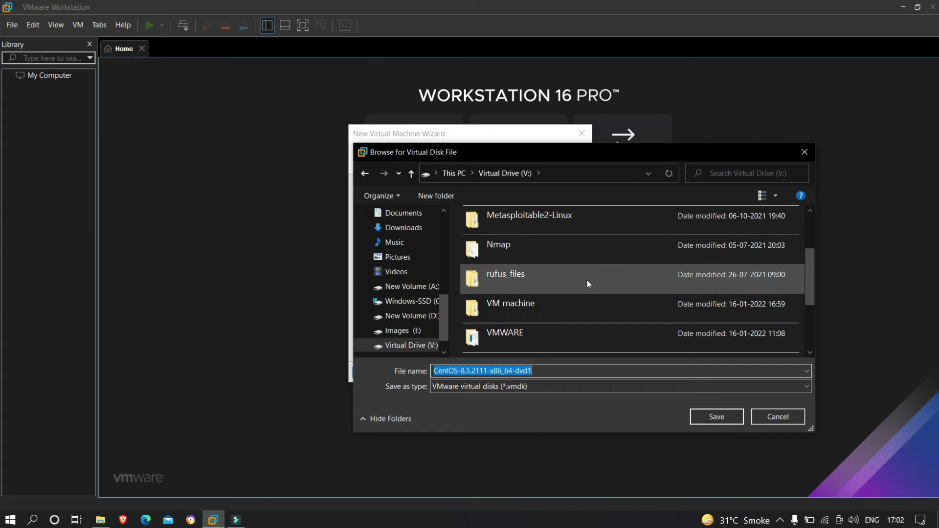
{"action": "double_click", "coordinate": [511, 303]}
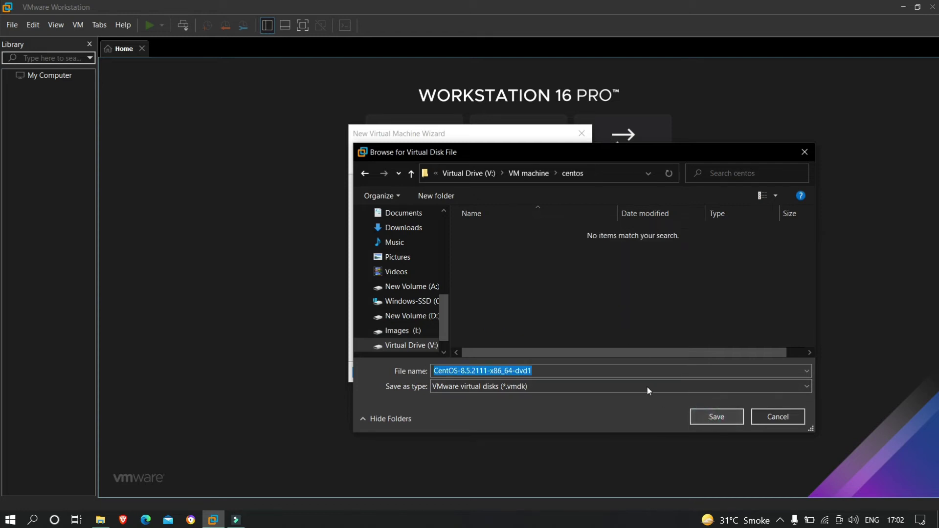
{"action": "left_click", "coordinate": [717, 417]}
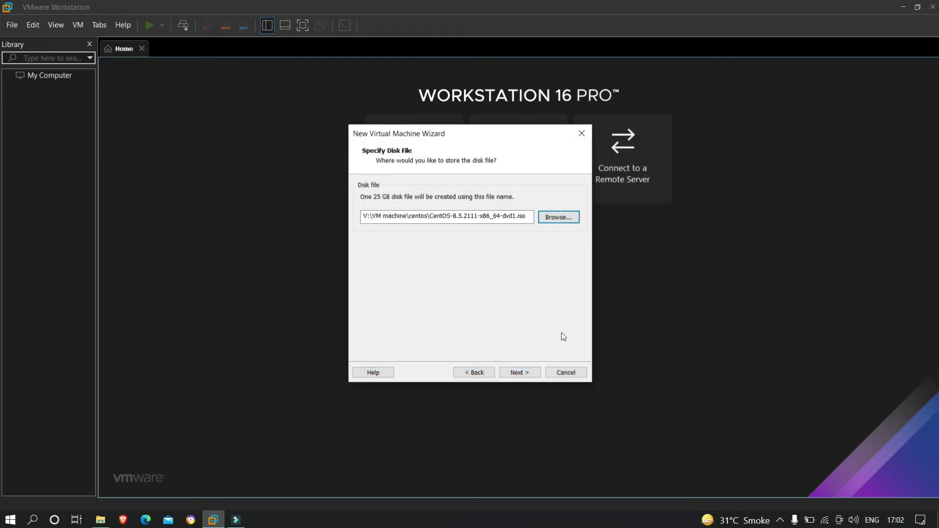
{"action": "mouse_move", "coordinate": [522, 372]}
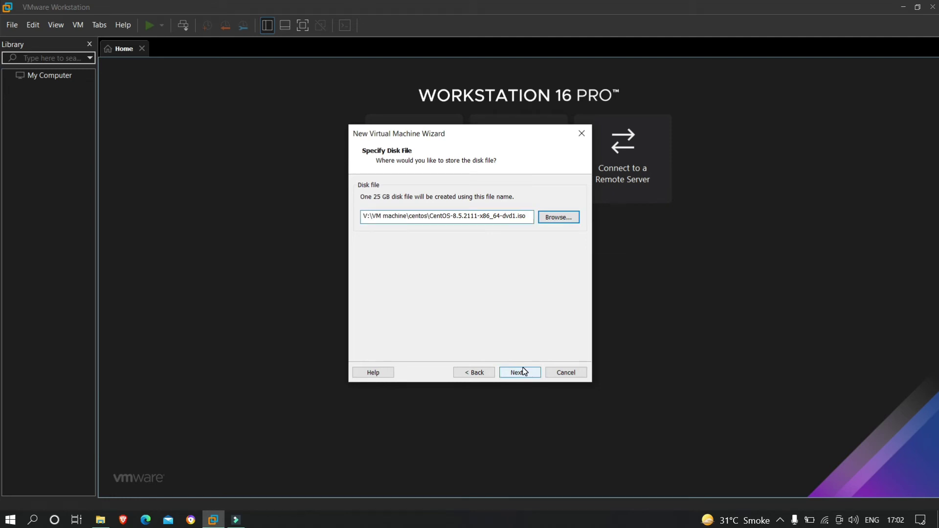
{"action": "left_click", "coordinate": [520, 372]}
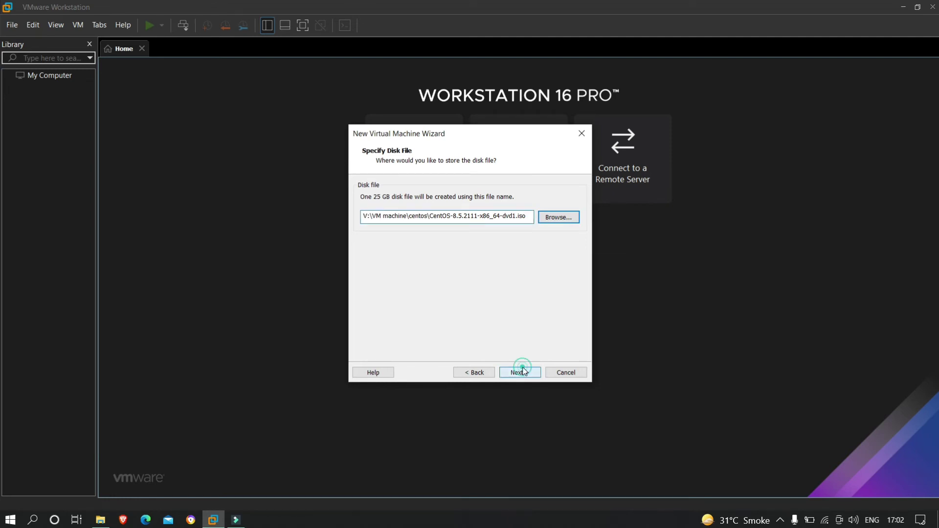
{"action": "left_click", "coordinate": [520, 372]}
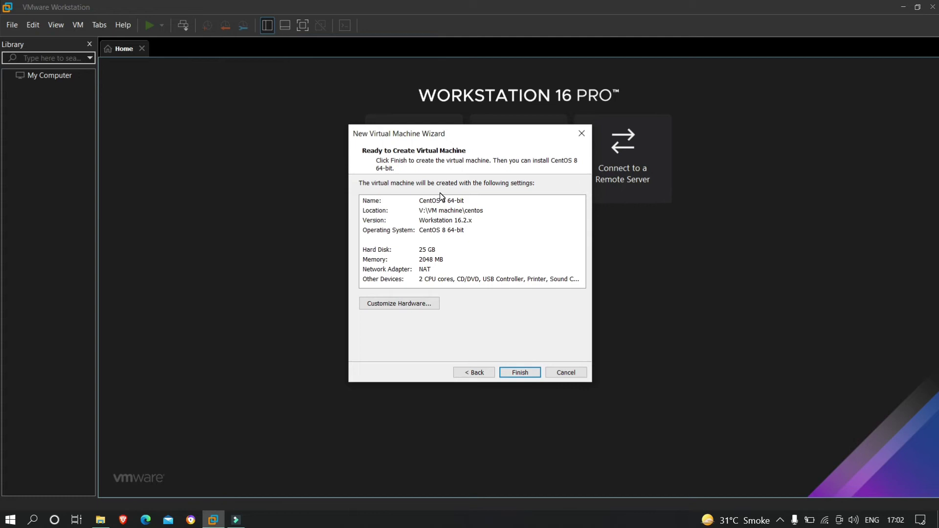
{"action": "mouse_move", "coordinate": [436, 239]}
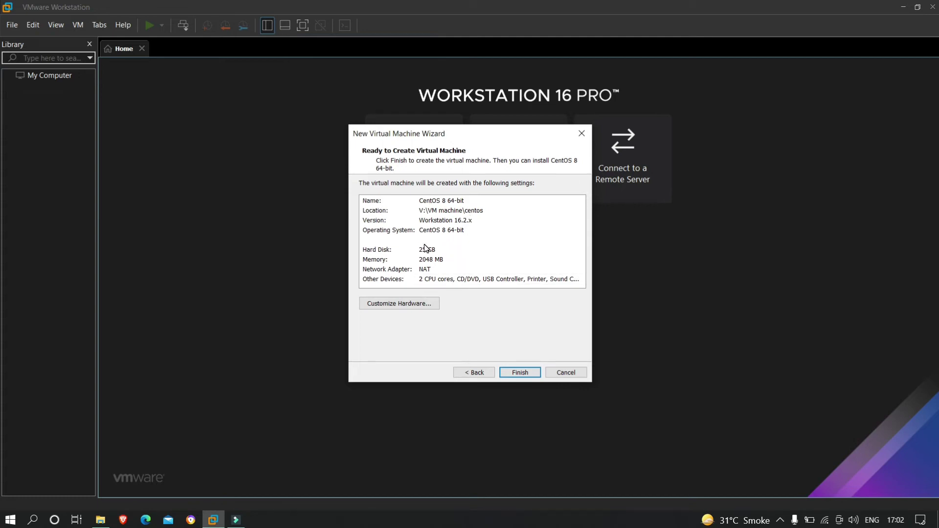
Review the 25 GB disk and 2048 MB memory summary, then finish creating the VM.
{"action": "left_click", "coordinate": [453, 249]}
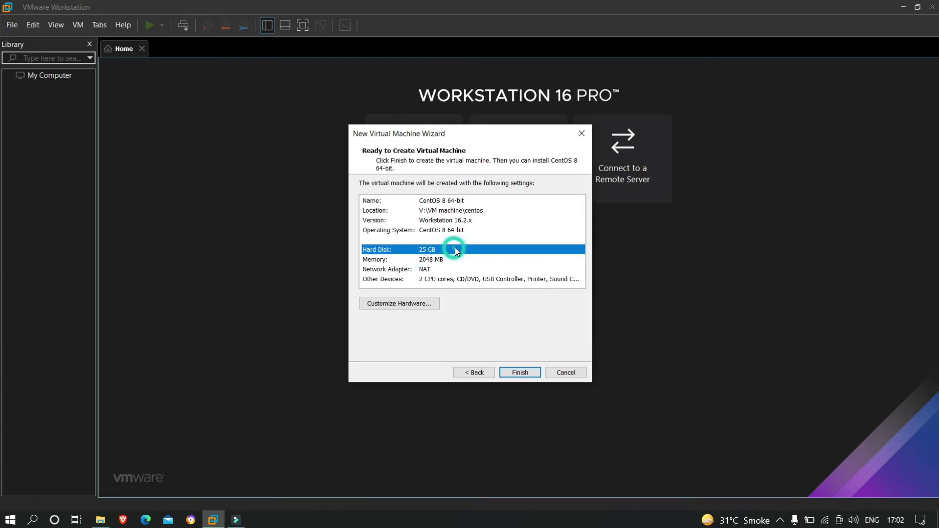
{"action": "mouse_move", "coordinate": [418, 290]}
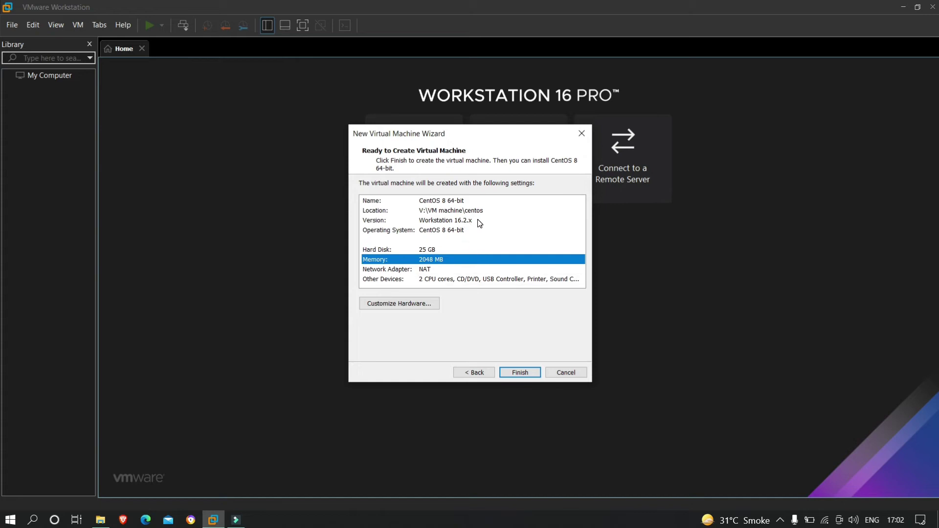
{"action": "mouse_move", "coordinate": [520, 374]}
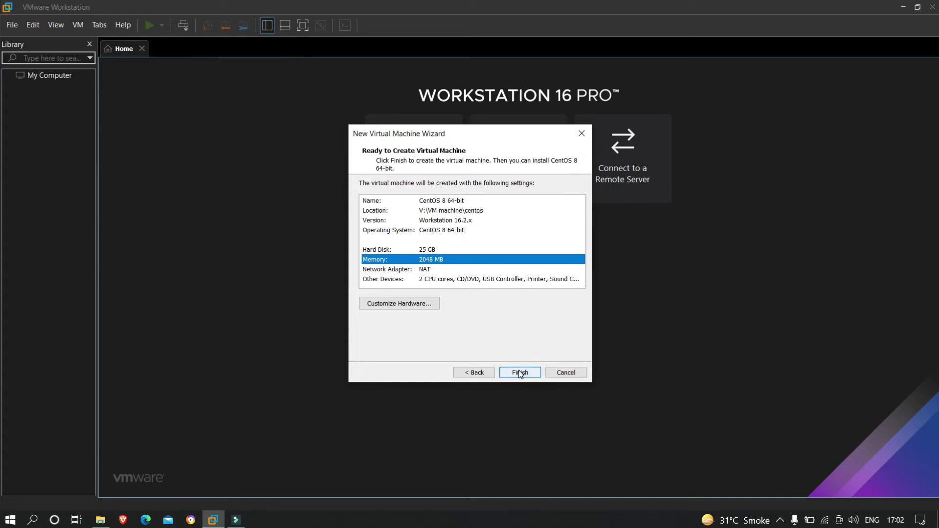
{"action": "left_click", "coordinate": [519, 372]}
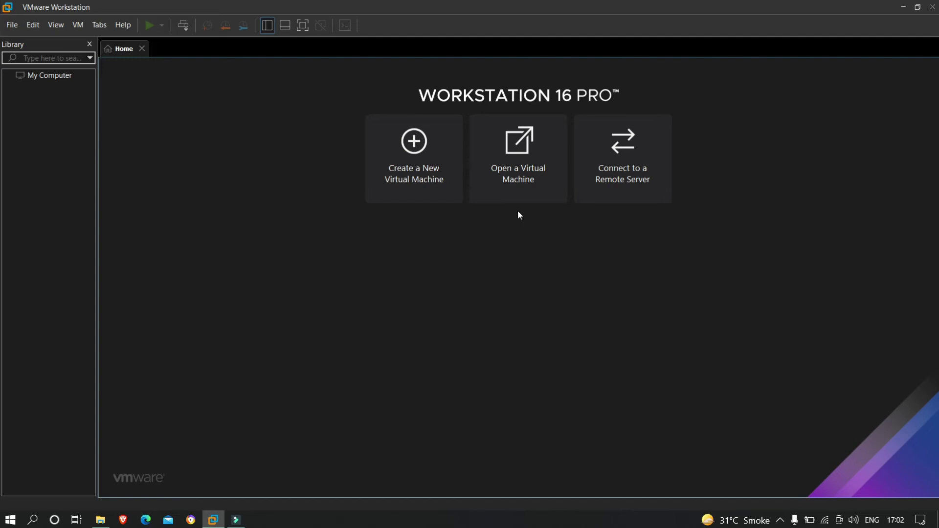
{"action": "mouse_move", "coordinate": [220, 187]}
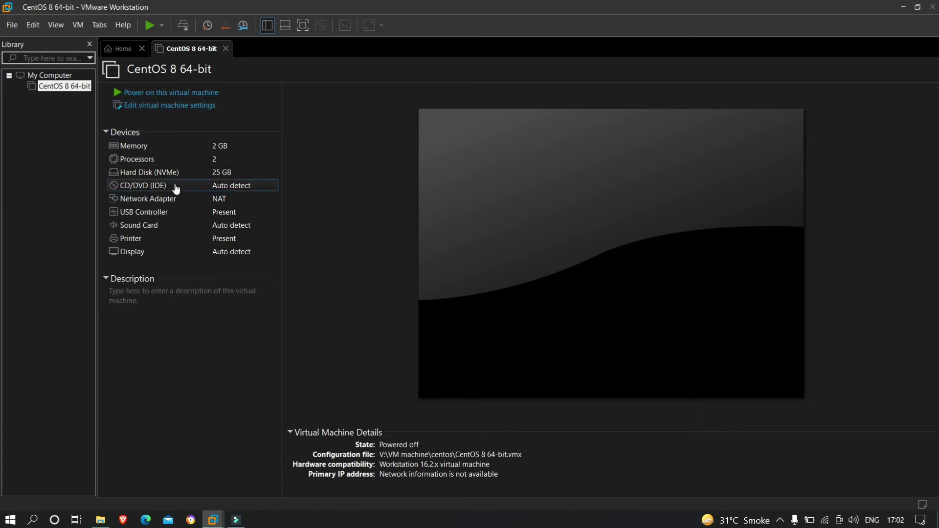
Check the CentOS 8 64-bit machine's devices and open its virtual machine settings.
{"action": "left_click", "coordinate": [159, 106]}
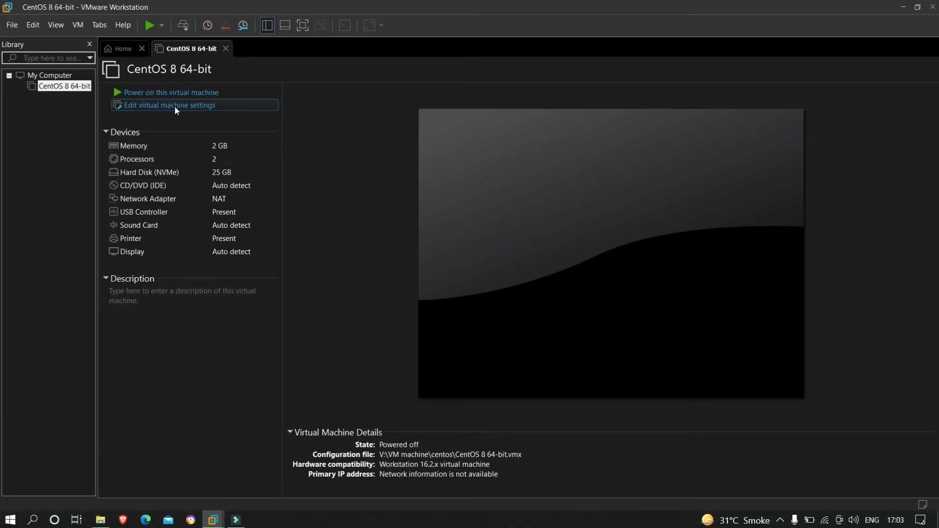
{"action": "left_click", "coordinate": [170, 105]}
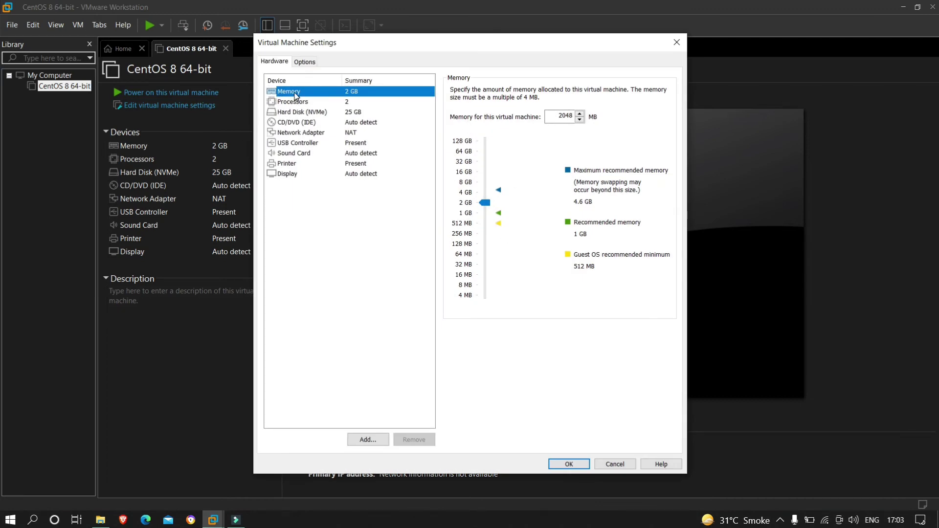
{"action": "mouse_move", "coordinate": [304, 129]}
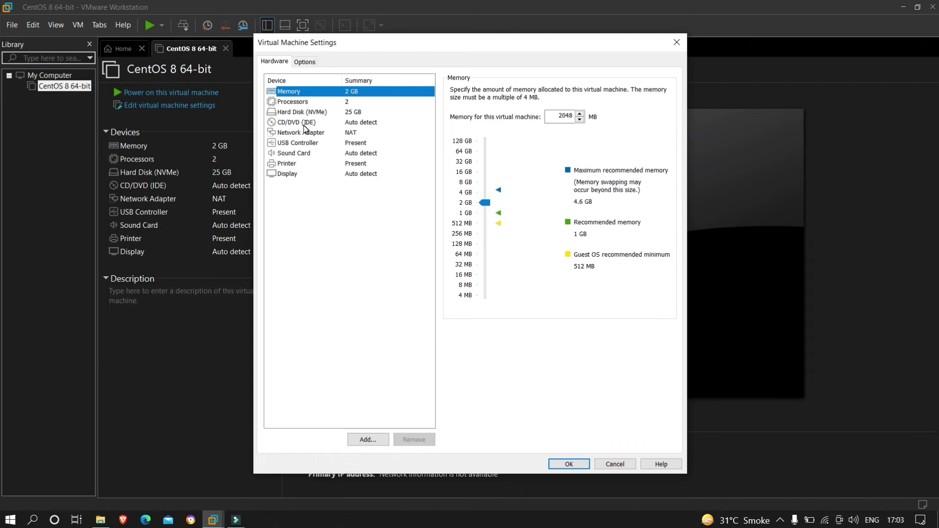
Set the CD/DVD drive to use CentOS-8.5.2111-x86_64-dvd1.iso from the ISO IMAGE folder.
{"action": "left_click", "coordinate": [296, 122]}
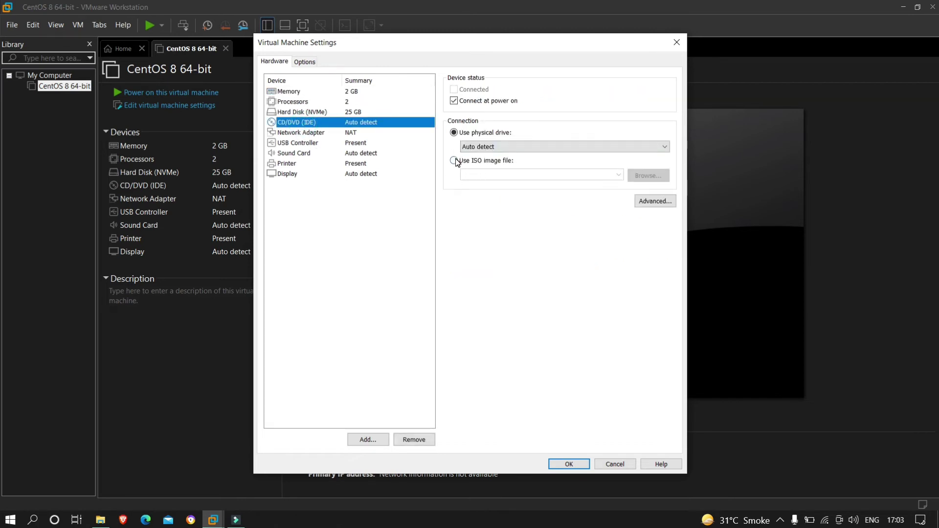
{"action": "left_click", "coordinate": [454, 161]}
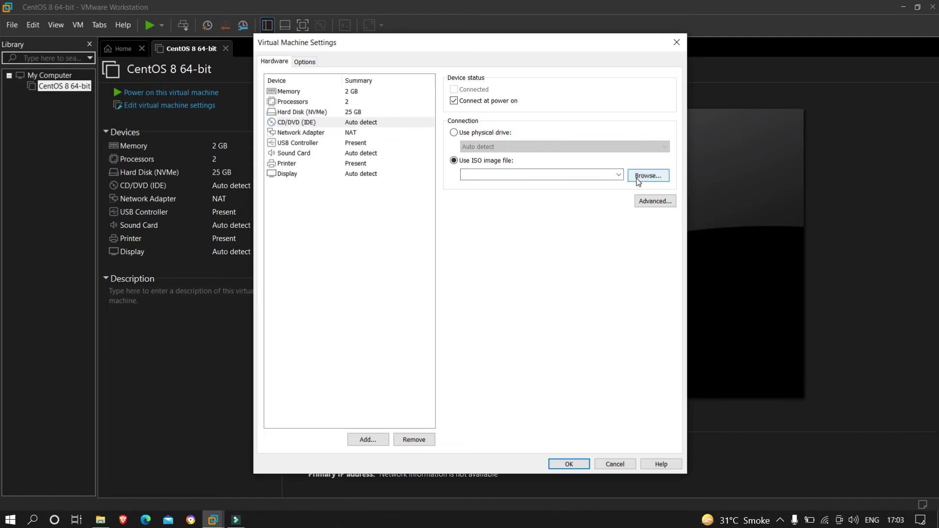
{"action": "left_click", "coordinate": [647, 175]}
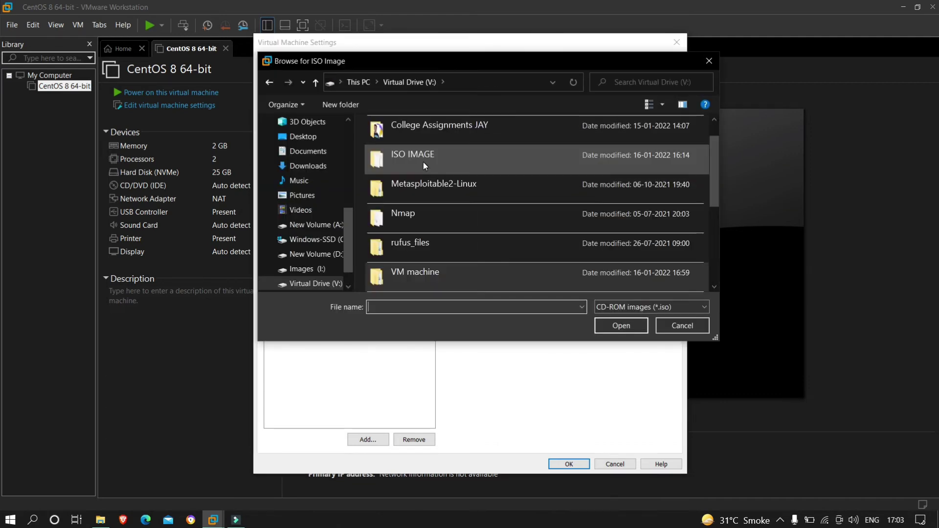
{"action": "double_click", "coordinate": [413, 154]}
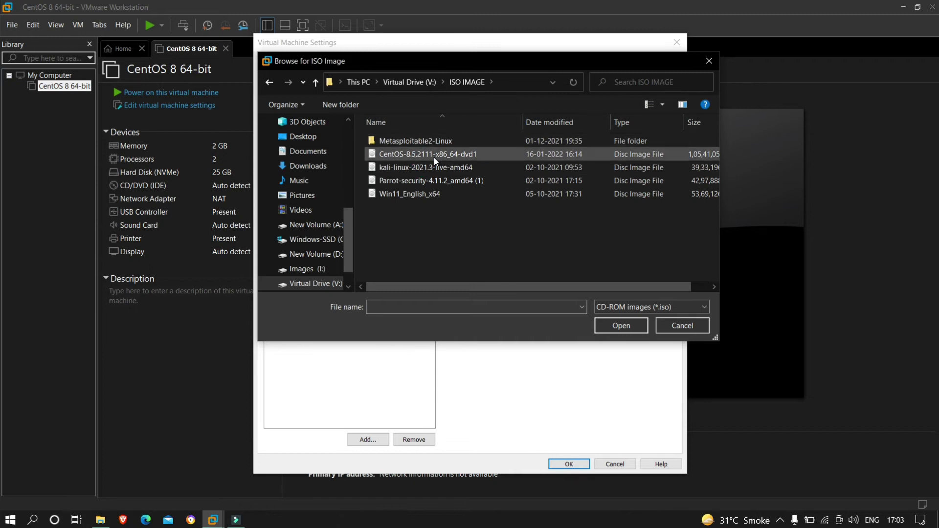
{"action": "left_click", "coordinate": [621, 325]}
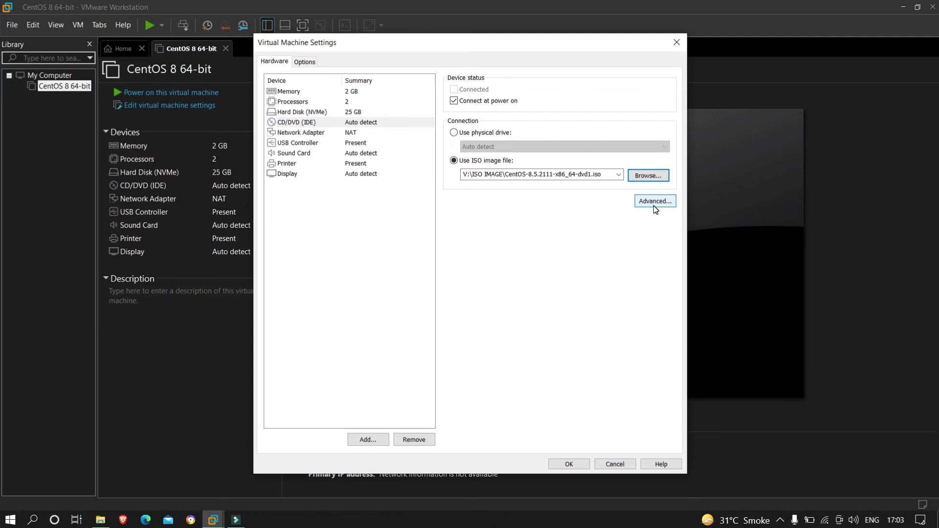
{"action": "left_click", "coordinate": [568, 464]}
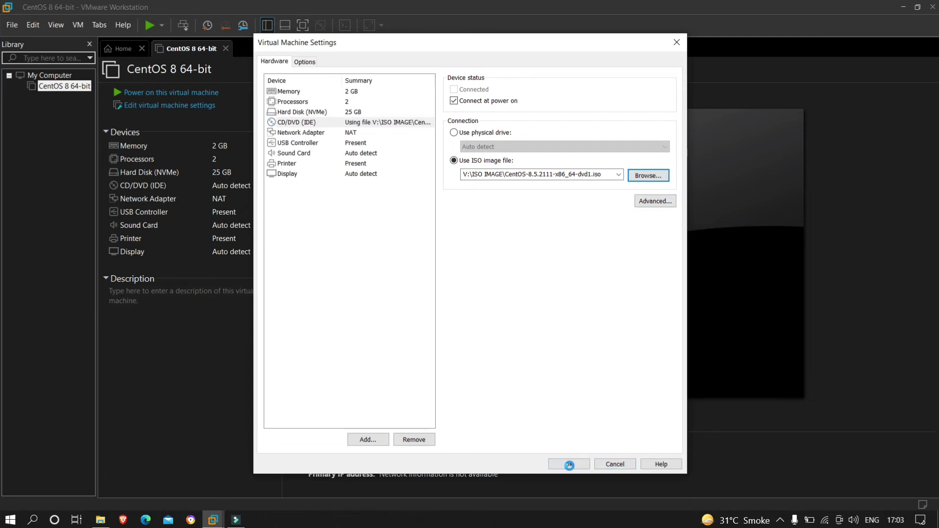
{"action": "left_click", "coordinate": [569, 464]}
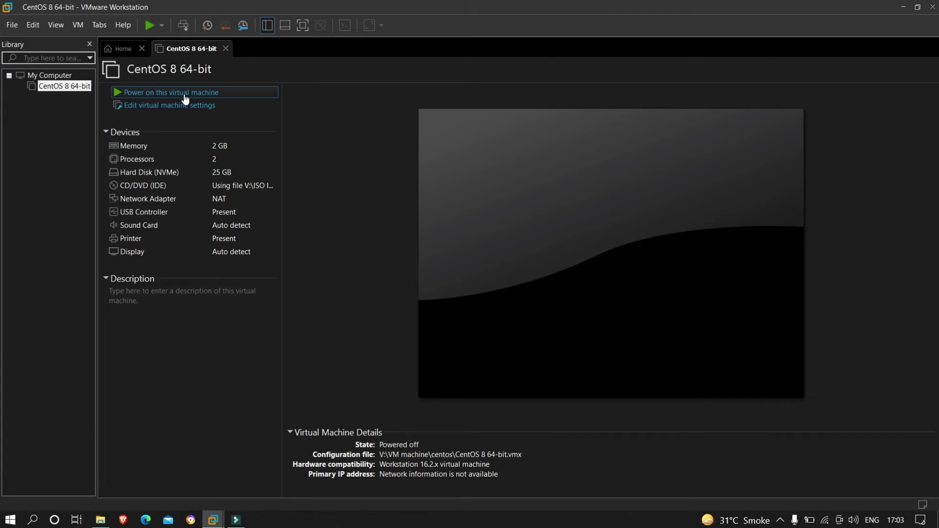
Power on the CentOS 8 64-bit VM so it boots from the ISO and checks media.
{"action": "left_click", "coordinate": [171, 92]}
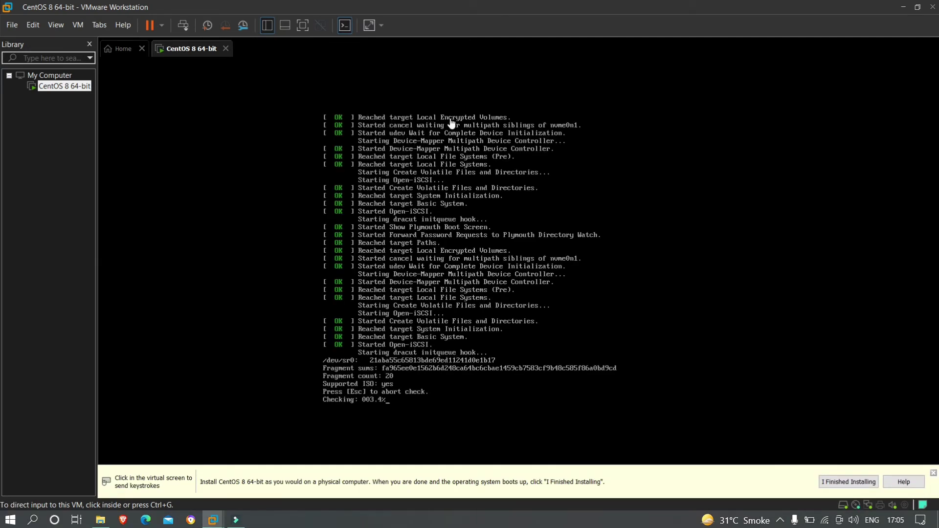
{"action": "mouse_move", "coordinate": [419, 415]}
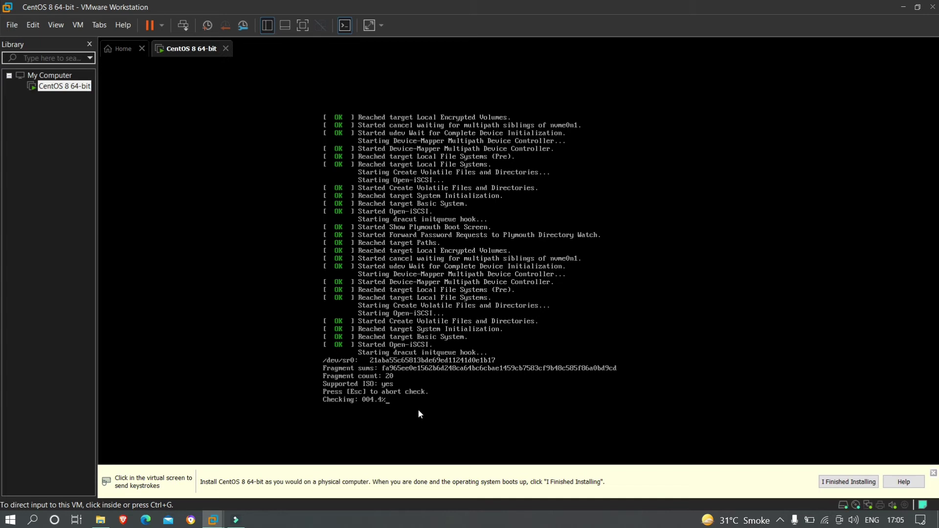
{"action": "mouse_move", "coordinate": [394, 364]}
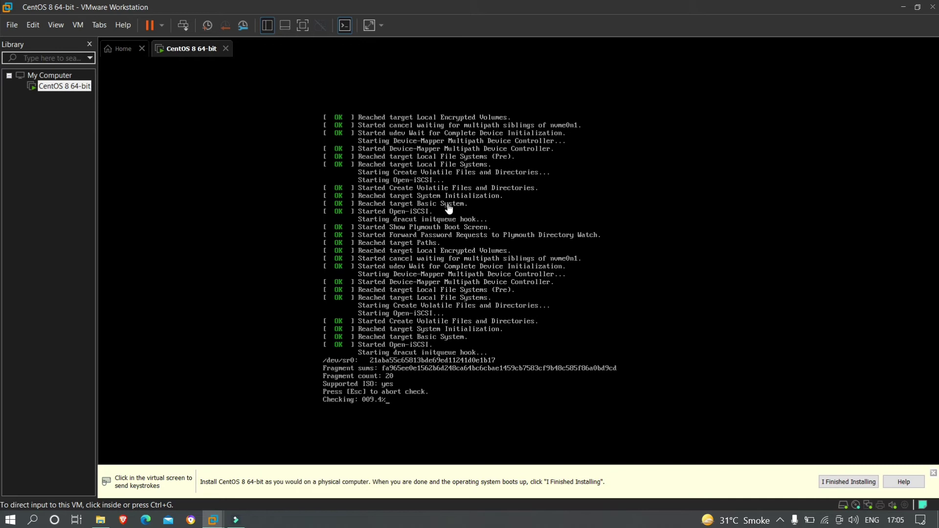
{"action": "mouse_move", "coordinate": [620, 229]}
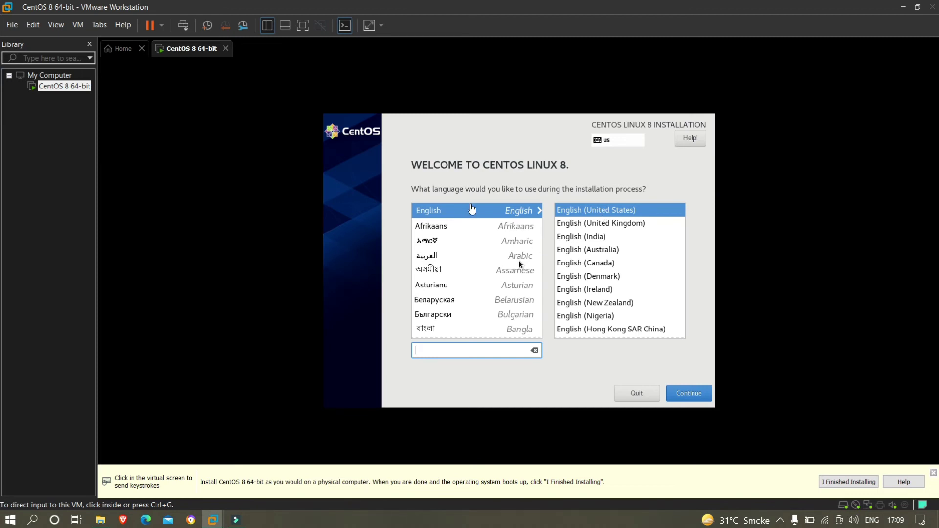
{"action": "mouse_move", "coordinate": [594, 236]}
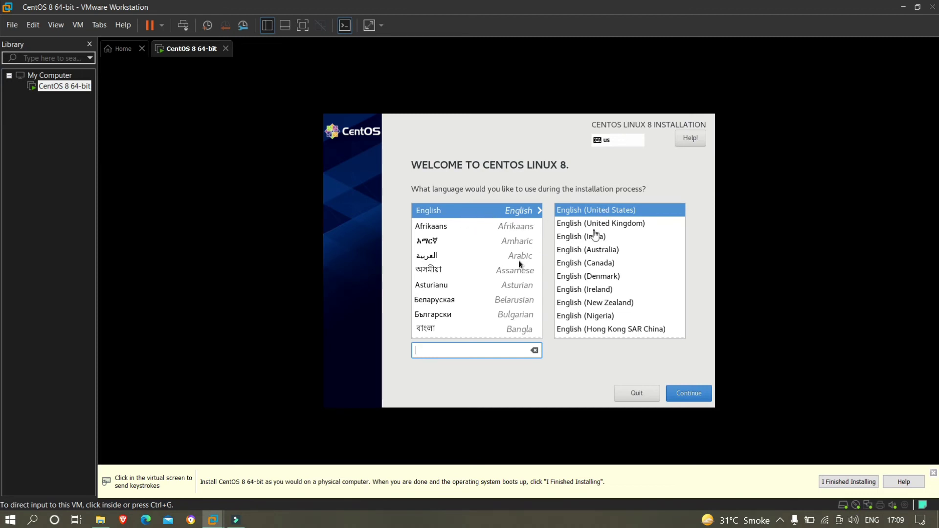
Select English (India) as the installer language and continue to the Installation Summary.
{"action": "left_click", "coordinate": [581, 237]}
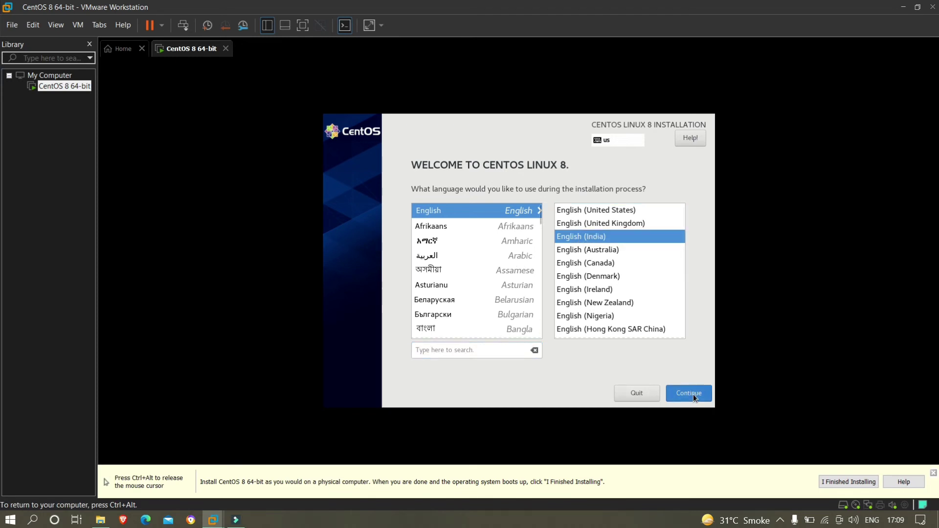
{"action": "mouse_move", "coordinate": [664, 219]}
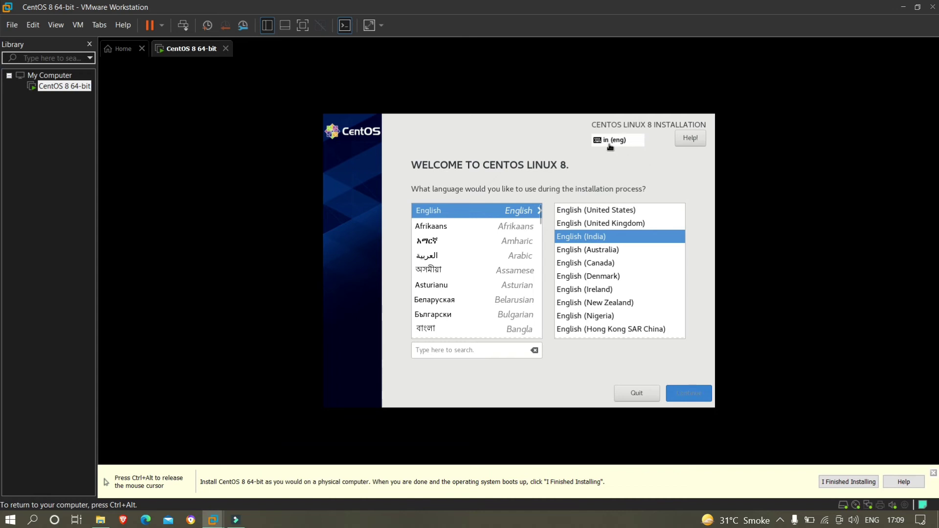
{"action": "mouse_move", "coordinate": [628, 146]}
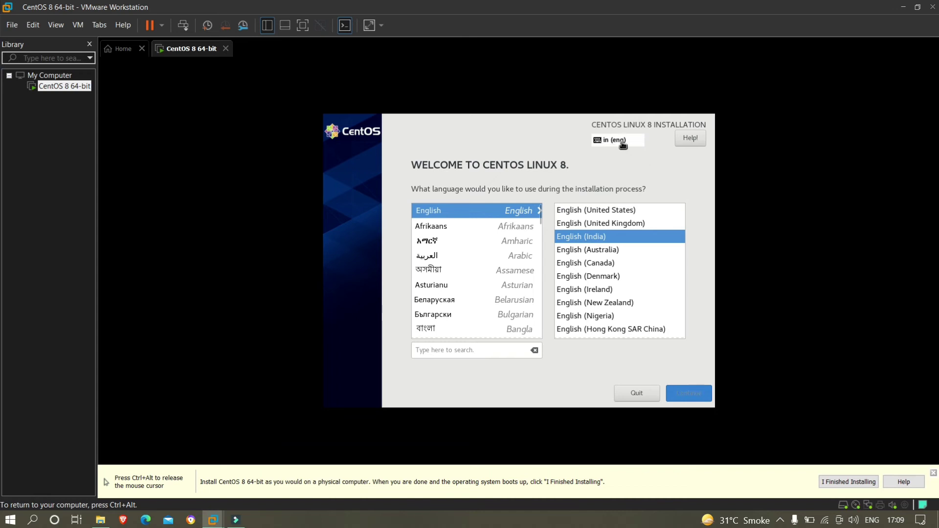
{"action": "left_click", "coordinate": [689, 393]}
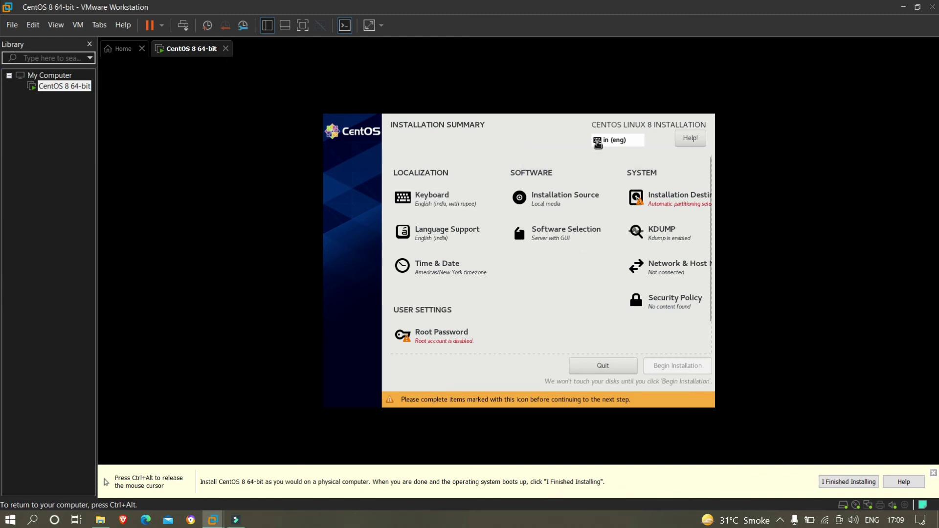
{"action": "left_click", "coordinate": [431, 197]}
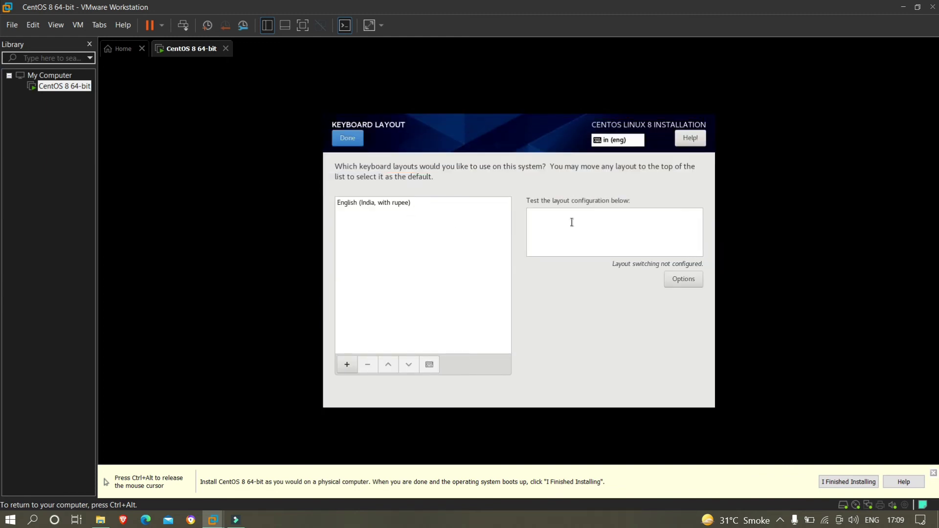
{"action": "left_click", "coordinate": [393, 203]}
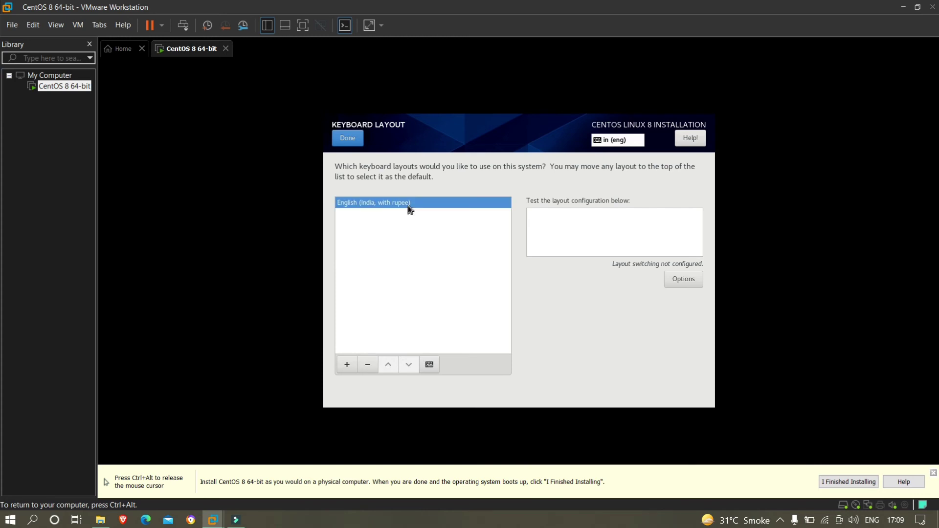
{"action": "left_click", "coordinate": [429, 364]}
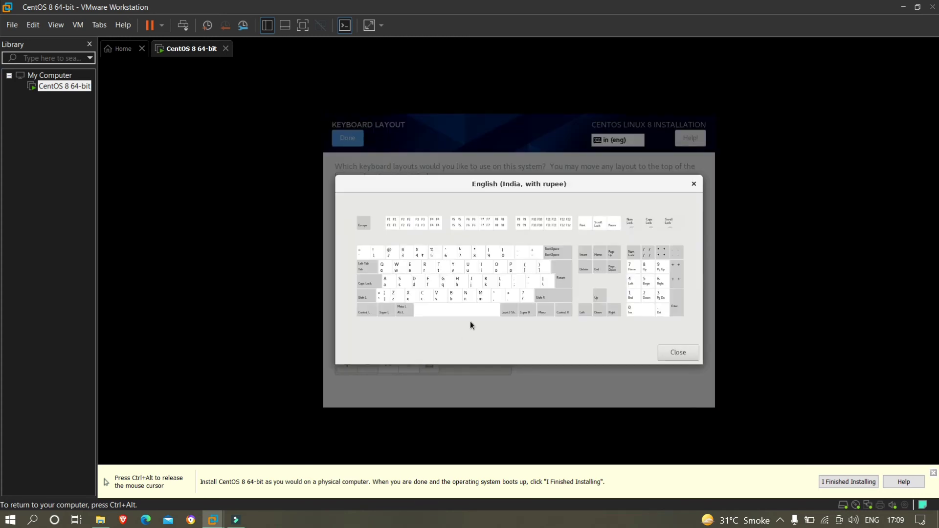
{"action": "mouse_move", "coordinate": [496, 200]}
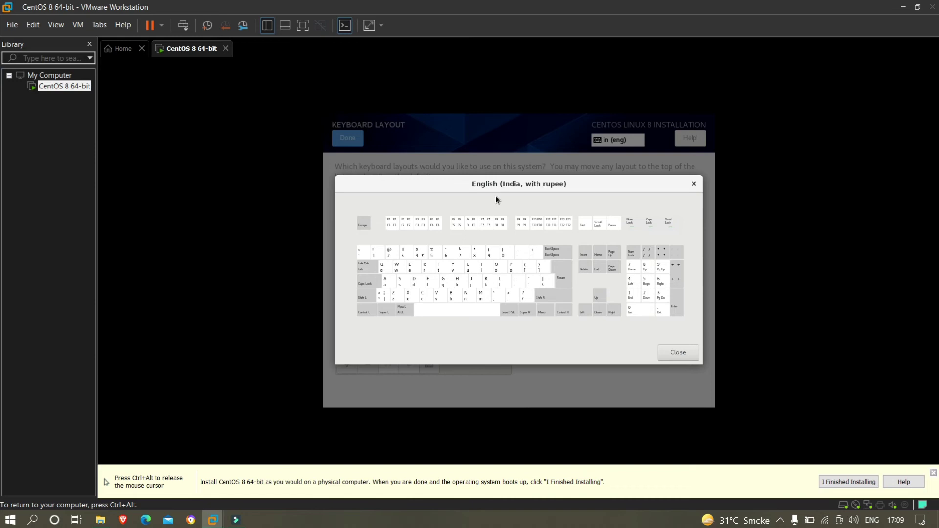
{"action": "mouse_move", "coordinate": [484, 340]}
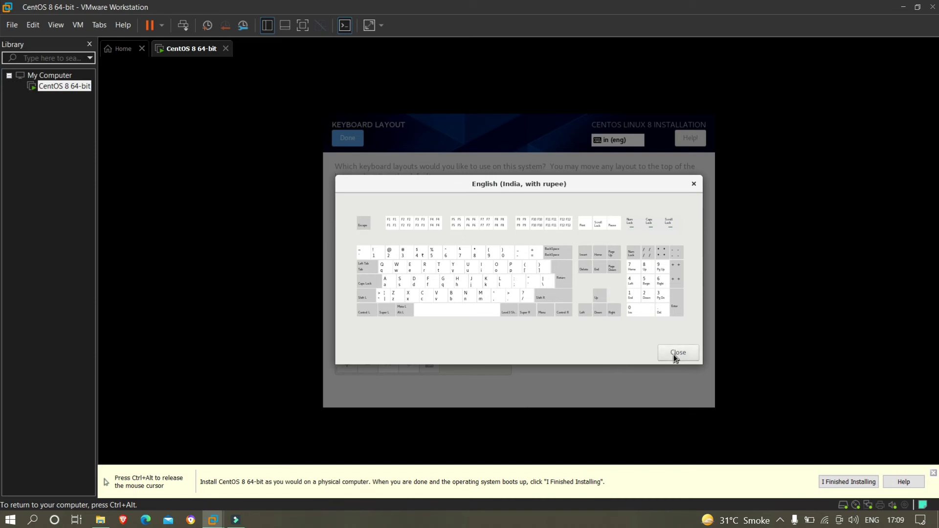
{"action": "left_click", "coordinate": [678, 352]}
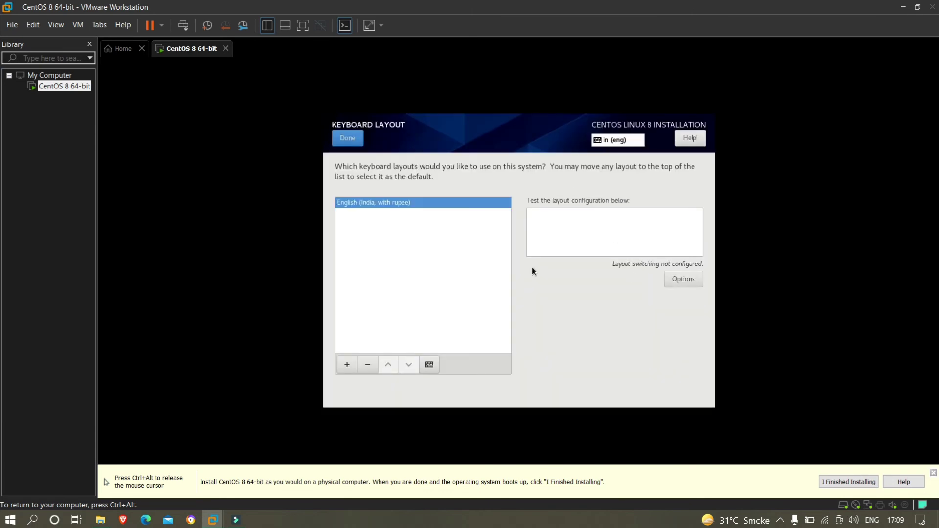
{"action": "mouse_move", "coordinate": [337, 144]}
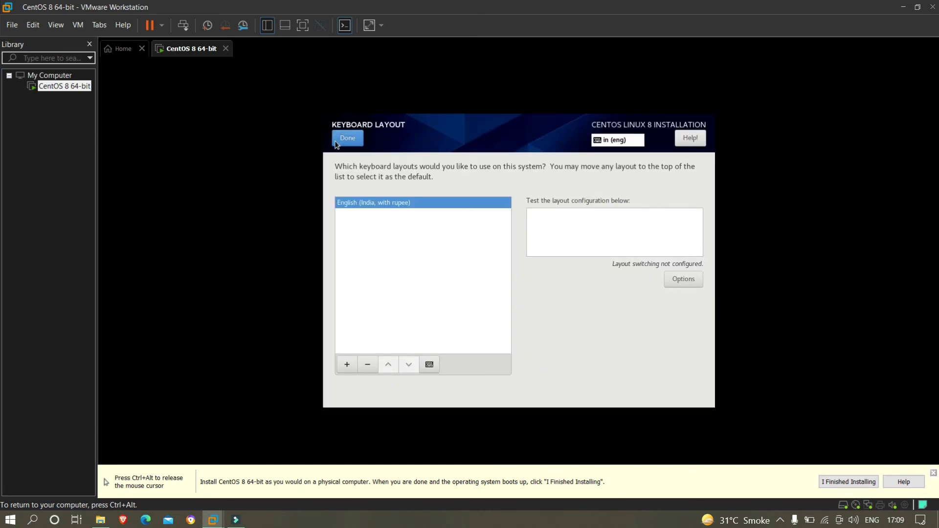
{"action": "left_click", "coordinate": [348, 138]}
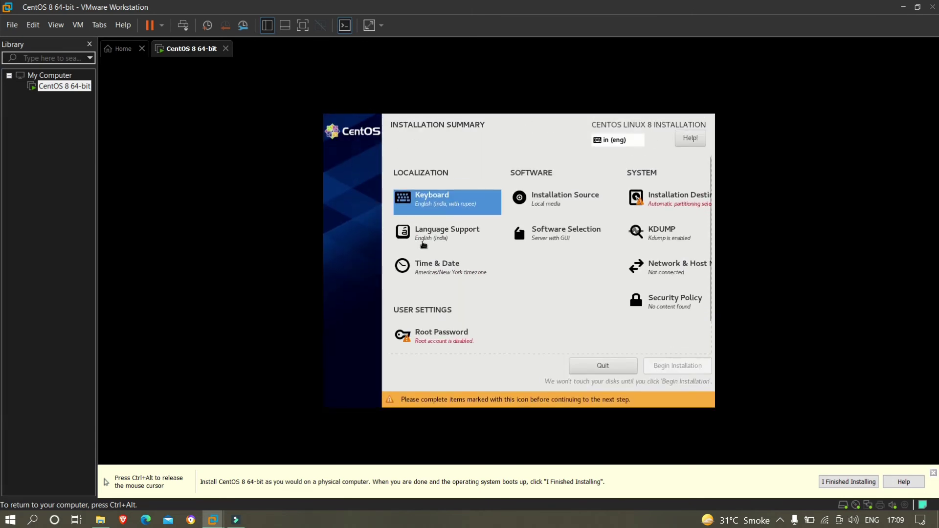
{"action": "mouse_move", "coordinate": [445, 270]}
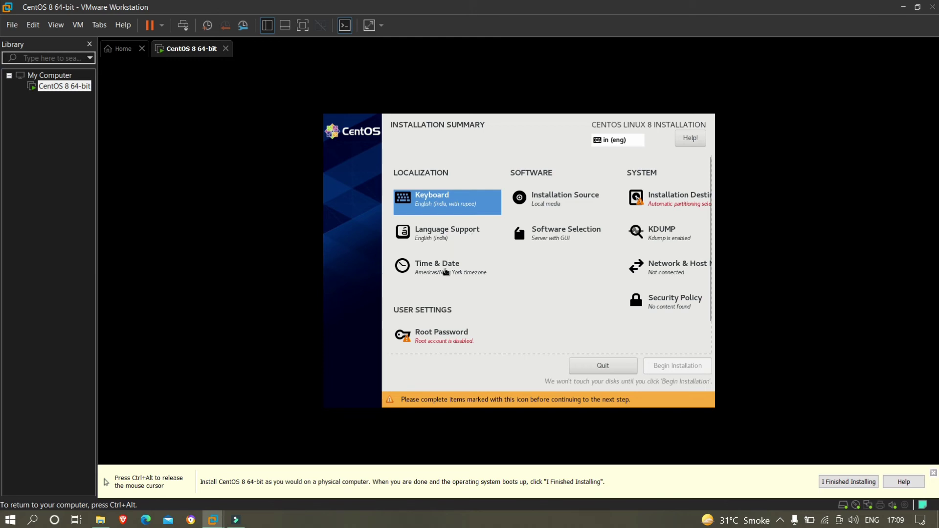
Set the installation time zone to Asia/Kolkata by picking India on the map.
{"action": "left_click", "coordinate": [437, 266]}
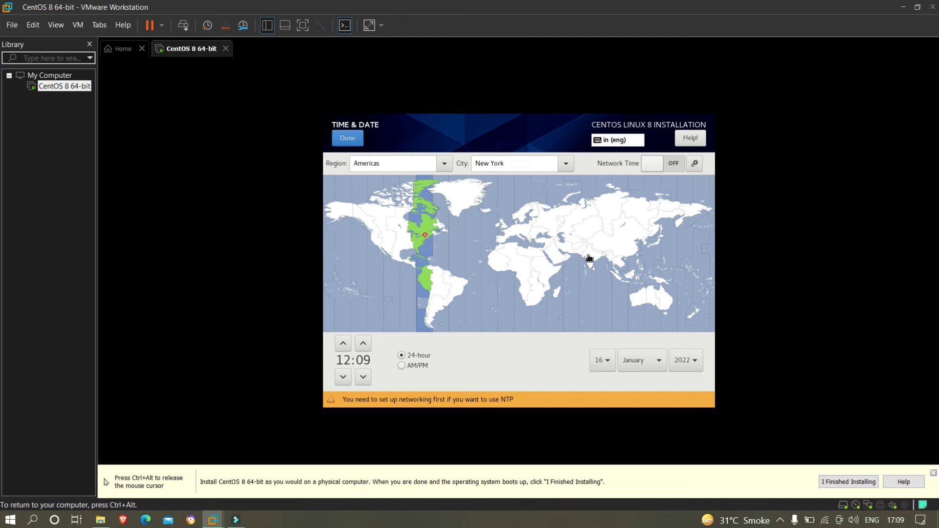
{"action": "left_click", "coordinate": [586, 265]}
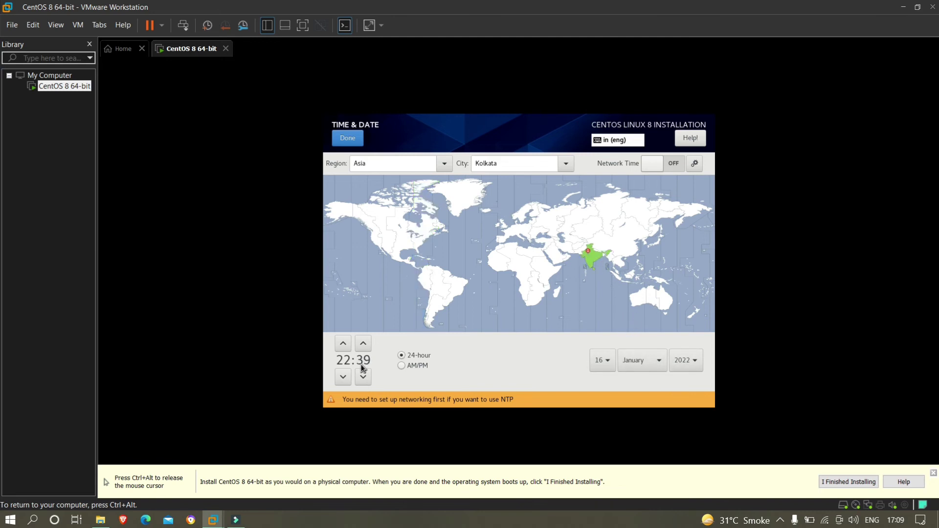
{"action": "left_click", "coordinate": [347, 138]}
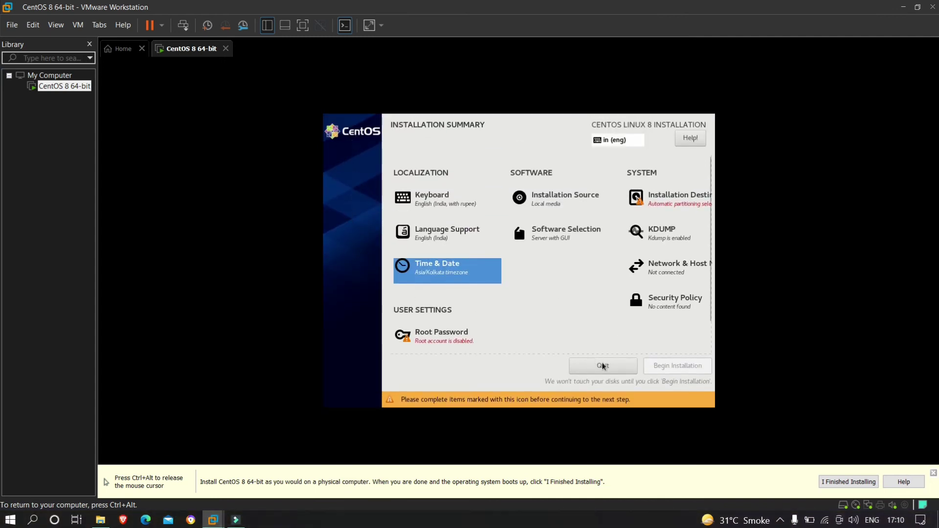
Set the CentOS root password, enter it in both fields, and confirm with Done.
{"action": "left_click", "coordinate": [441, 335]}
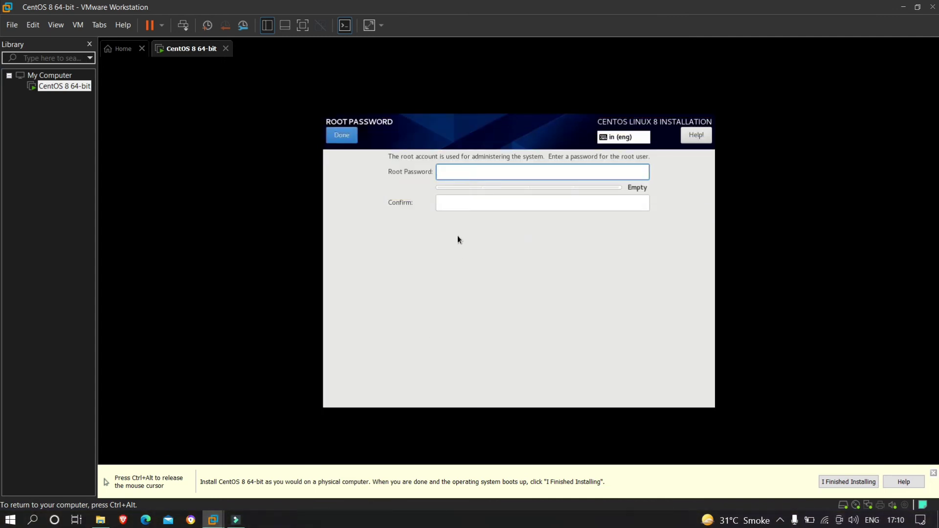
{"action": "left_click", "coordinate": [469, 171]}
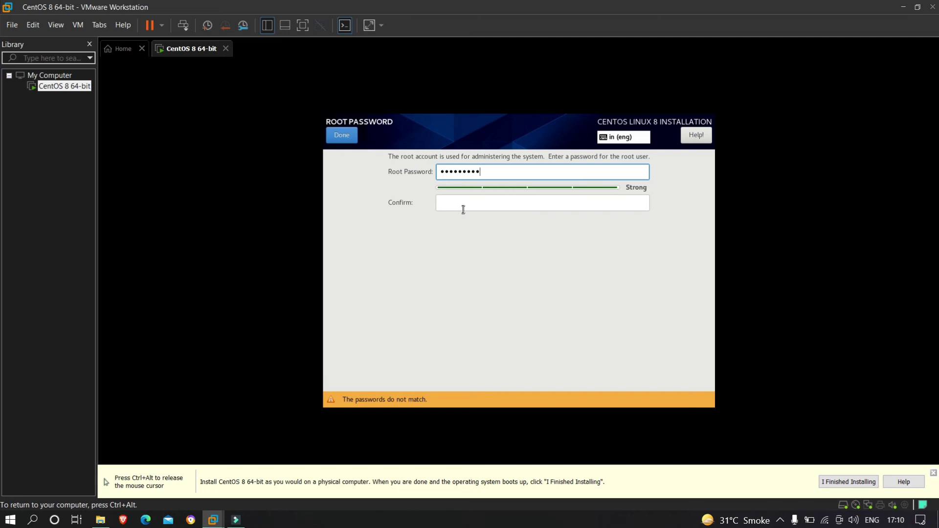
{"action": "type", "text": "••••"}
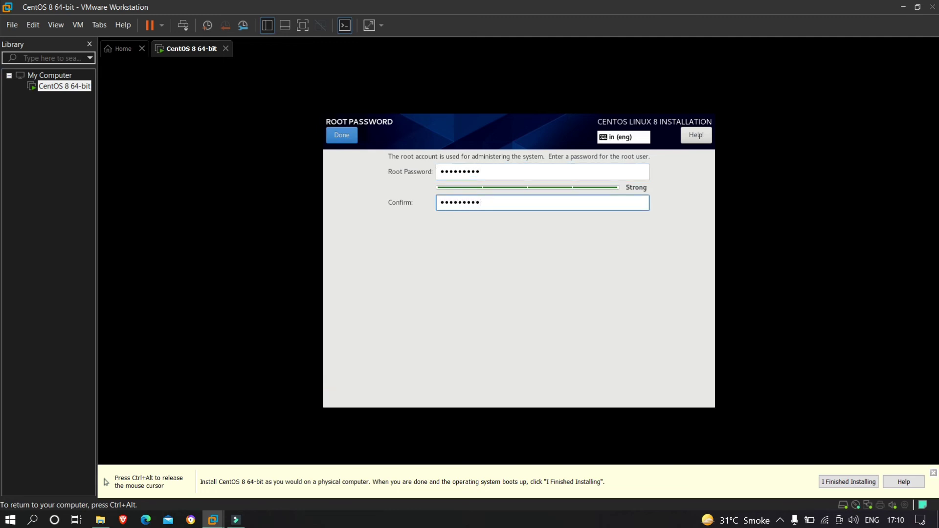
{"action": "left_click", "coordinate": [341, 135]}
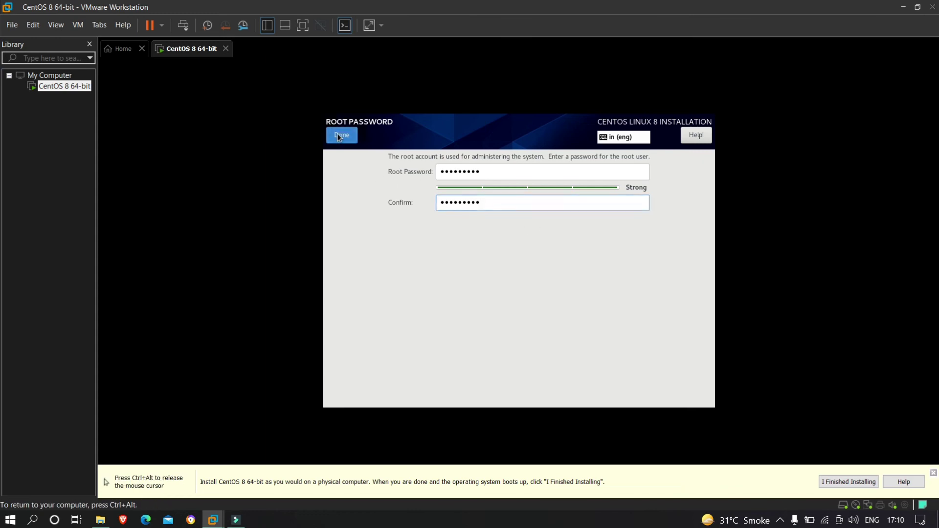
{"action": "left_click", "coordinate": [341, 135]}
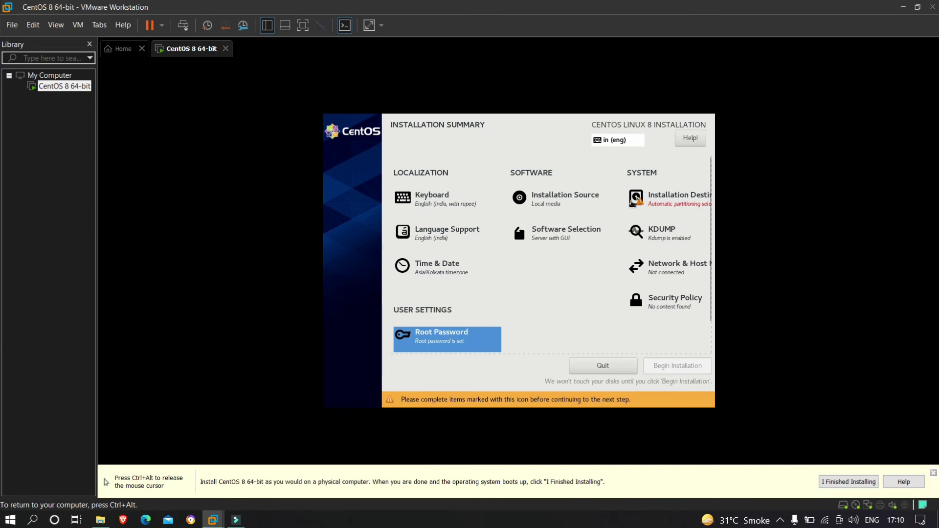
{"action": "mouse_move", "coordinate": [653, 224]}
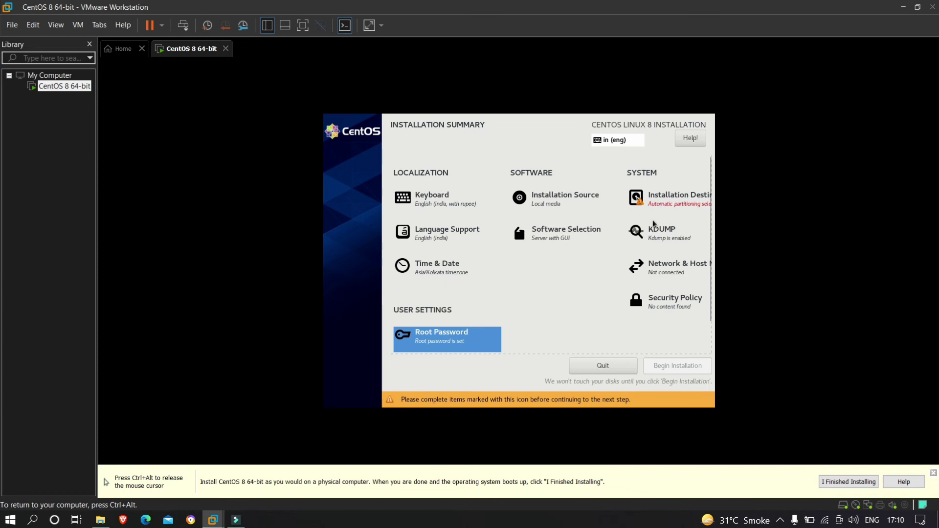
{"action": "mouse_move", "coordinate": [661, 368]}
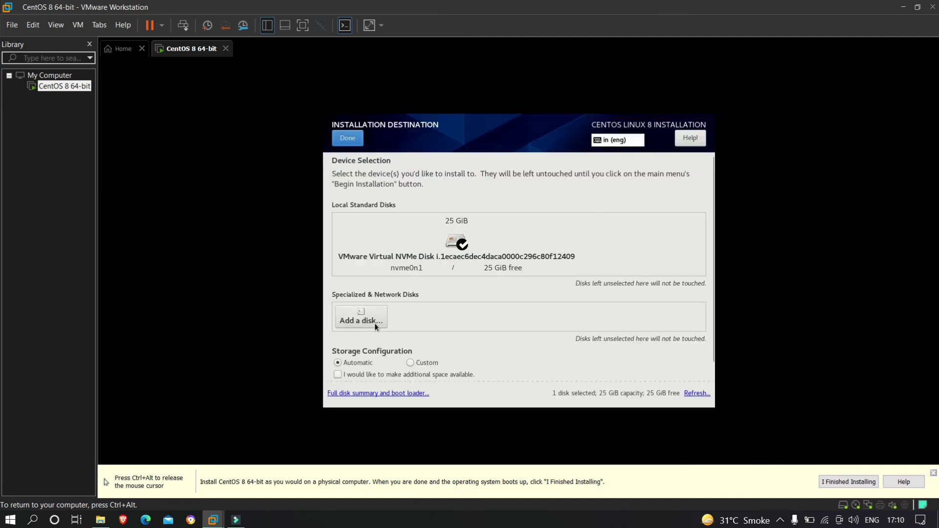
{"action": "mouse_move", "coordinate": [358, 379]}
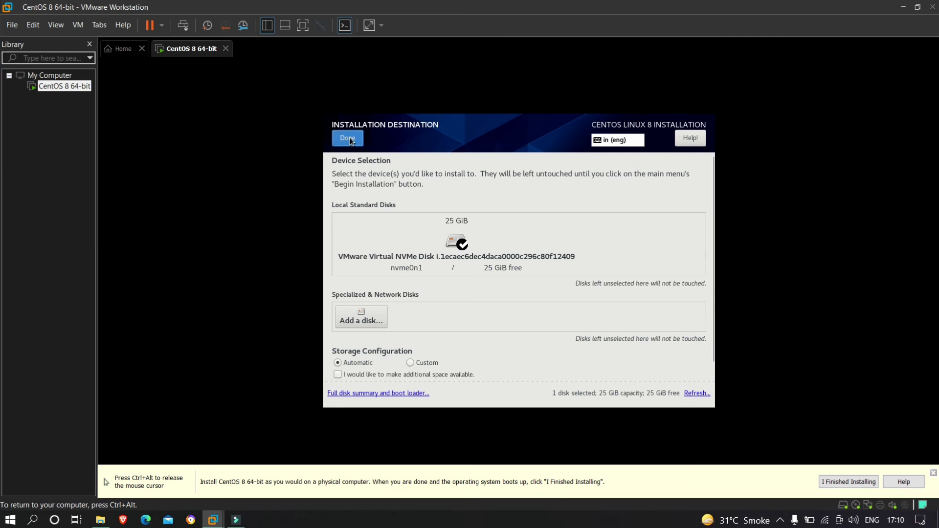
Keep the 25 GiB VMware Virtual NVMe disk with automatic partitioning and confirm.
{"action": "left_click", "coordinate": [347, 138]}
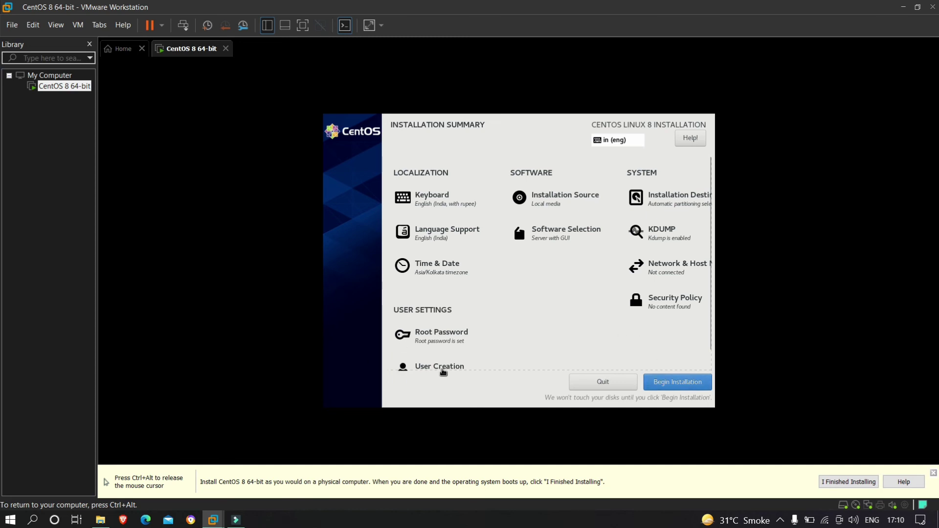
Create the non-administrator user 'guest' with a password, accepting the short-password warning.
{"action": "left_click", "coordinate": [439, 367]}
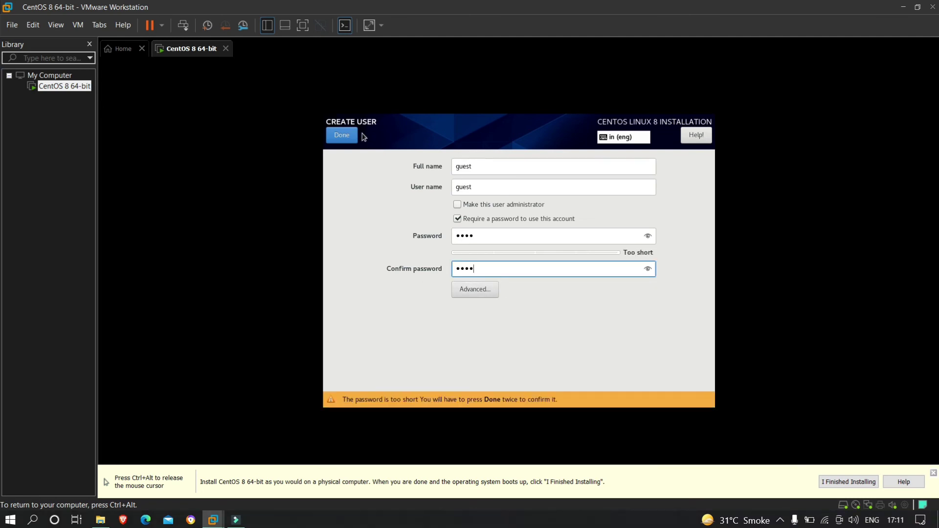
{"action": "left_click", "coordinate": [341, 135]}
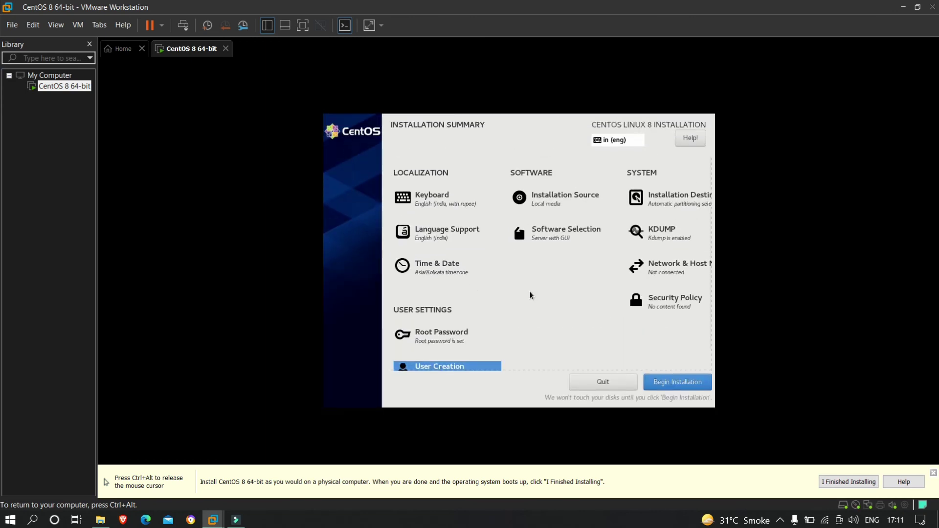
{"action": "mouse_move", "coordinate": [667, 385]}
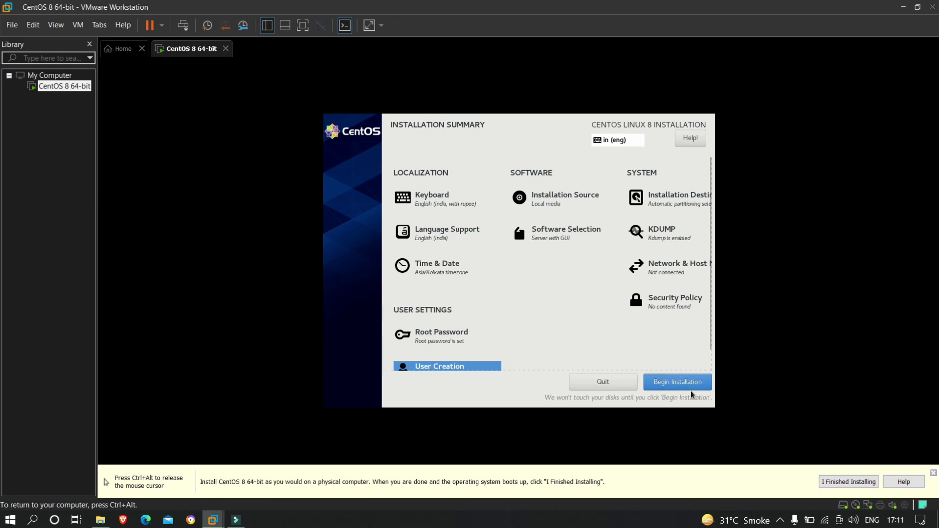
Begin the CentOS Linux 8 installation and wait until it reports Complete.
{"action": "left_click", "coordinate": [677, 381]}
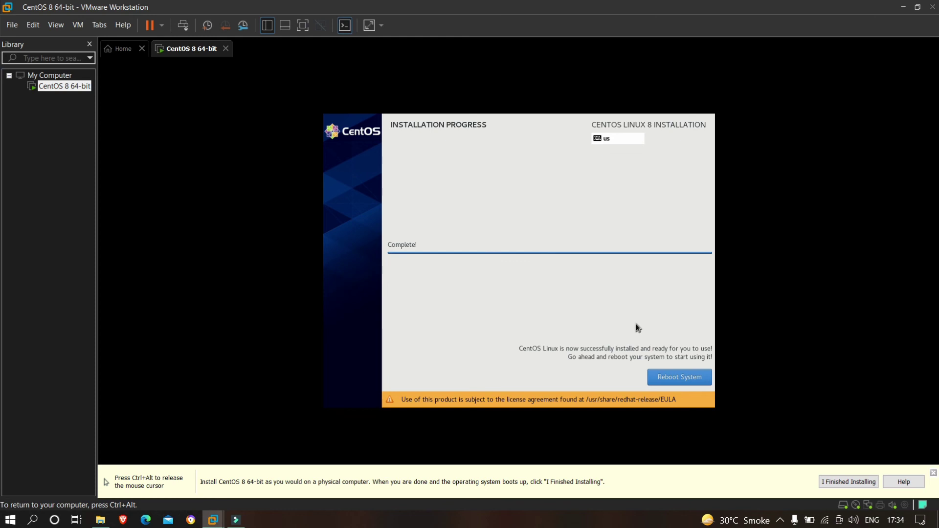
{"action": "mouse_move", "coordinate": [687, 333]}
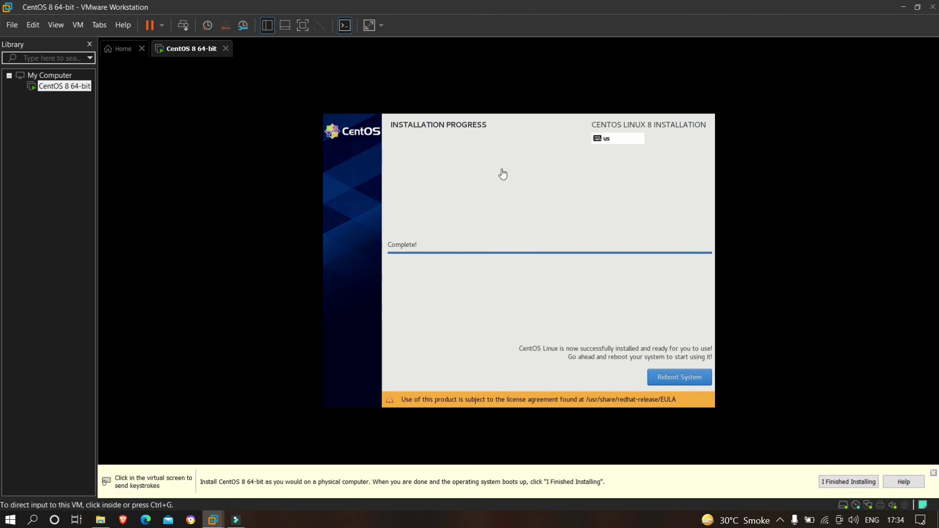
{"action": "mouse_move", "coordinate": [328, 104]}
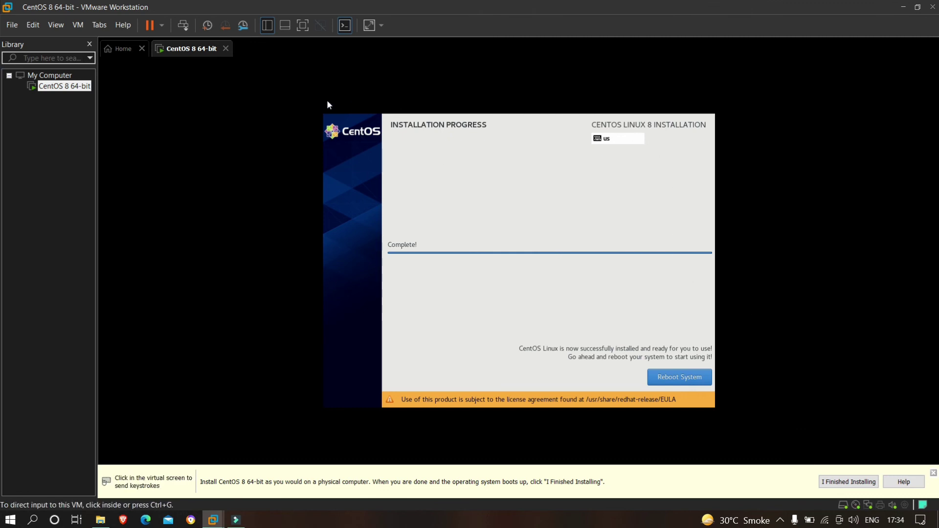
{"action": "mouse_move", "coordinate": [271, 178]}
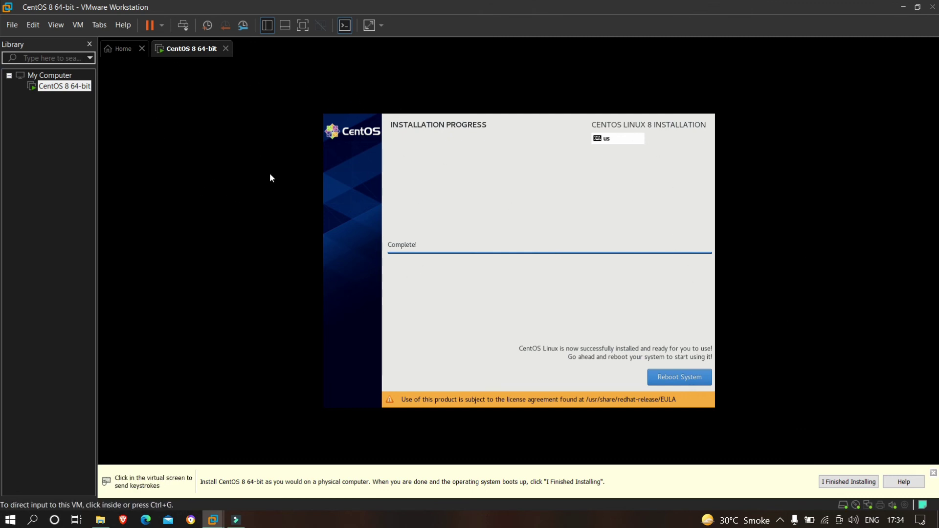
{"action": "mouse_move", "coordinate": [280, 201]}
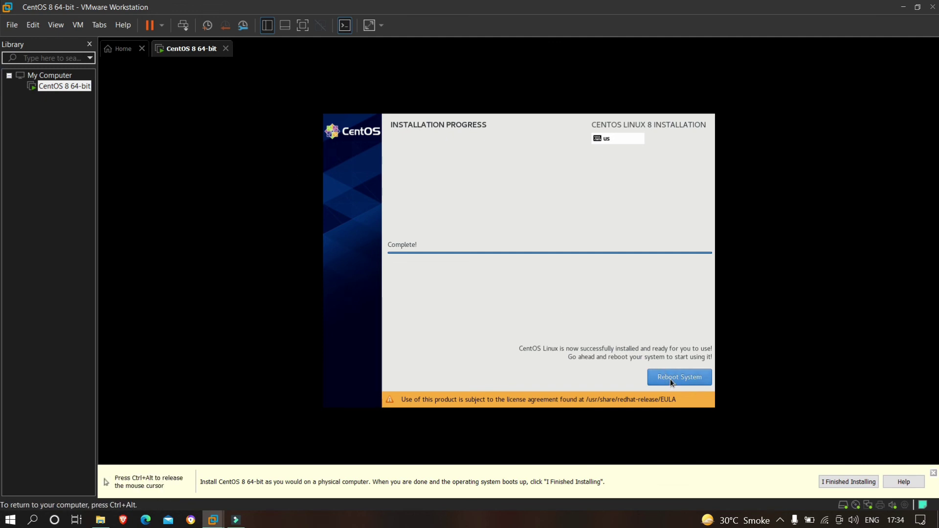
{"action": "mouse_move", "coordinate": [683, 368]}
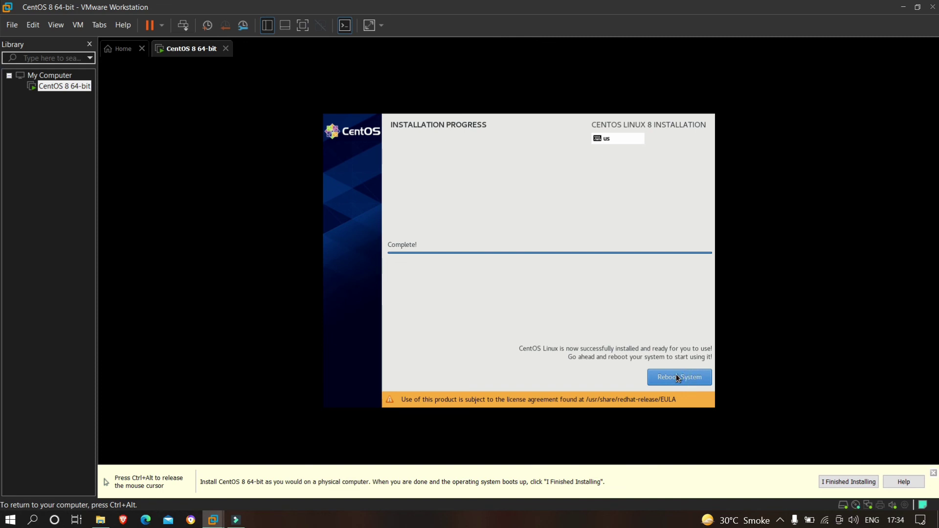
Reboot the installed CentOS system and wait for the Initial Setup screen.
{"action": "left_click", "coordinate": [679, 377]}
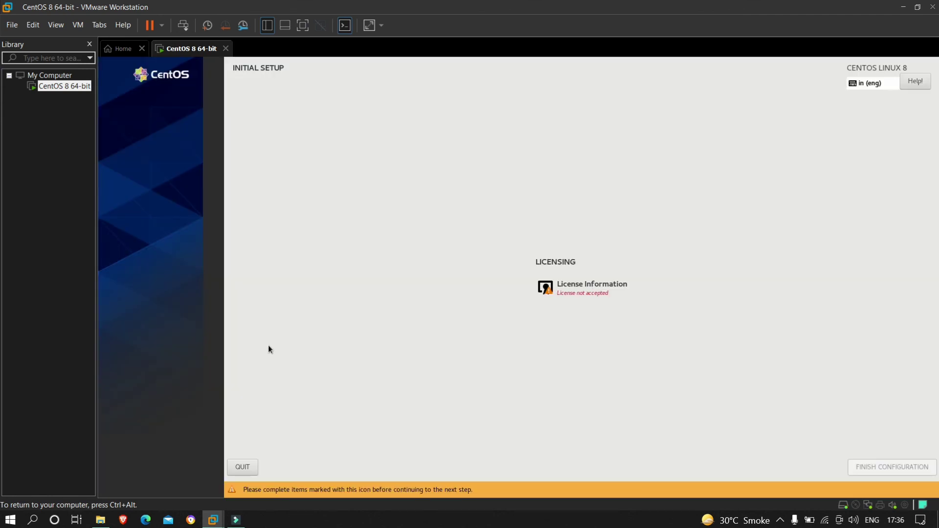
{"action": "mouse_move", "coordinate": [562, 239]}
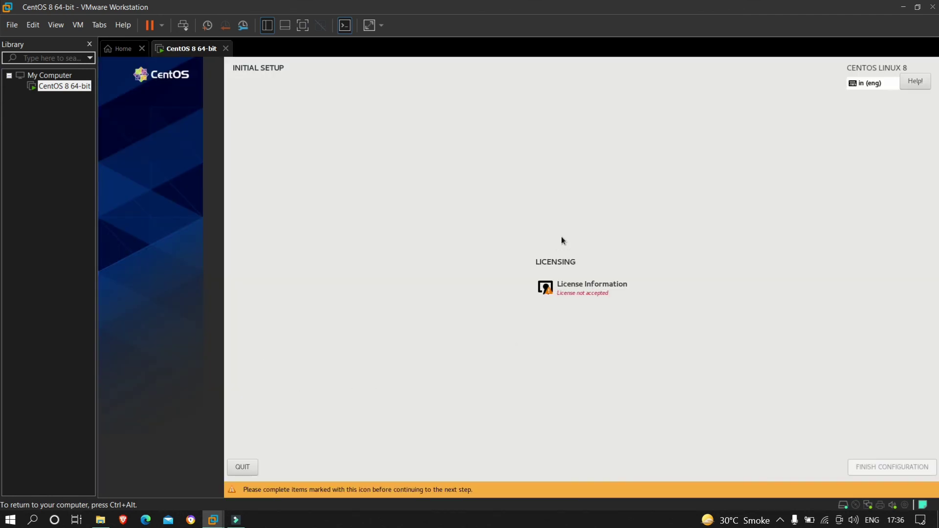
{"action": "mouse_move", "coordinate": [535, 278]}
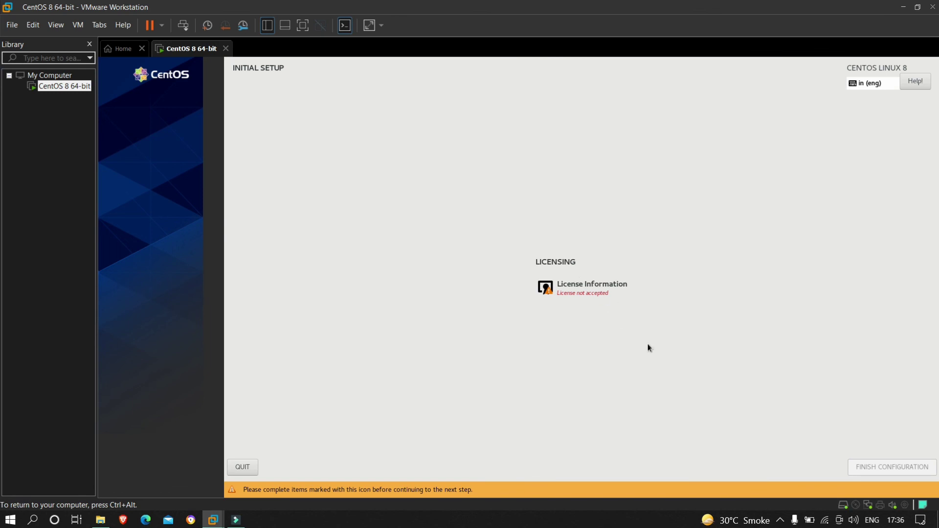
{"action": "mouse_move", "coordinate": [868, 474]}
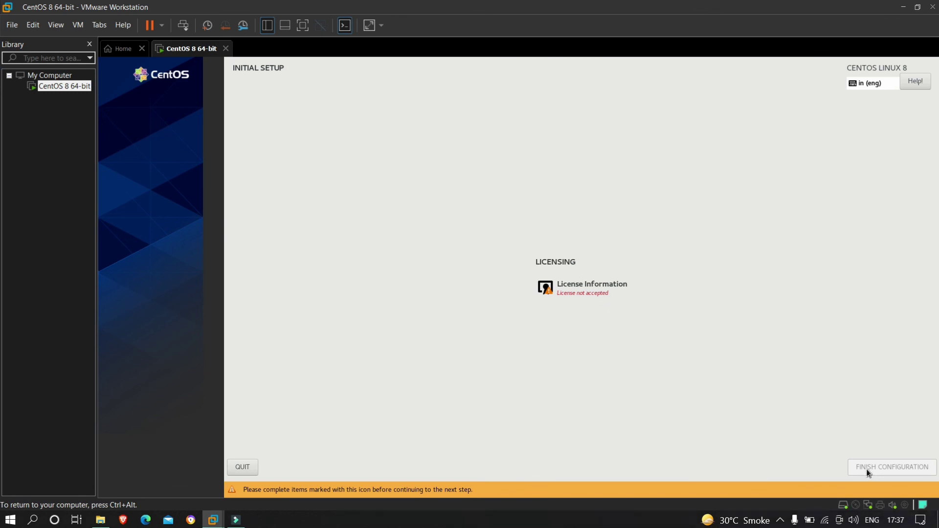
{"action": "mouse_move", "coordinate": [882, 469]}
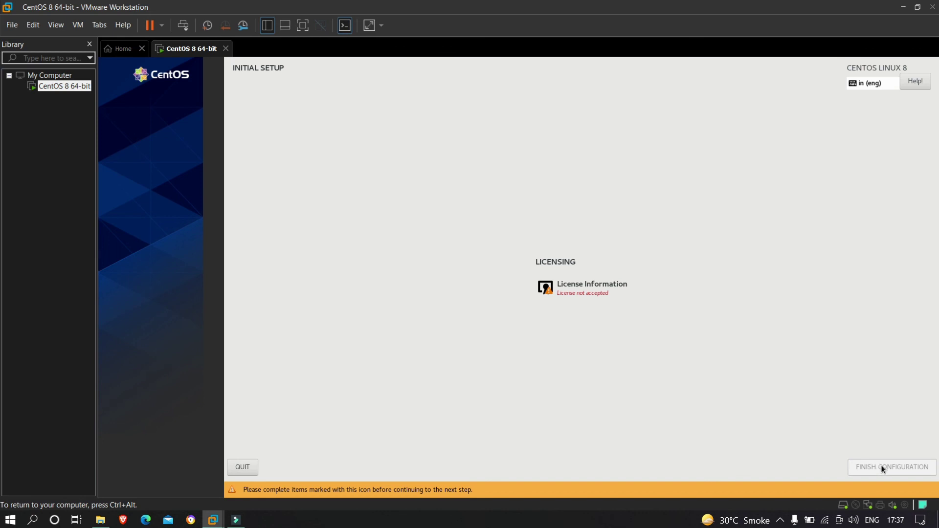
{"action": "mouse_move", "coordinate": [551, 290]}
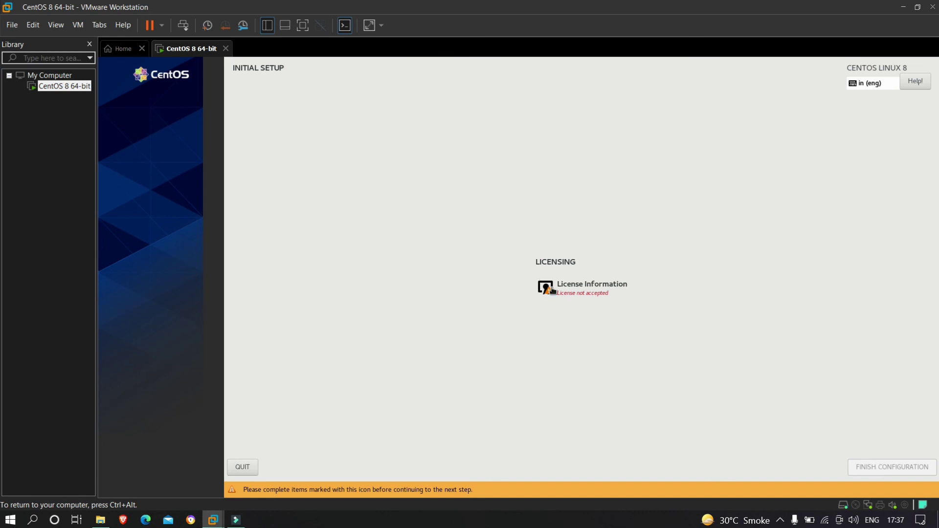
Accept the CentOS license agreement and finish the initial setup configuration.
{"action": "left_click", "coordinate": [591, 288]}
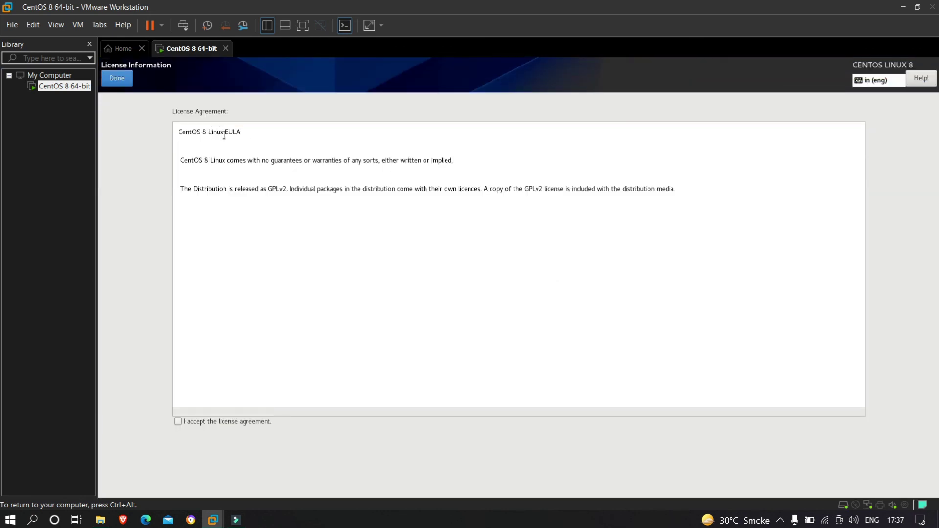
{"action": "left_click", "coordinate": [178, 422]}
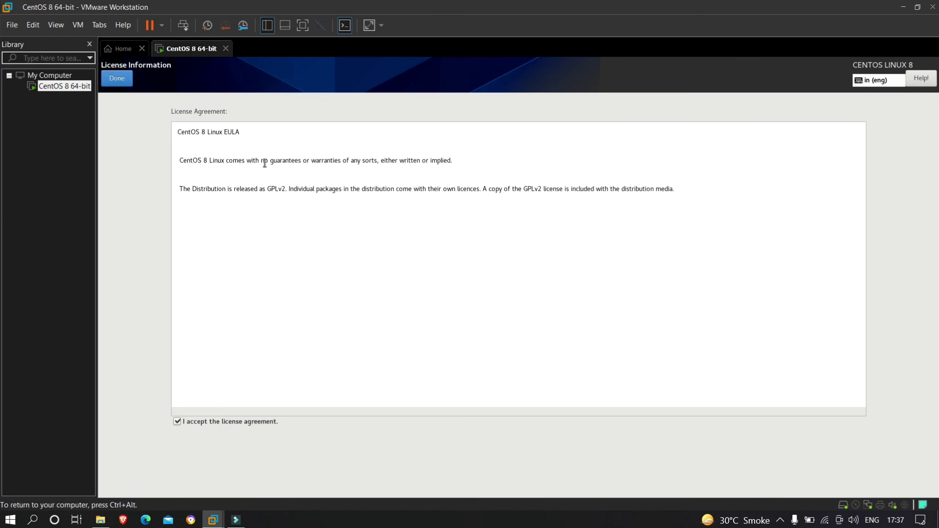
{"action": "mouse_move", "coordinate": [223, 160]}
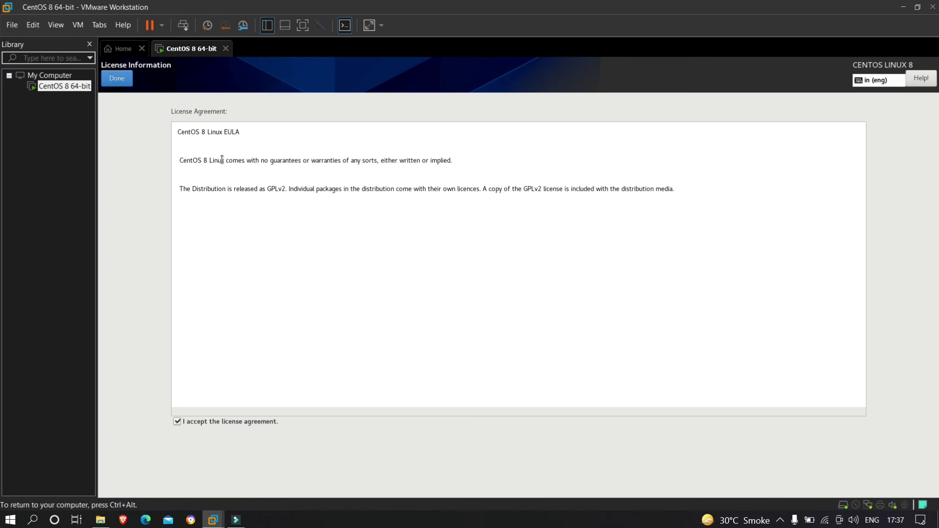
{"action": "mouse_move", "coordinate": [236, 164]}
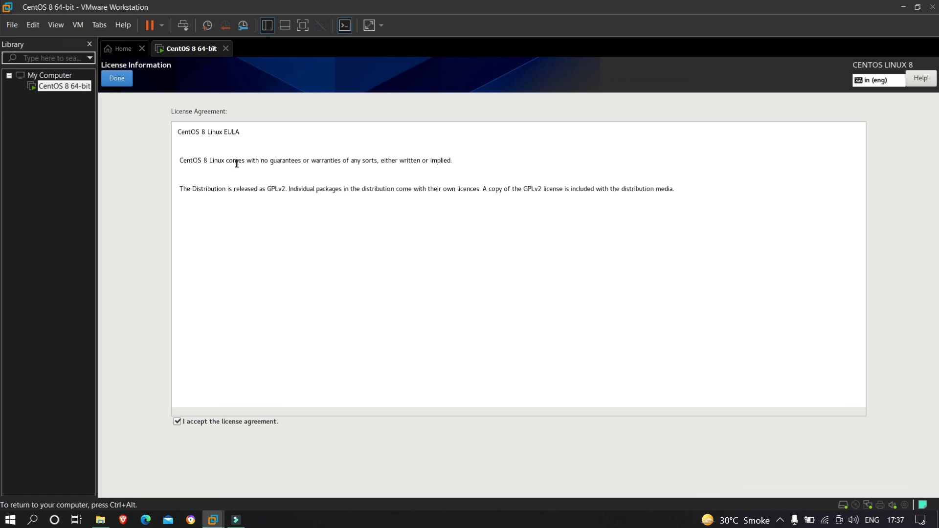
{"action": "mouse_move", "coordinate": [623, 205]}
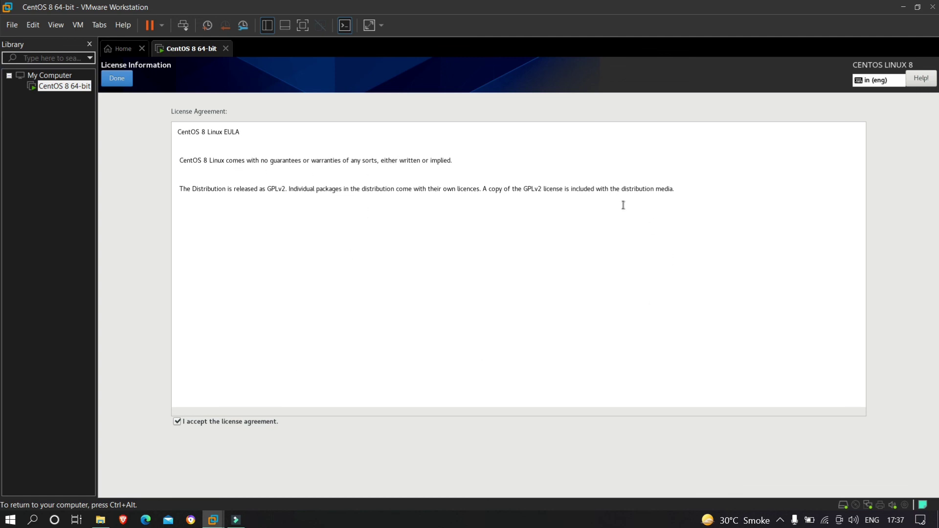
{"action": "left_click", "coordinate": [116, 78]}
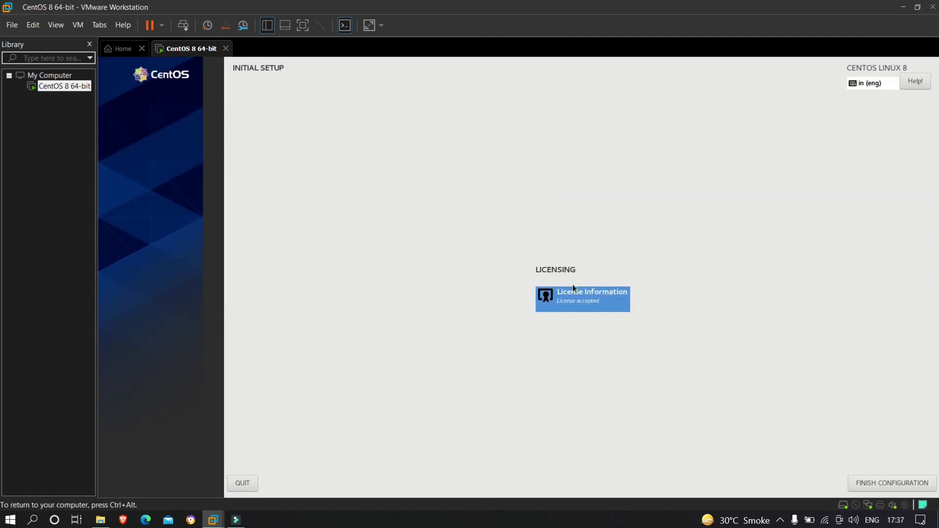
{"action": "mouse_move", "coordinate": [466, 267]}
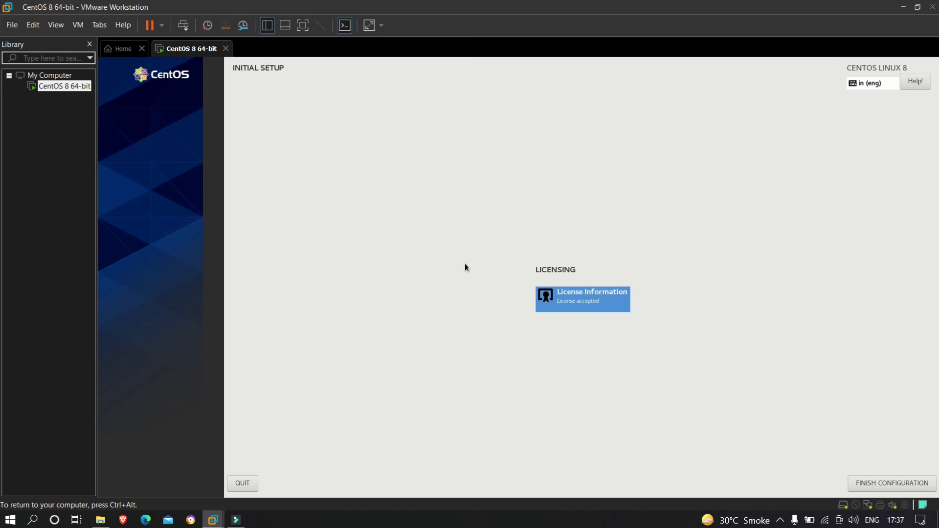
{"action": "mouse_move", "coordinate": [754, 254]}
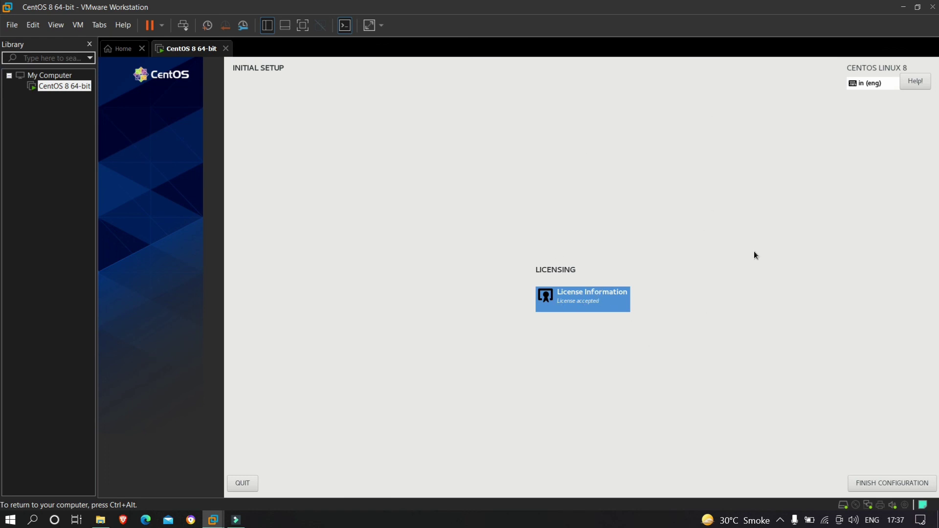
{"action": "mouse_move", "coordinate": [762, 210]}
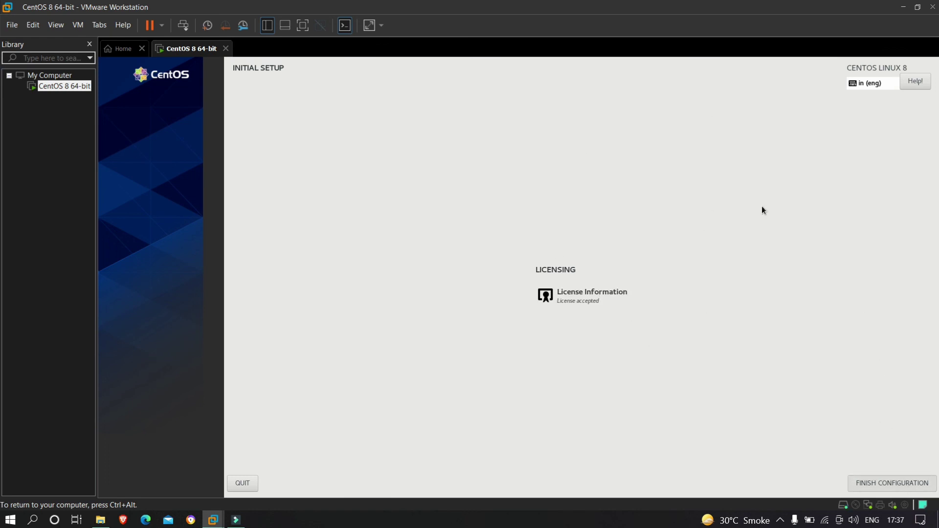
{"action": "left_click", "coordinate": [891, 483]}
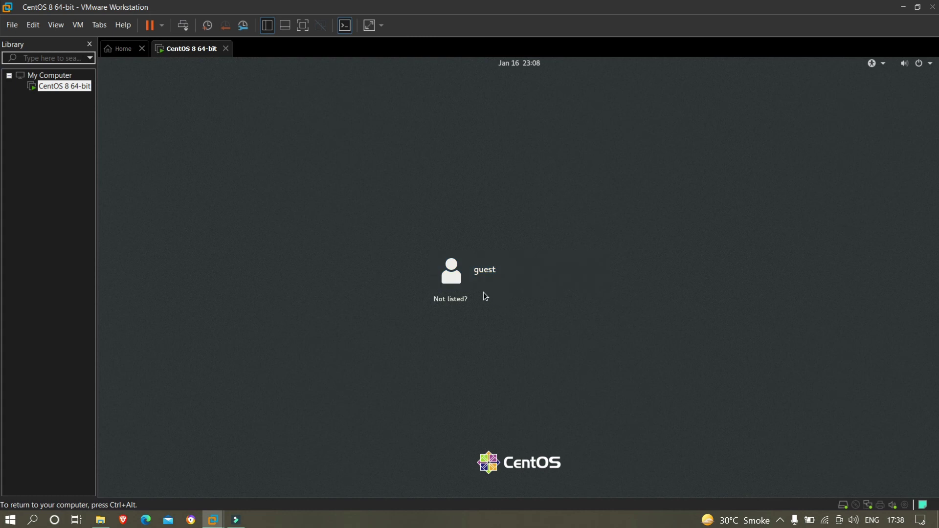
Select the guest account on the login screen and sign in with its password.
{"action": "left_click", "coordinate": [451, 271]}
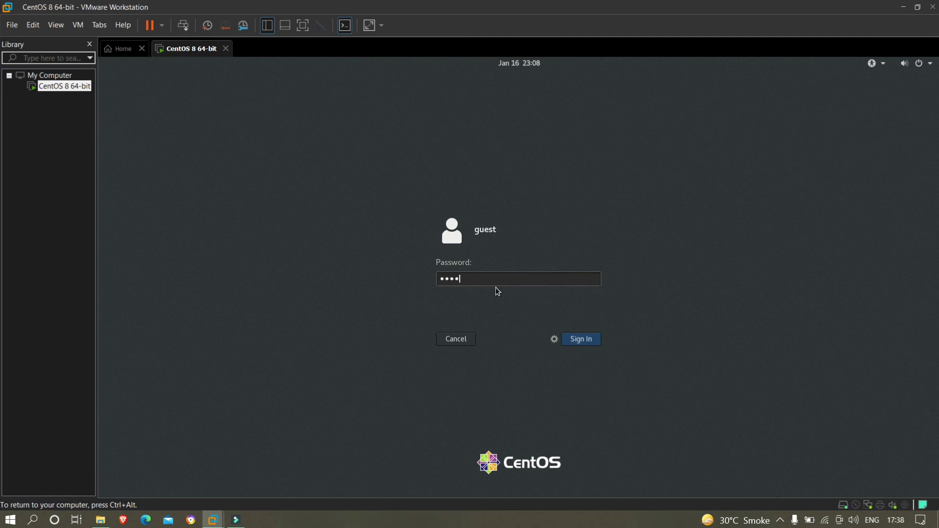
{"action": "left_click", "coordinate": [581, 339]}
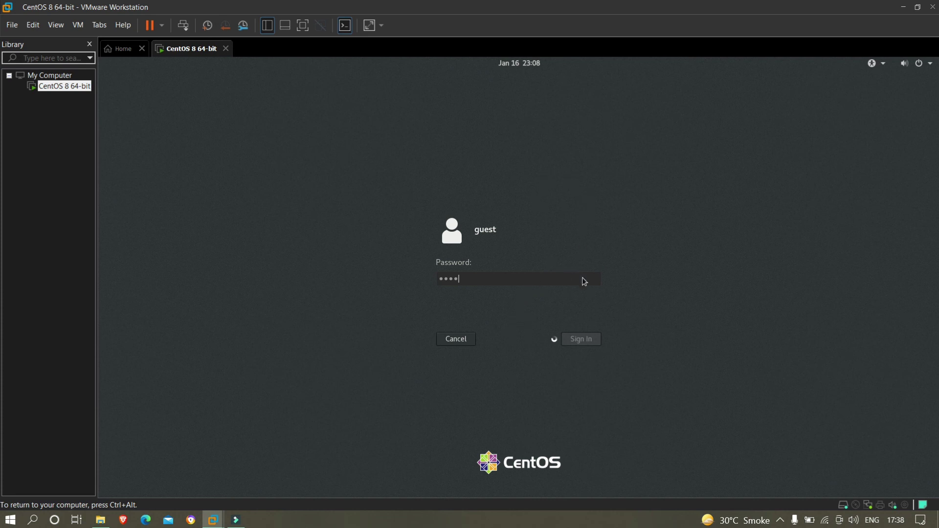
{"action": "mouse_move", "coordinate": [490, 291]}
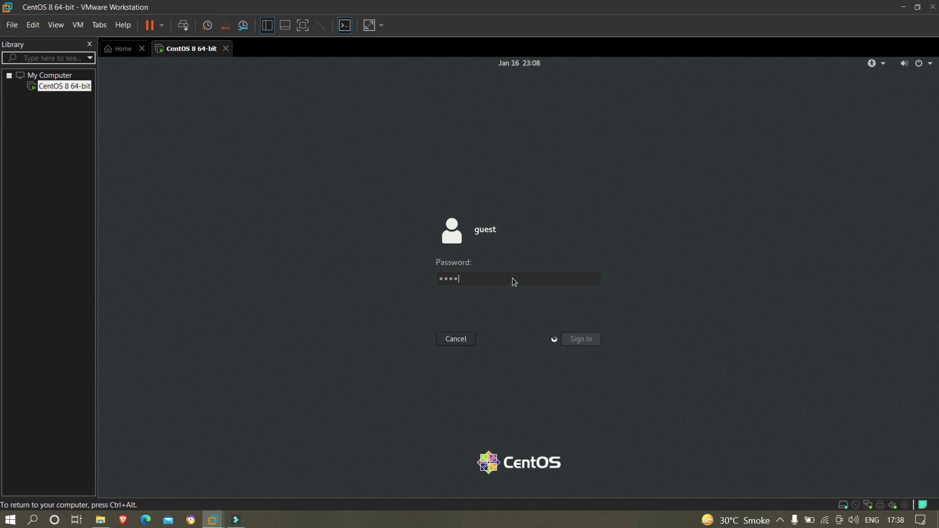
{"action": "mouse_move", "coordinate": [481, 236]}
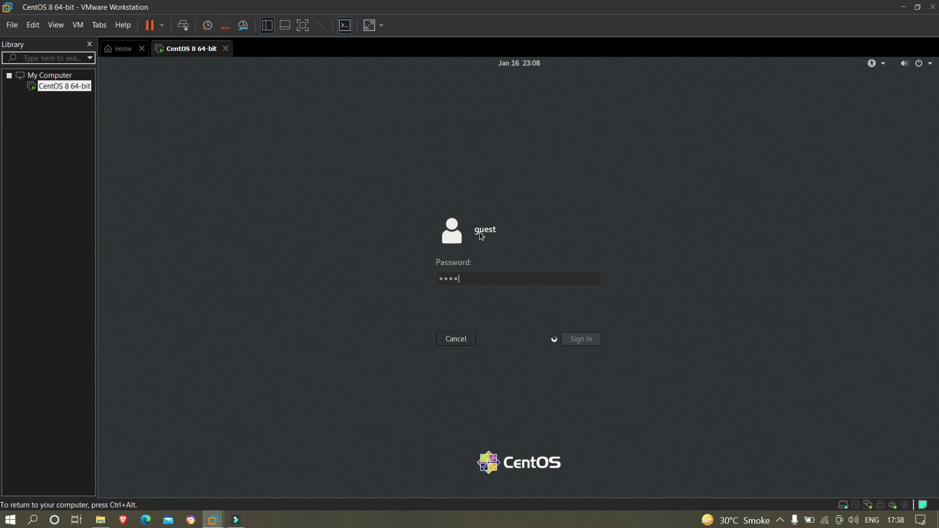
{"action": "mouse_move", "coordinate": [489, 279]}
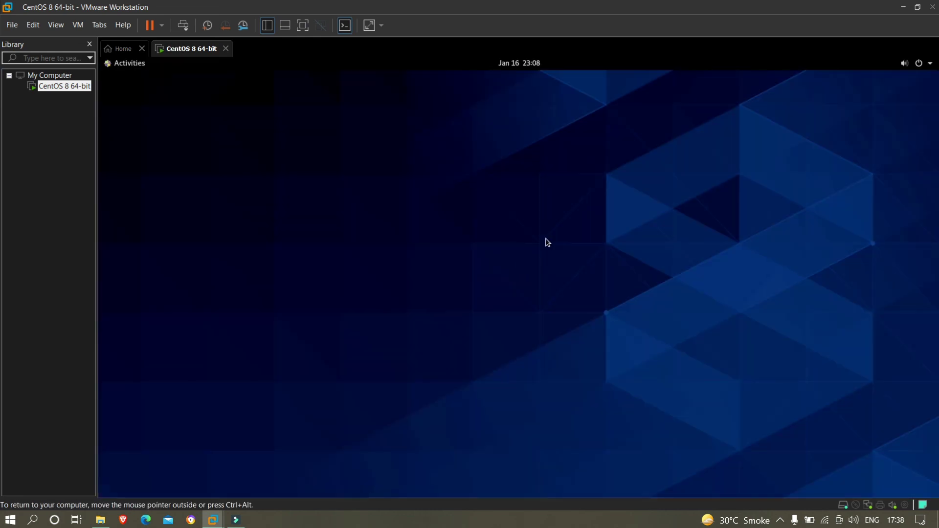
{"action": "mouse_move", "coordinate": [641, 177]}
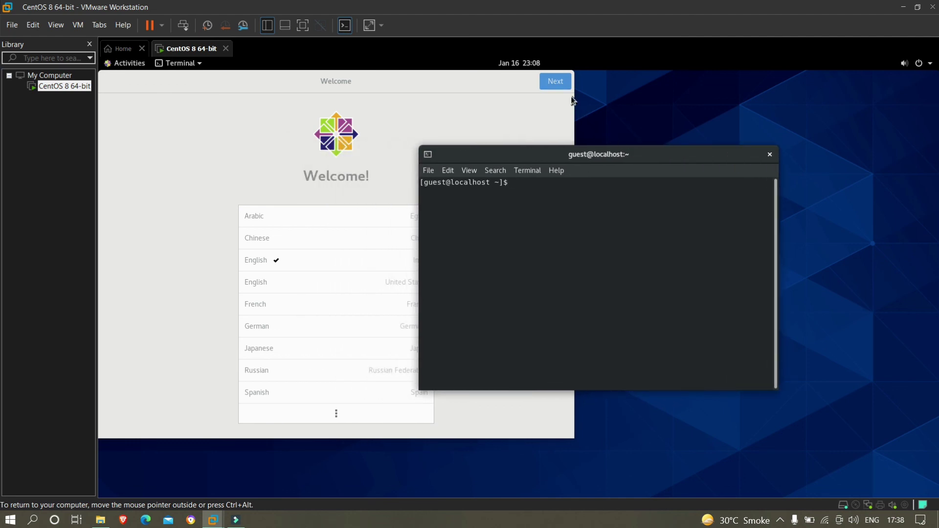
{"action": "mouse_move", "coordinate": [530, 214]}
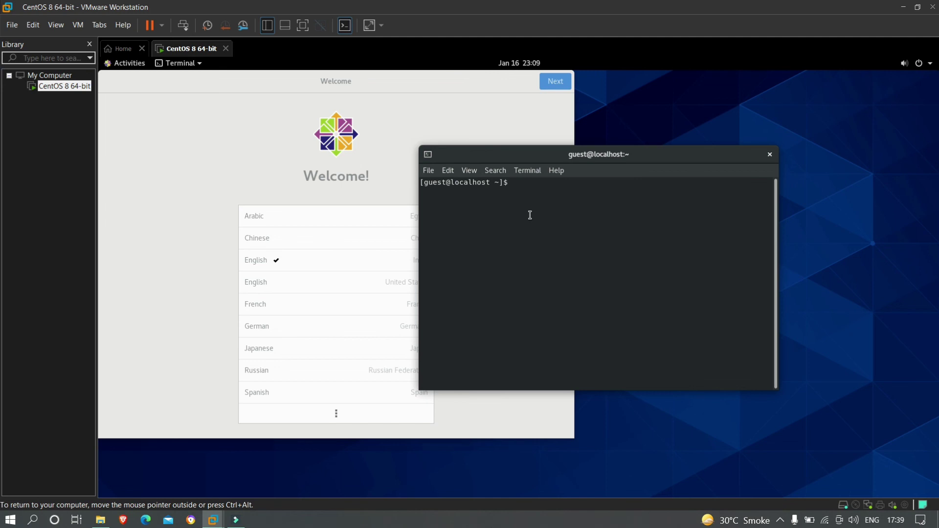